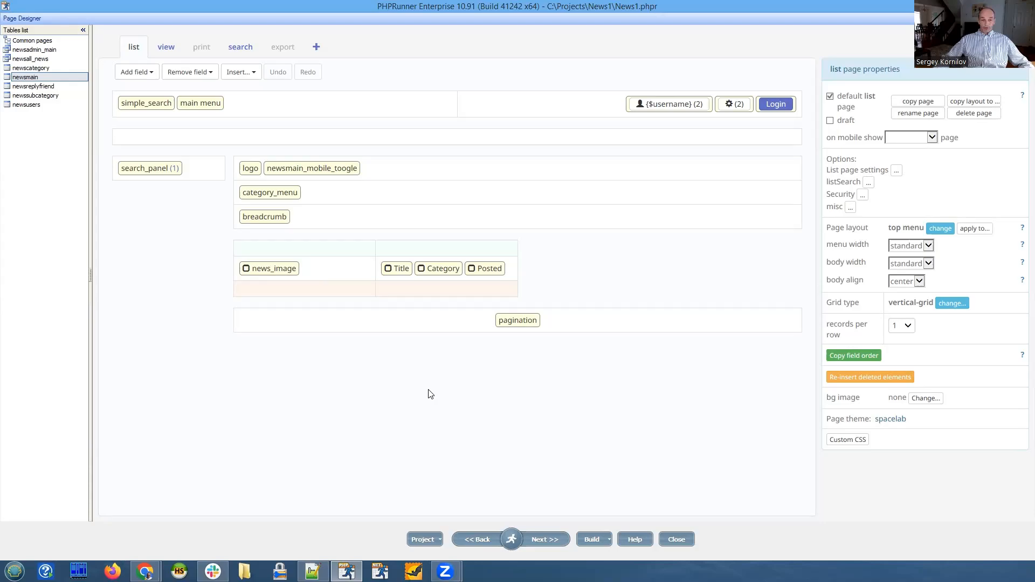
pyautogui.moveTo(423, 385)
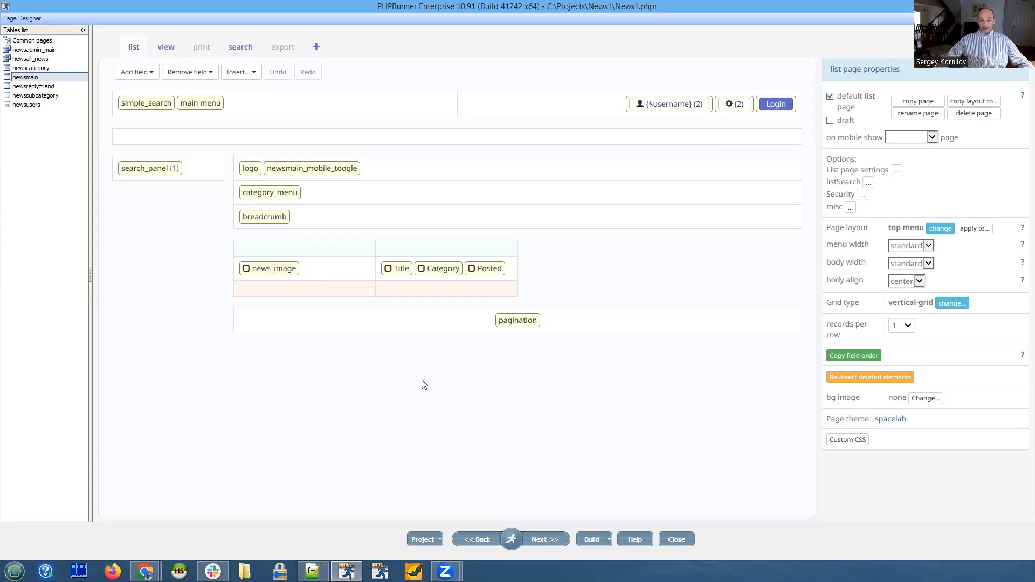
pyautogui.moveTo(293, 355)
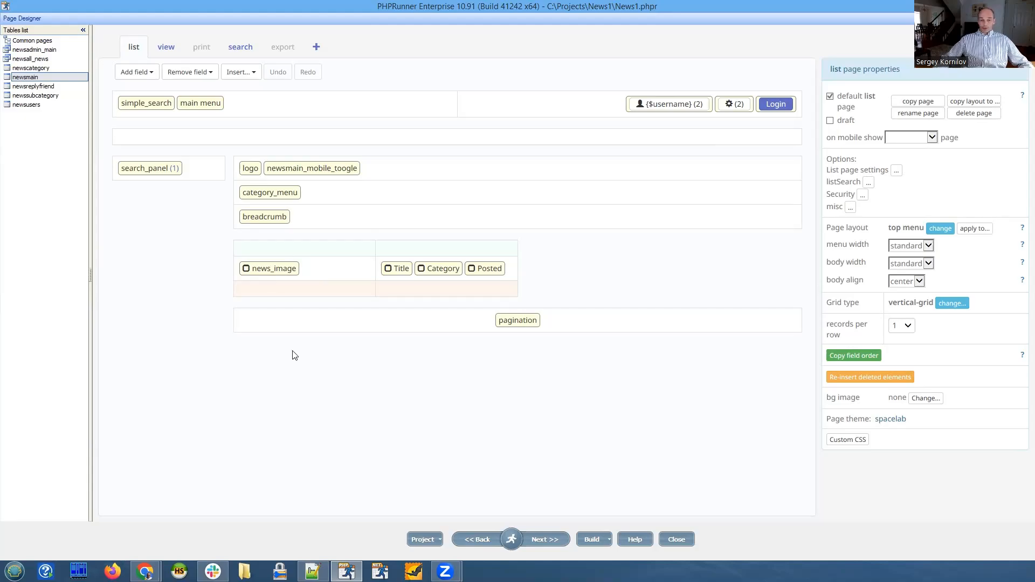
pyautogui.moveTo(369, 402)
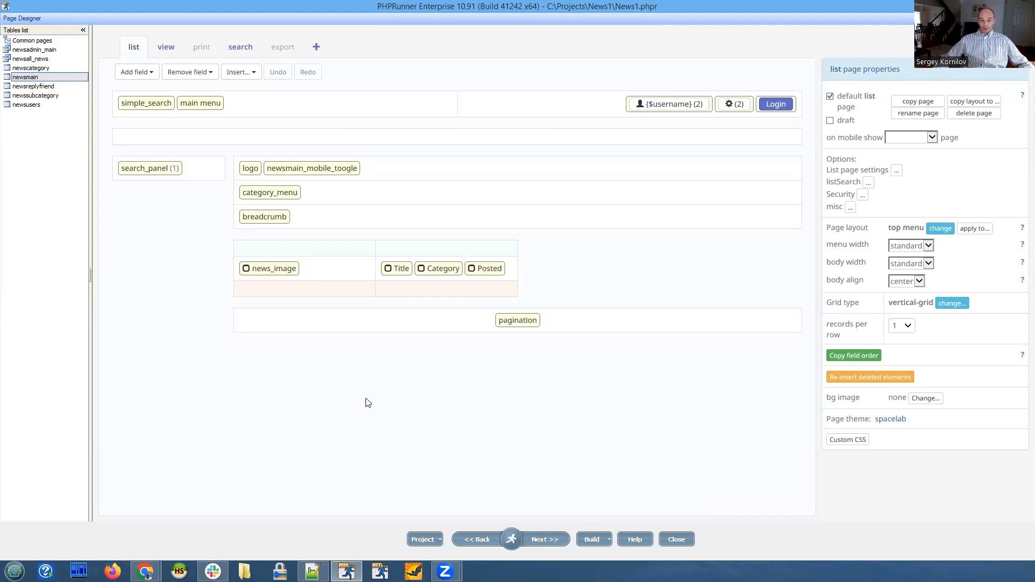
pyautogui.moveTo(545, 438)
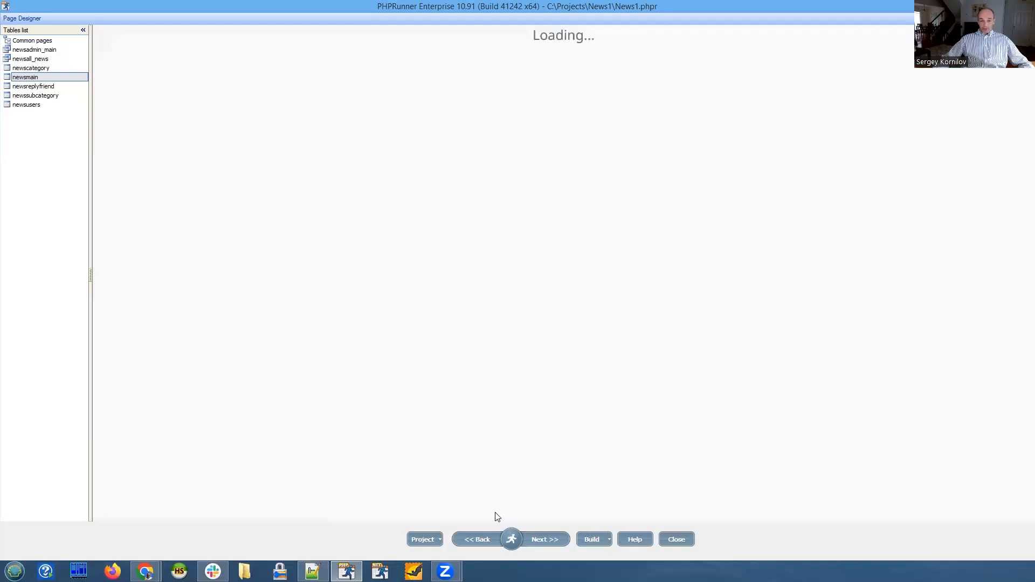
# Start building the News1 project and let it finish with the success summary.
pyautogui.click(591, 539)
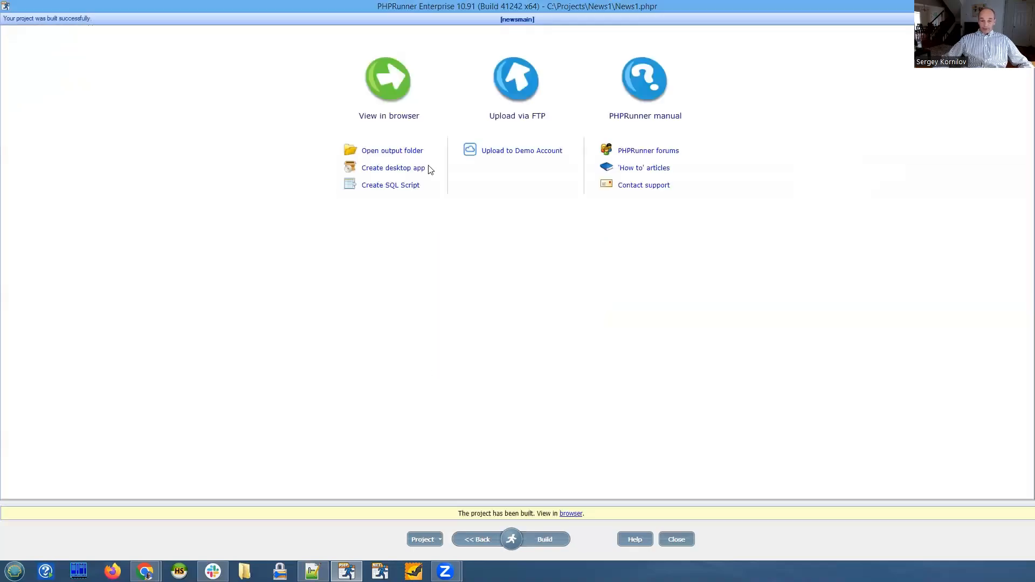
pyautogui.moveTo(371, 122)
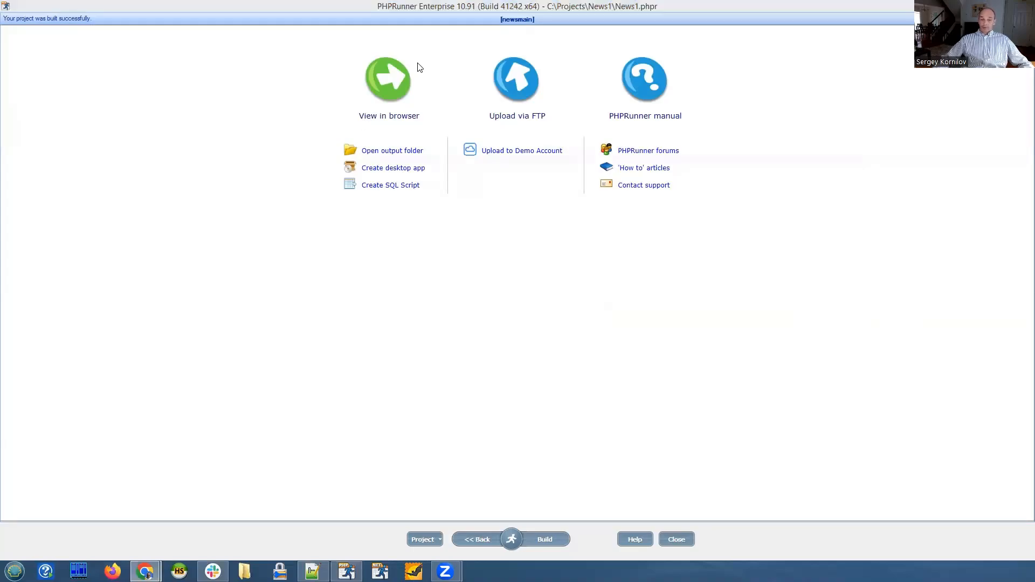
pyautogui.moveTo(459, 120)
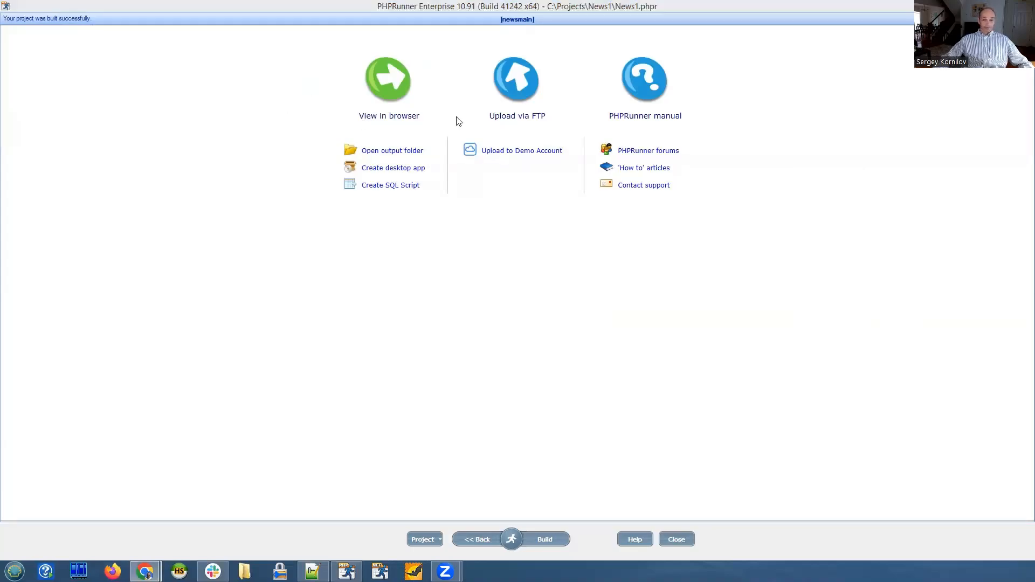
# View the built news site's newsmain_list.php in a maximized Chrome window.
pyautogui.click(388, 79)
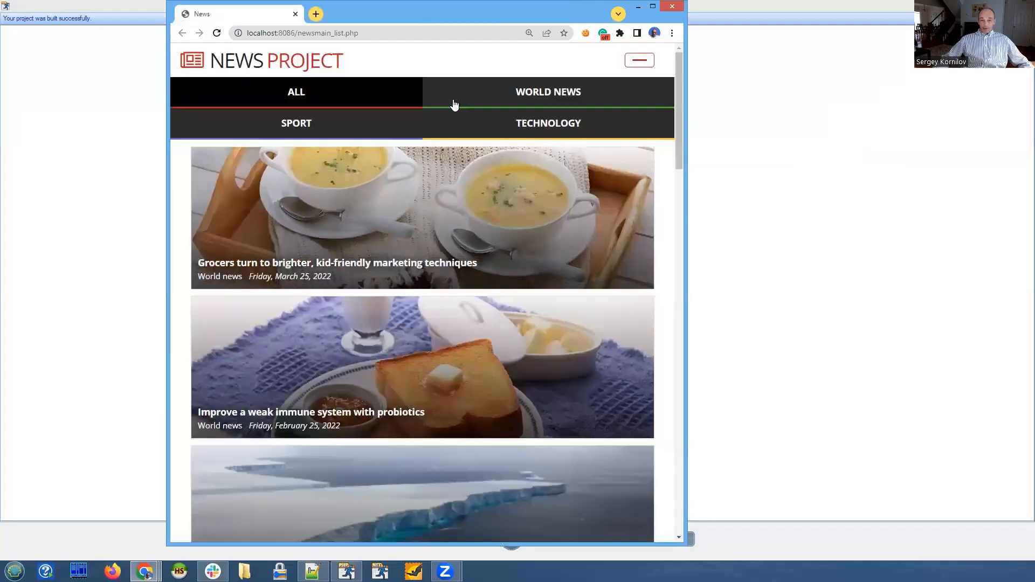
pyautogui.click(652, 7)
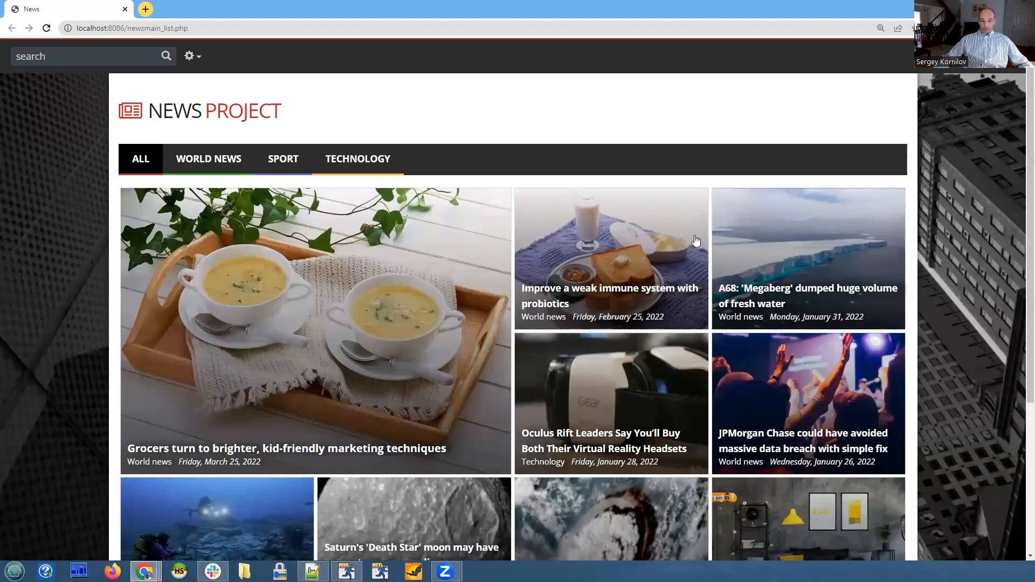
pyautogui.moveTo(558, 139)
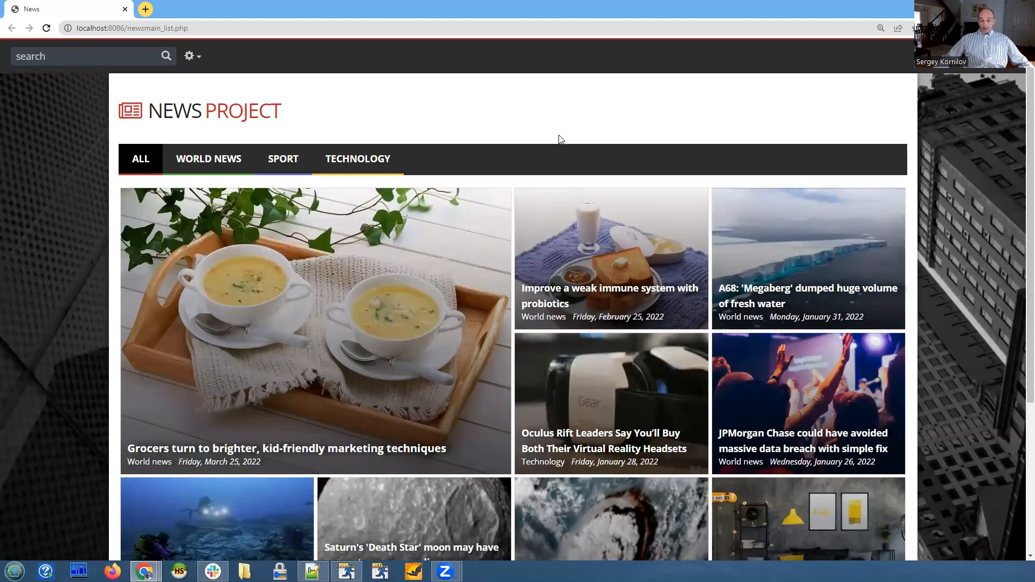
pyautogui.moveTo(571, 112)
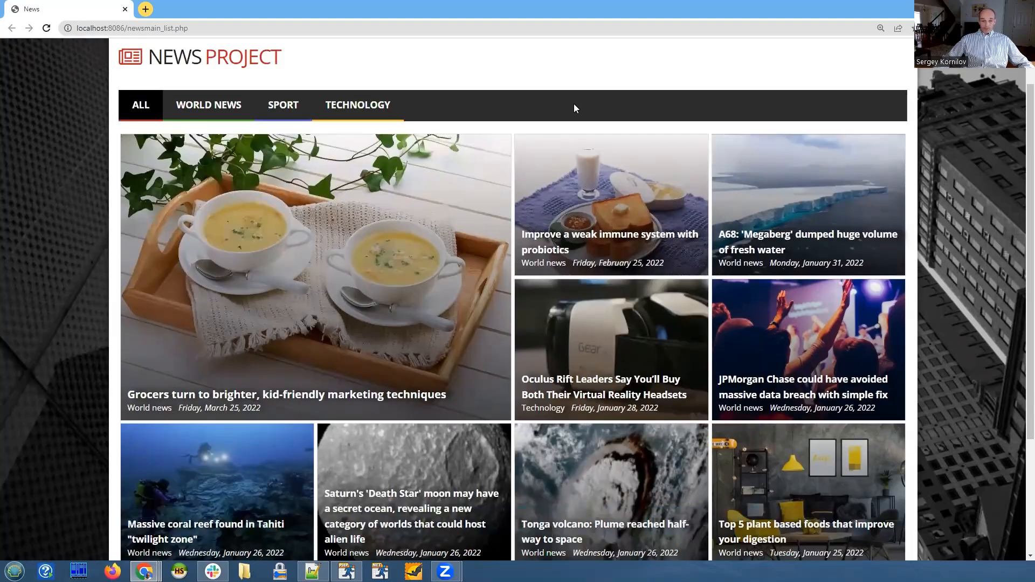
pyautogui.moveTo(586, 127)
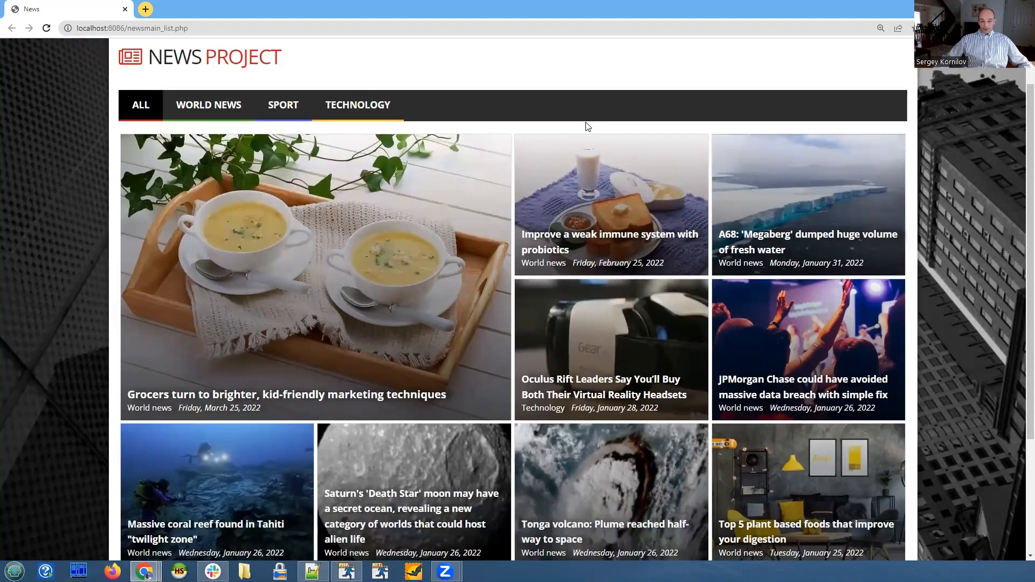
pyautogui.moveTo(666, 143)
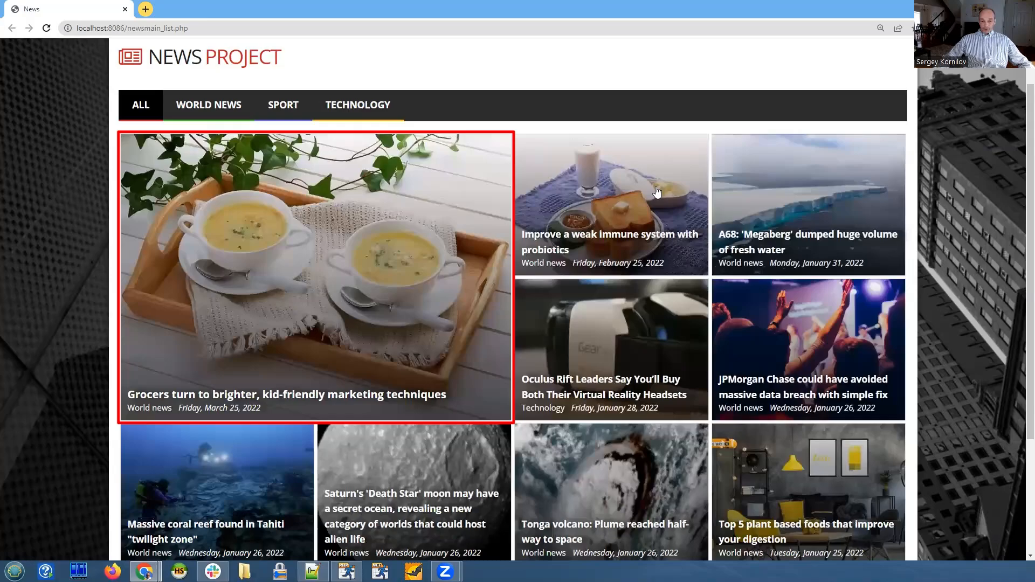
pyautogui.moveTo(660, 198)
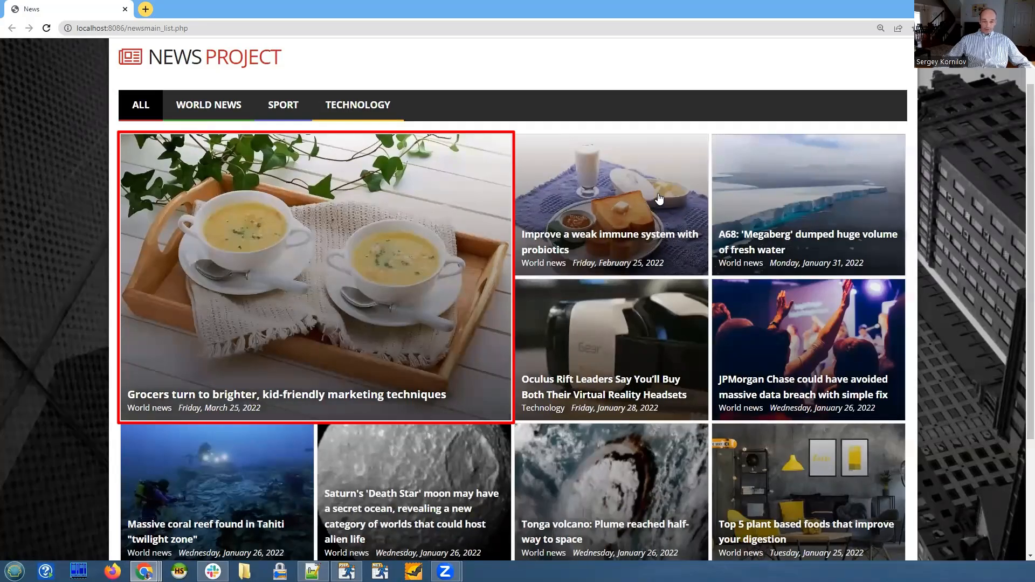
pyautogui.moveTo(653, 204)
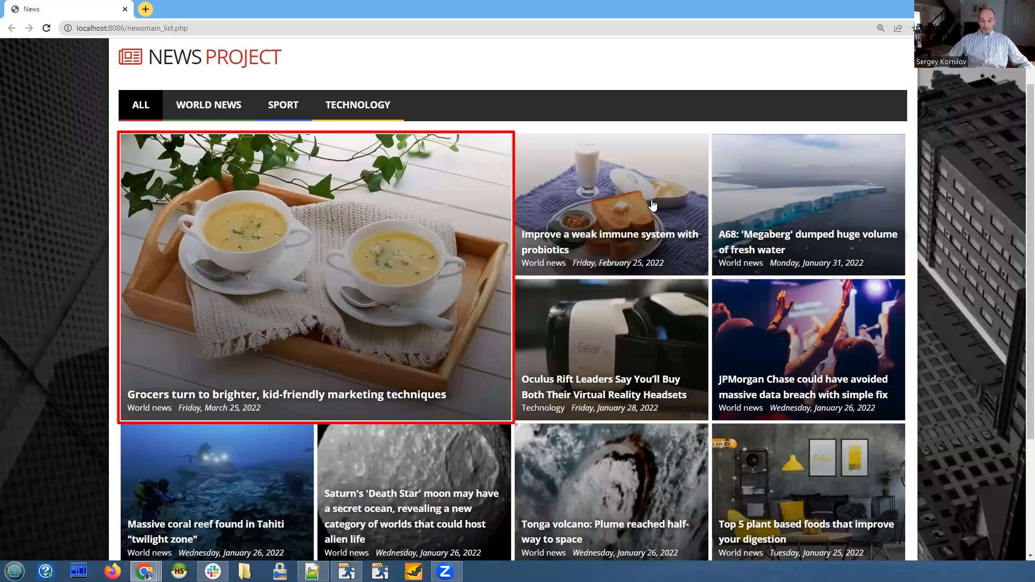
pyautogui.moveTo(675, 201)
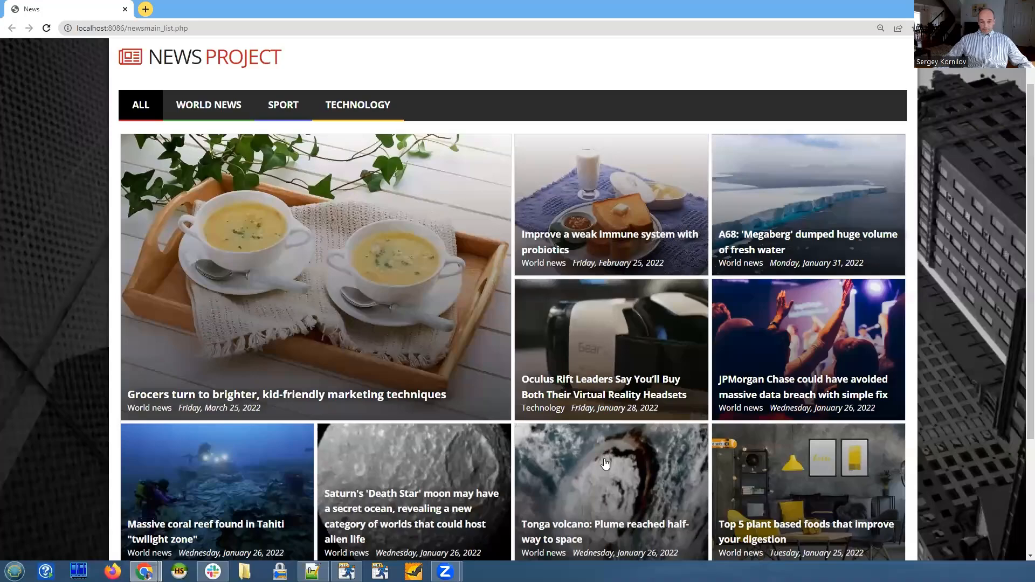
pyautogui.moveTo(614, 373)
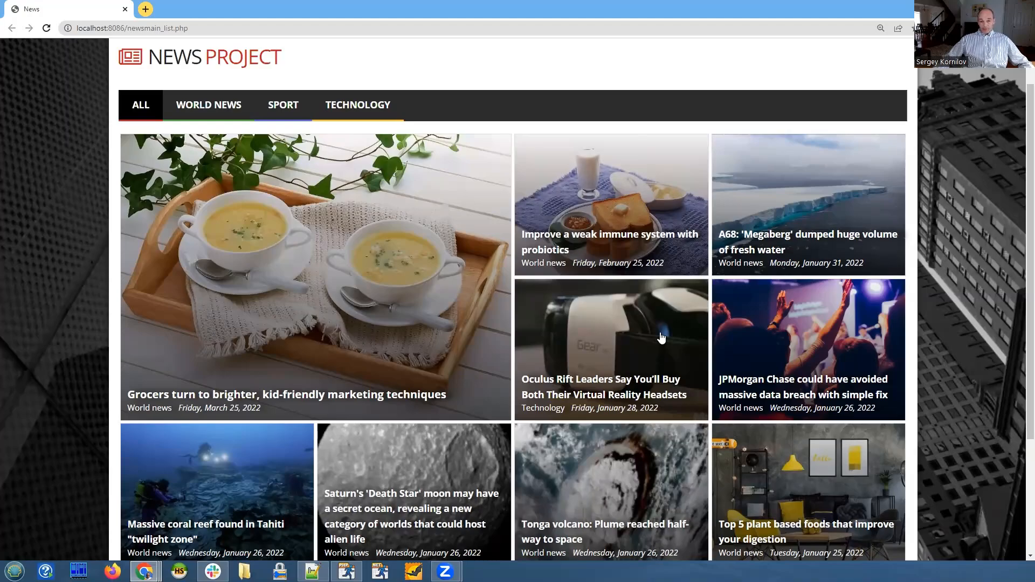
pyautogui.moveTo(657, 201)
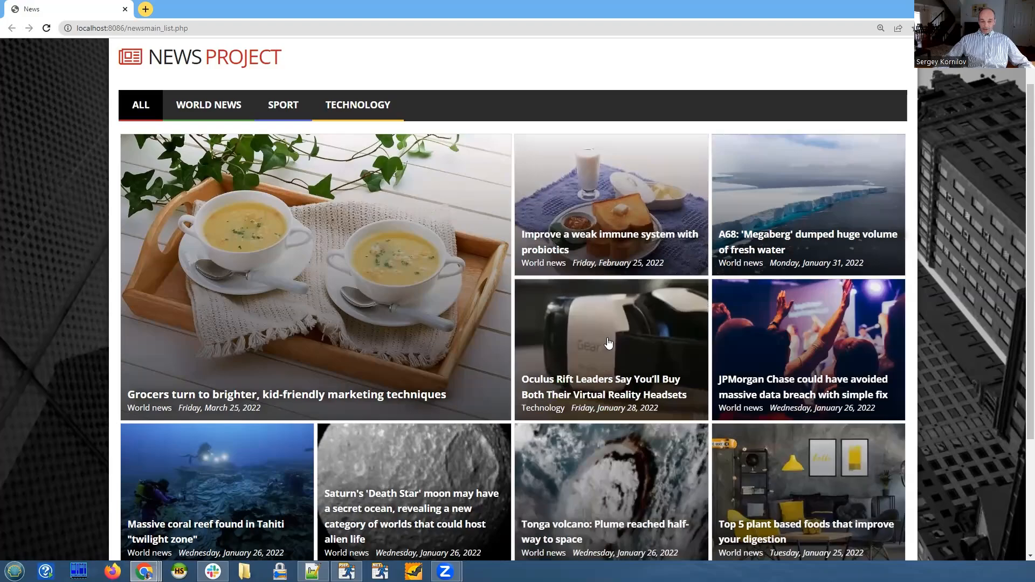
pyautogui.moveTo(607, 354)
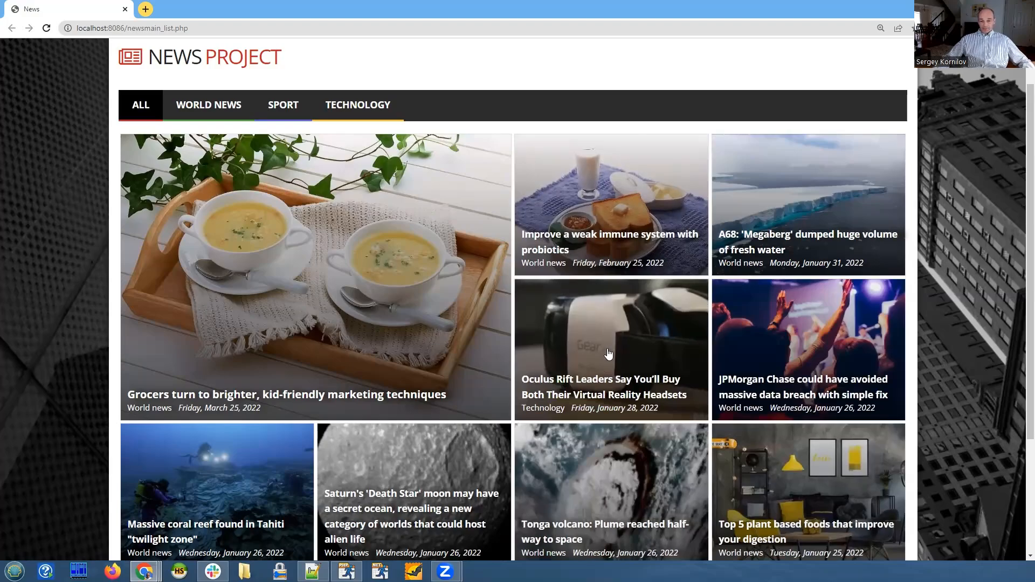
pyautogui.moveTo(598, 353)
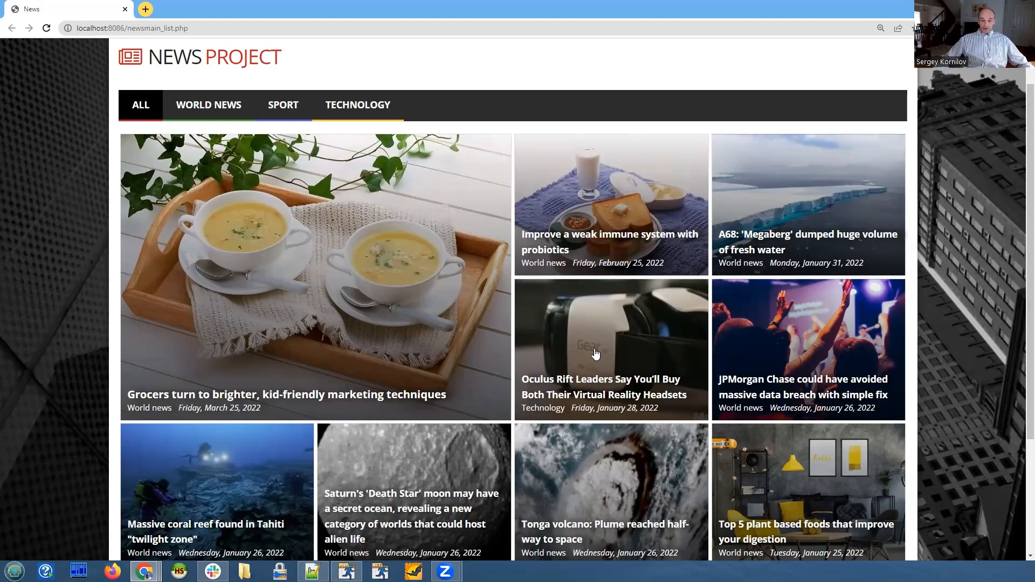
pyautogui.moveTo(587, 357)
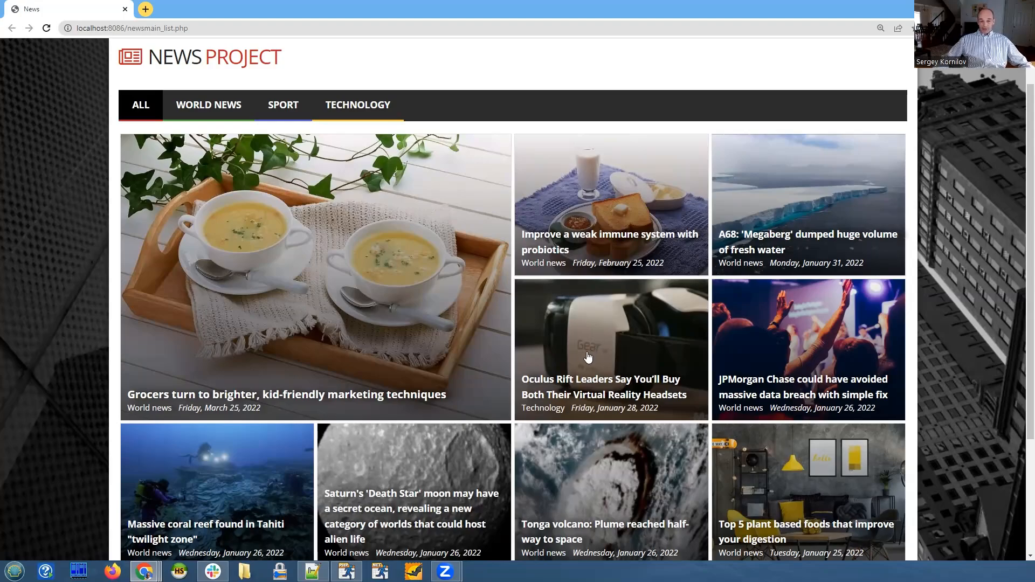
pyautogui.moveTo(595, 353)
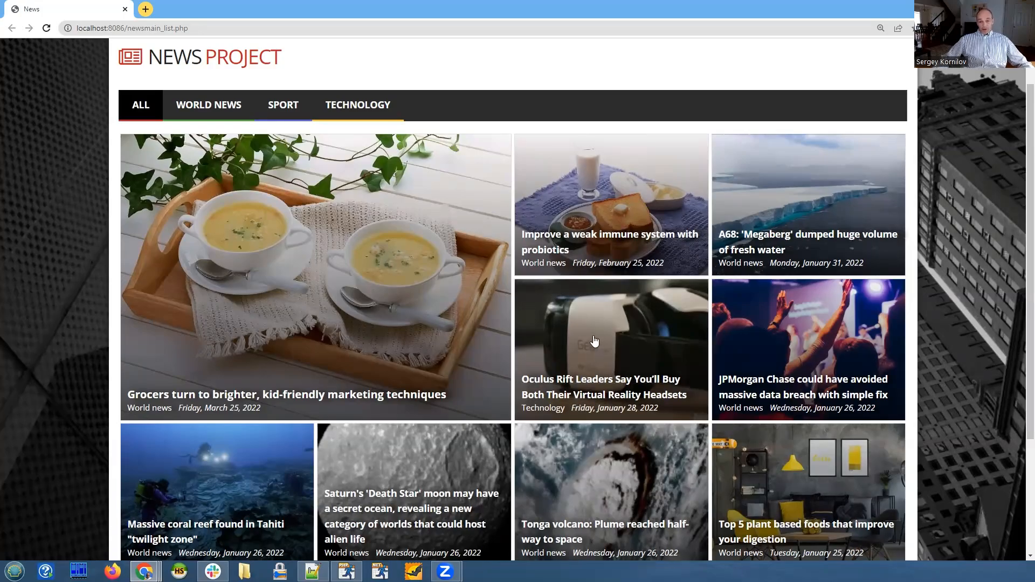
pyautogui.moveTo(595, 339)
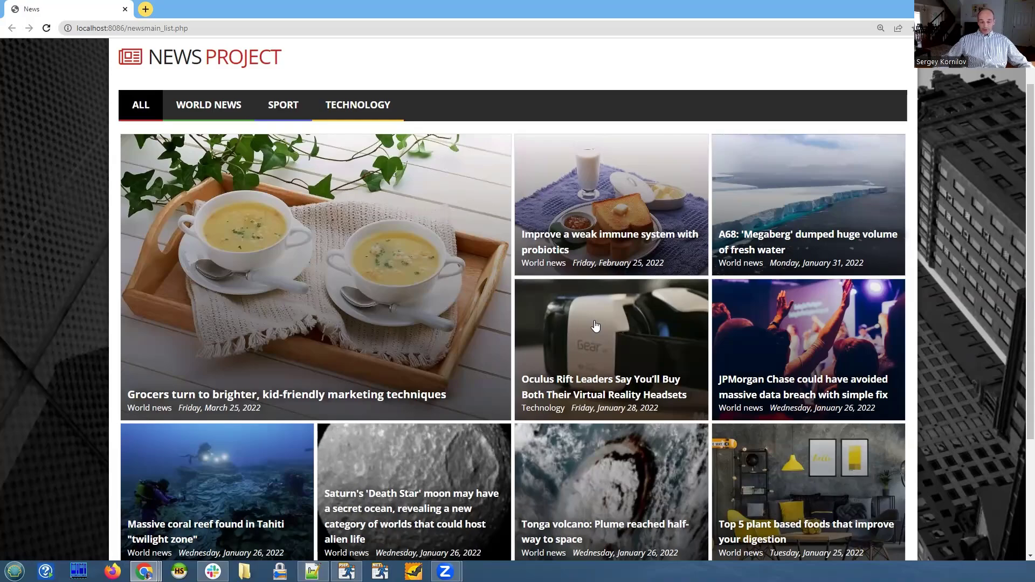
pyautogui.moveTo(595, 317)
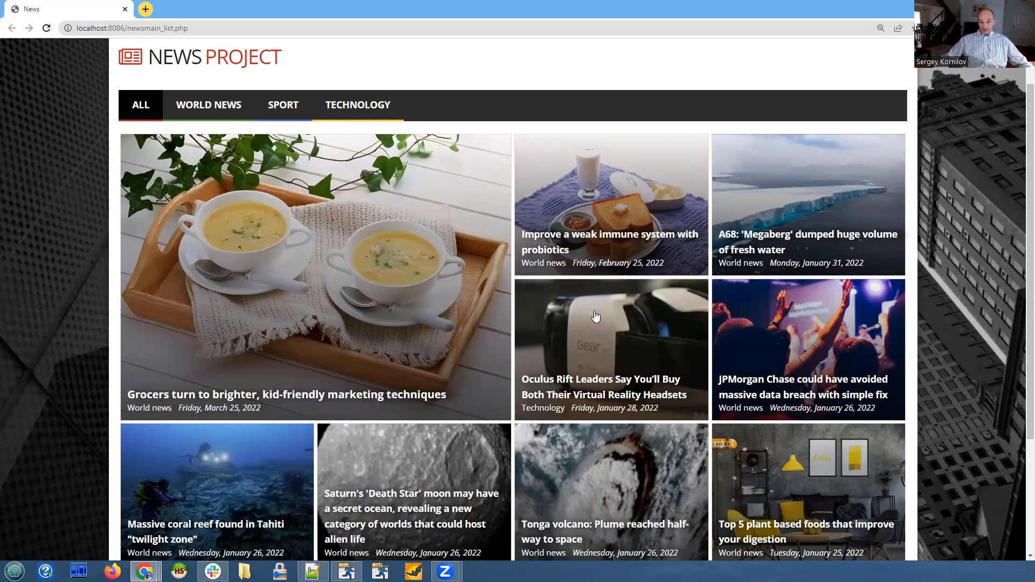
pyautogui.moveTo(588, 337)
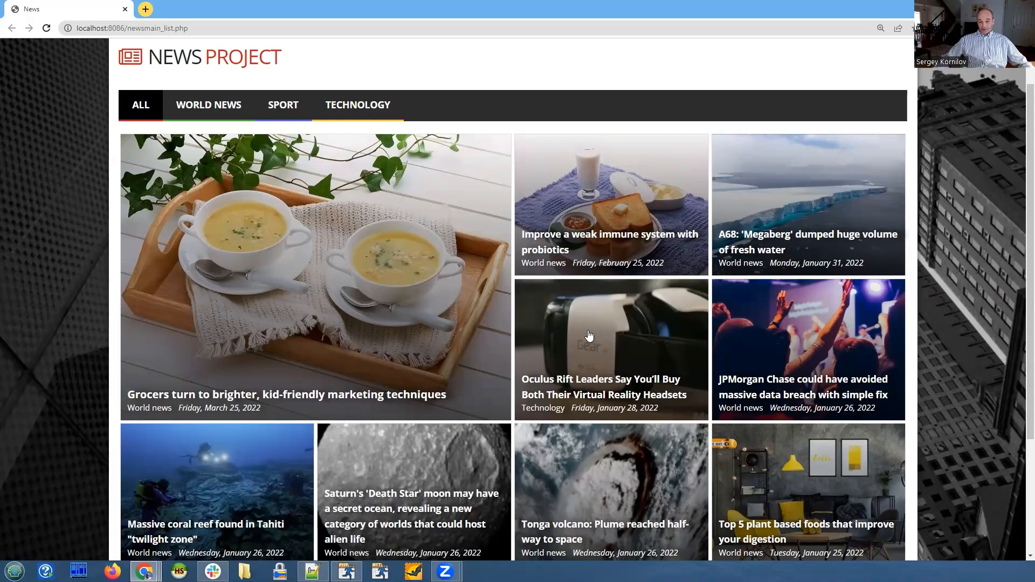
pyautogui.moveTo(623, 304)
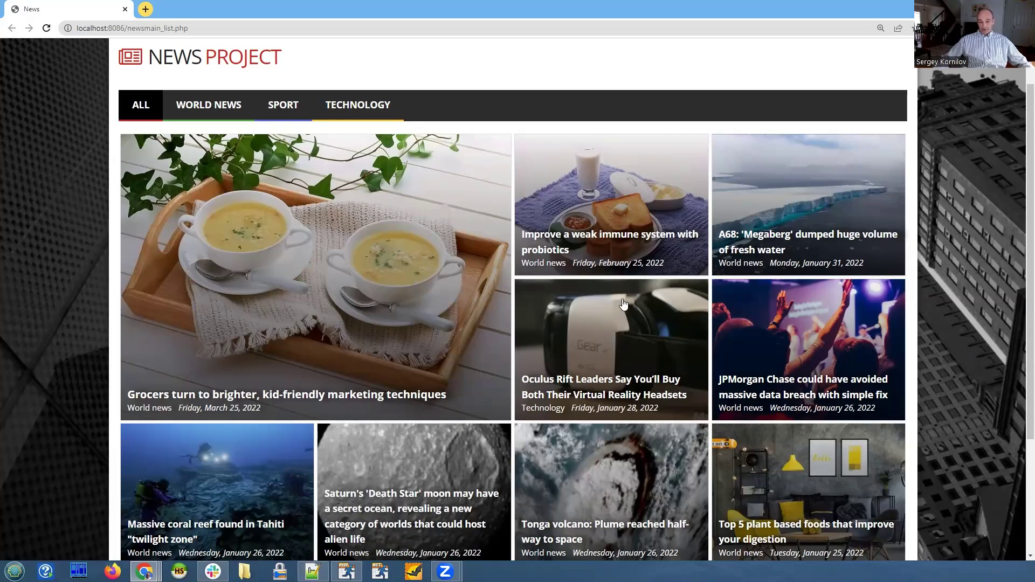
pyautogui.moveTo(600, 305)
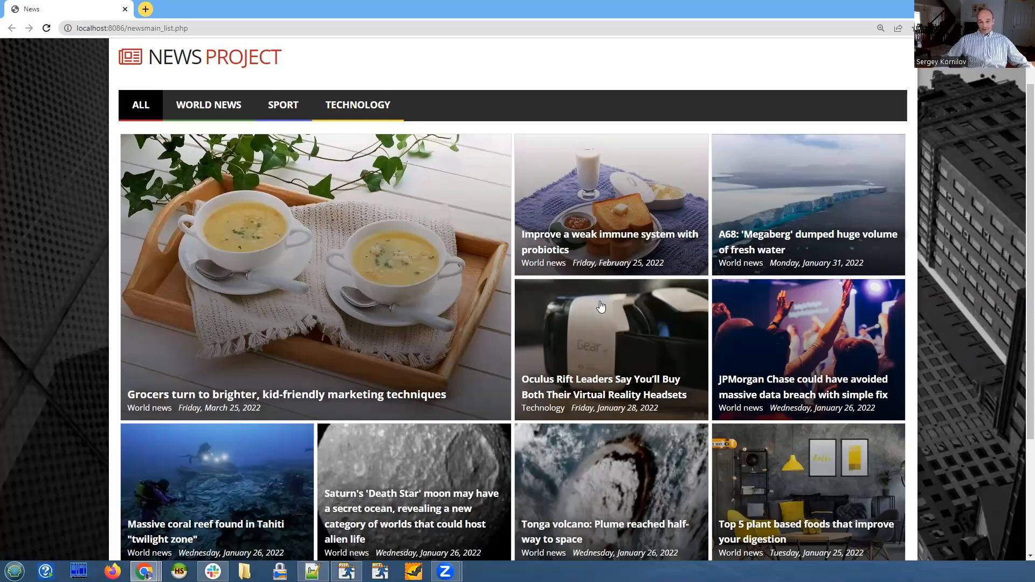
pyautogui.moveTo(607, 314)
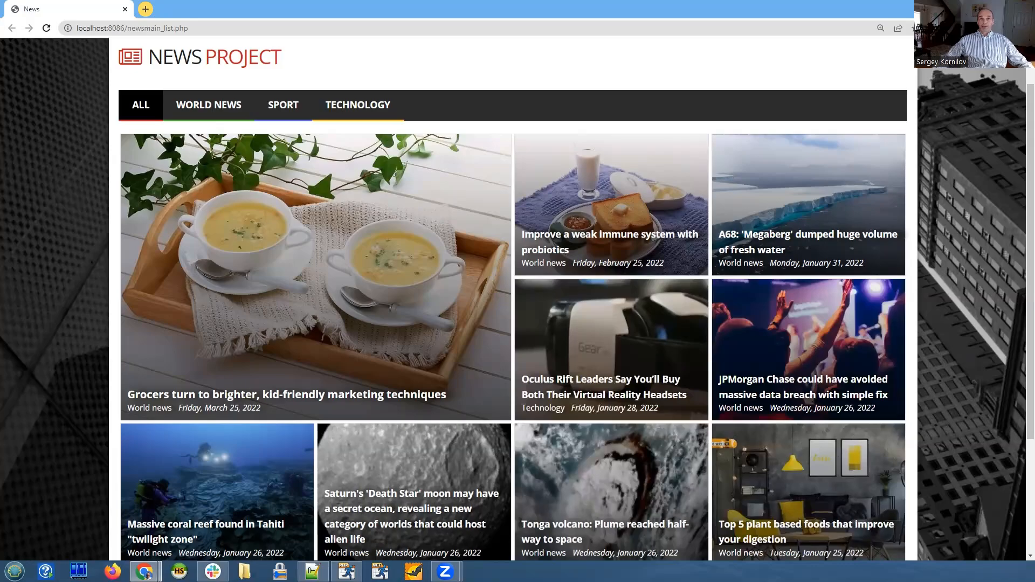
pyautogui.moveTo(583, 46)
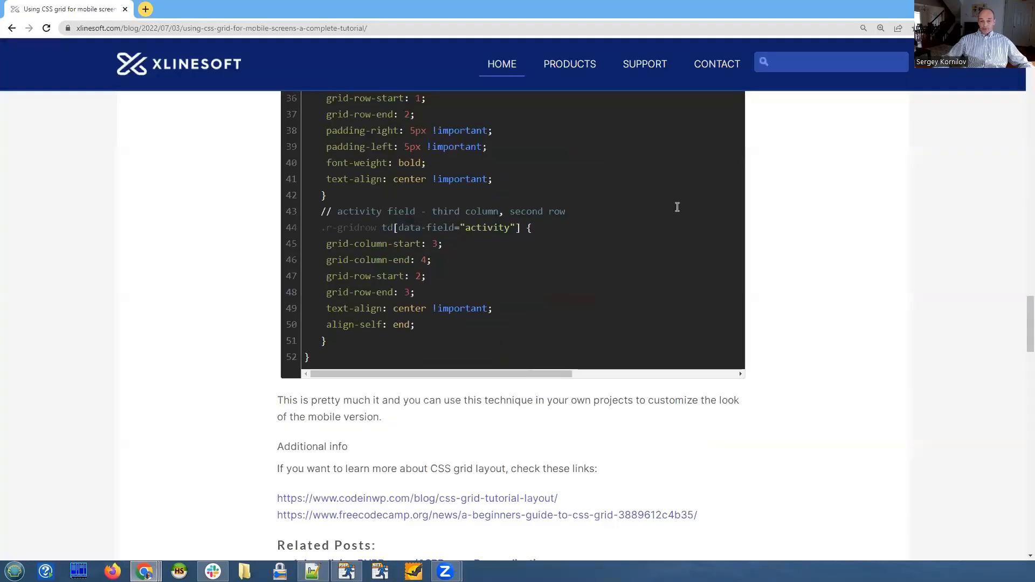
# Scroll through the 'Using CSS grid for mobile screens' article down to the grid-column-start CSS snippet.
pyautogui.scroll(3)
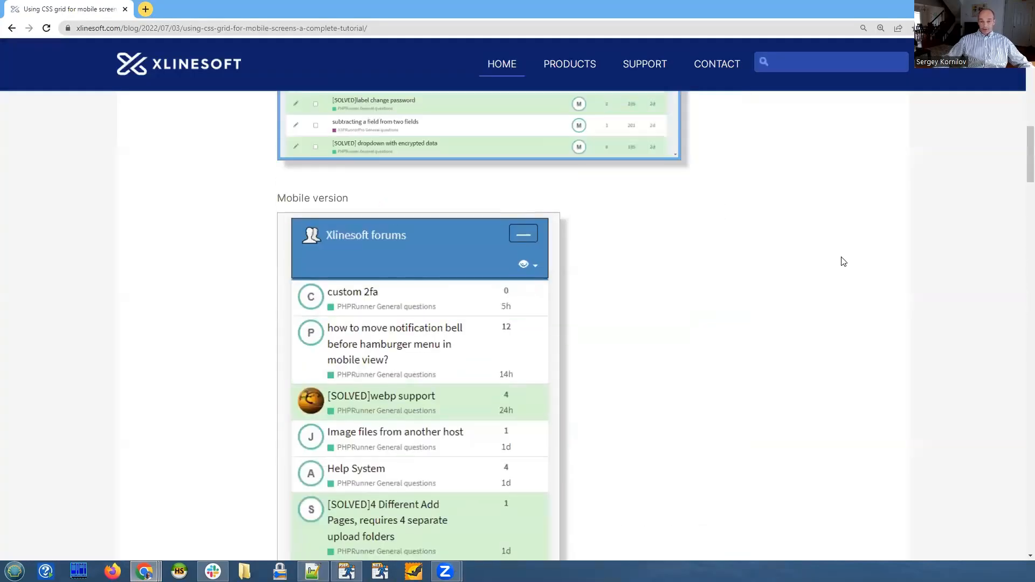
pyautogui.scroll(3)
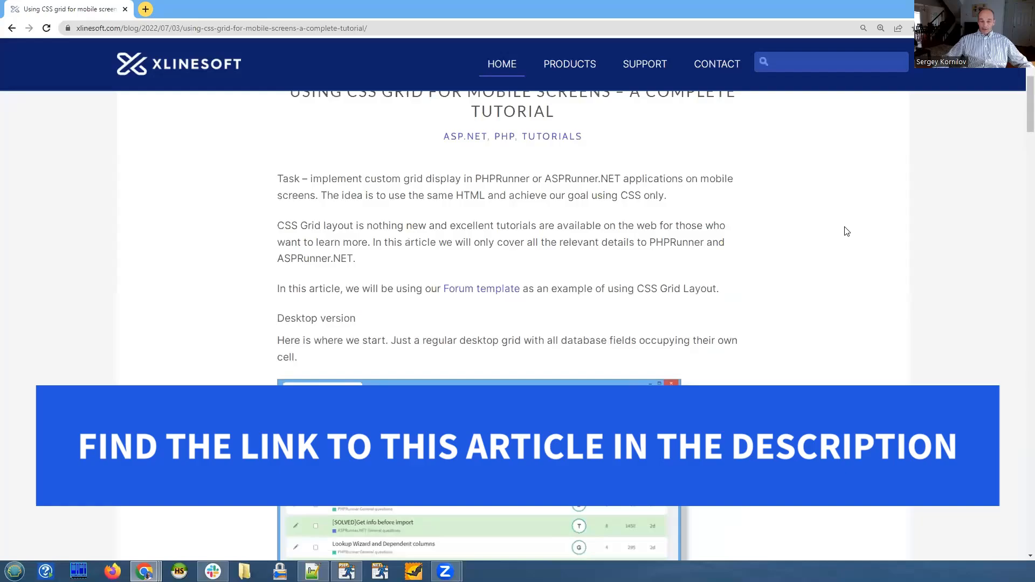
pyautogui.scroll(-3)
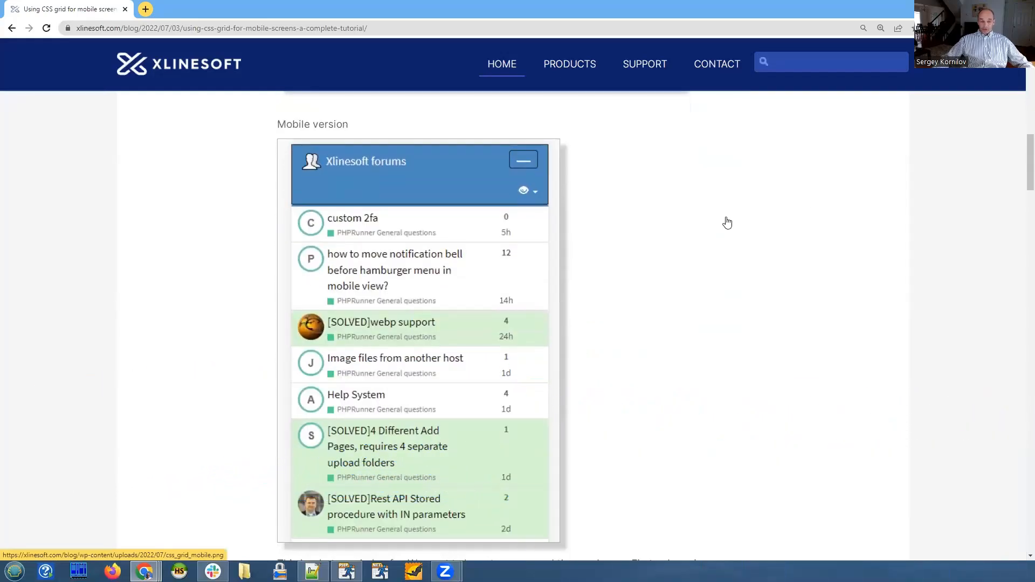
pyautogui.moveTo(696, 216)
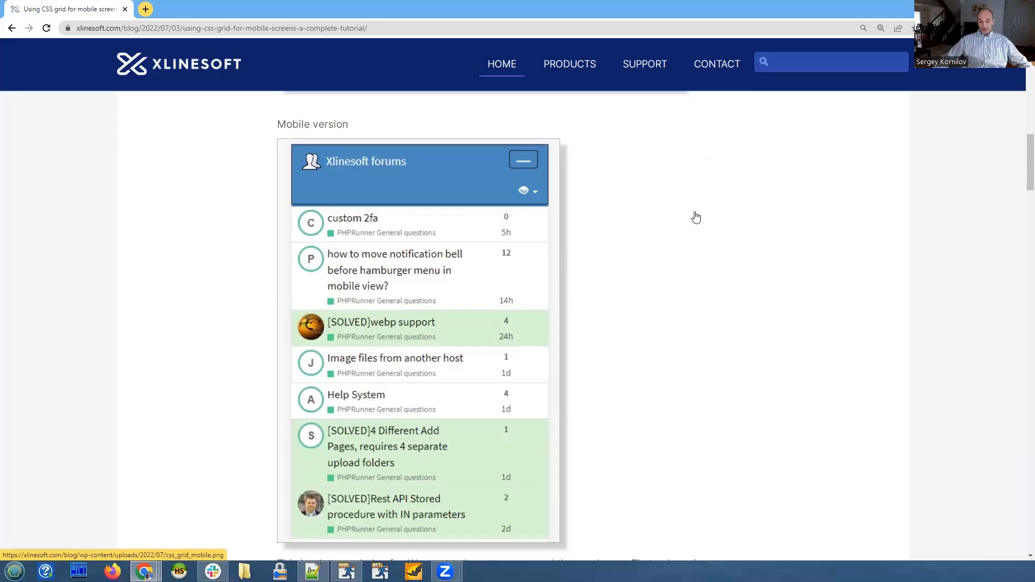
pyautogui.scroll(-3)
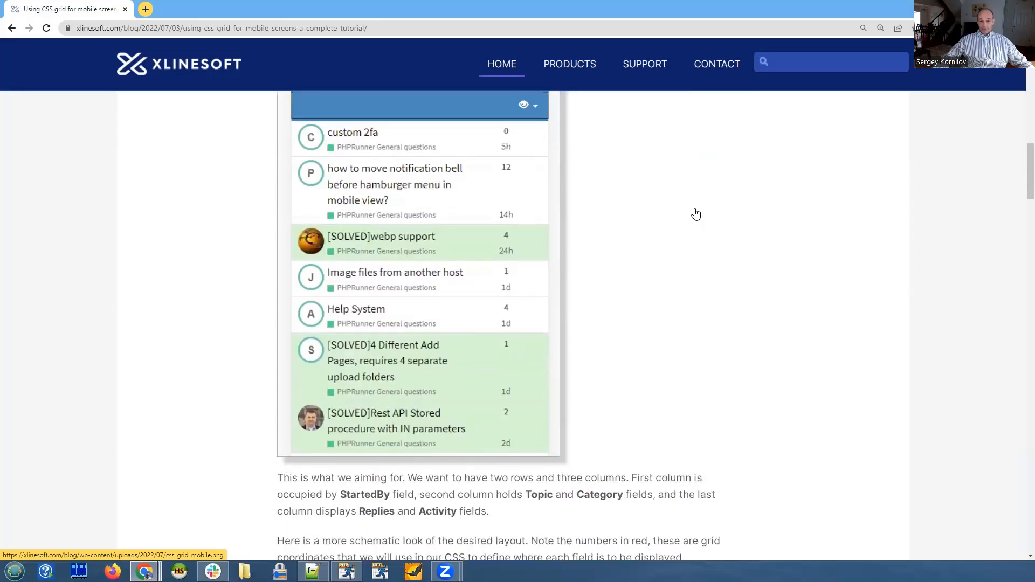
pyautogui.scroll(3)
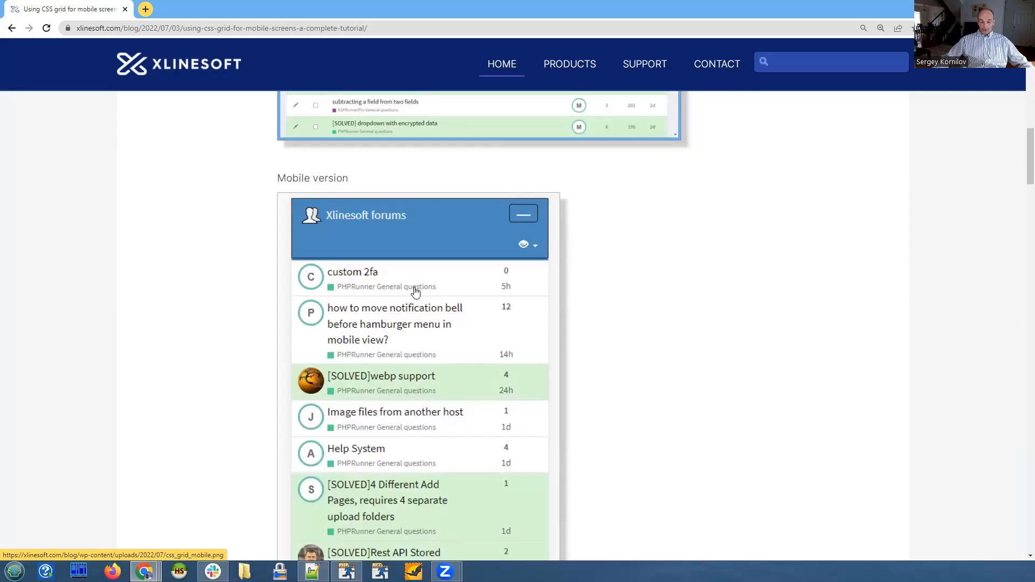
pyautogui.scroll(-3)
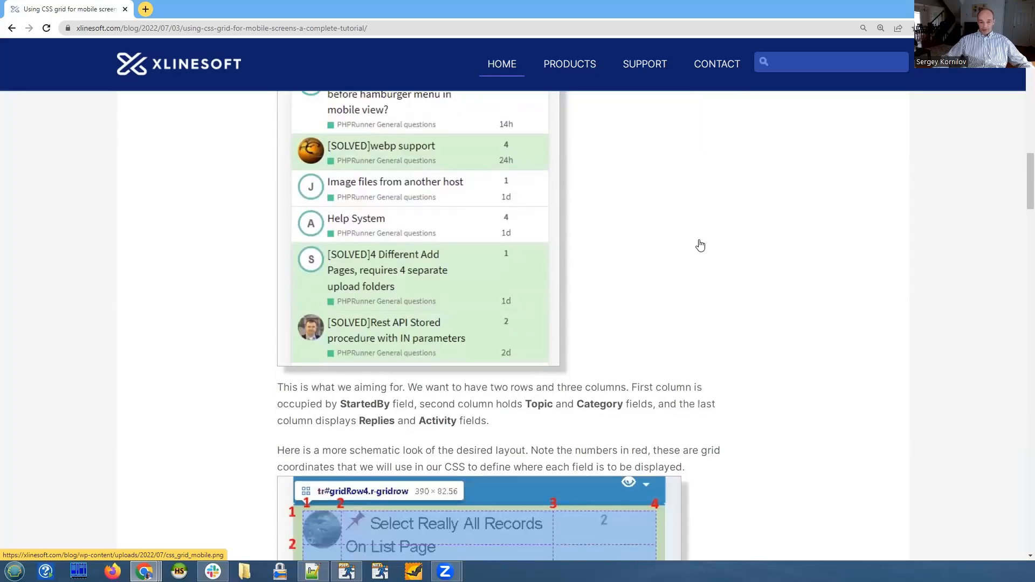
pyautogui.scroll(-3)
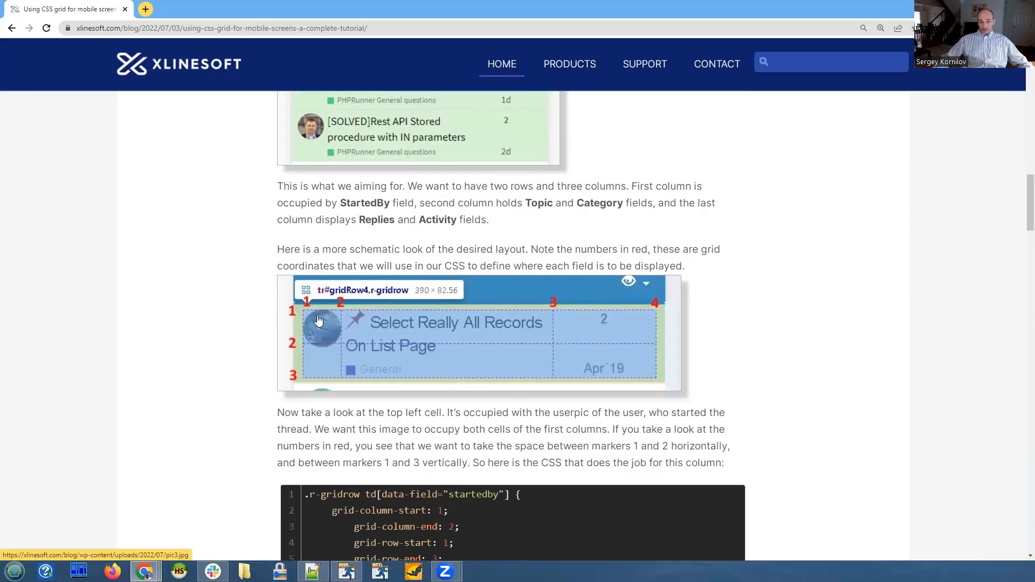
pyautogui.moveTo(644, 318)
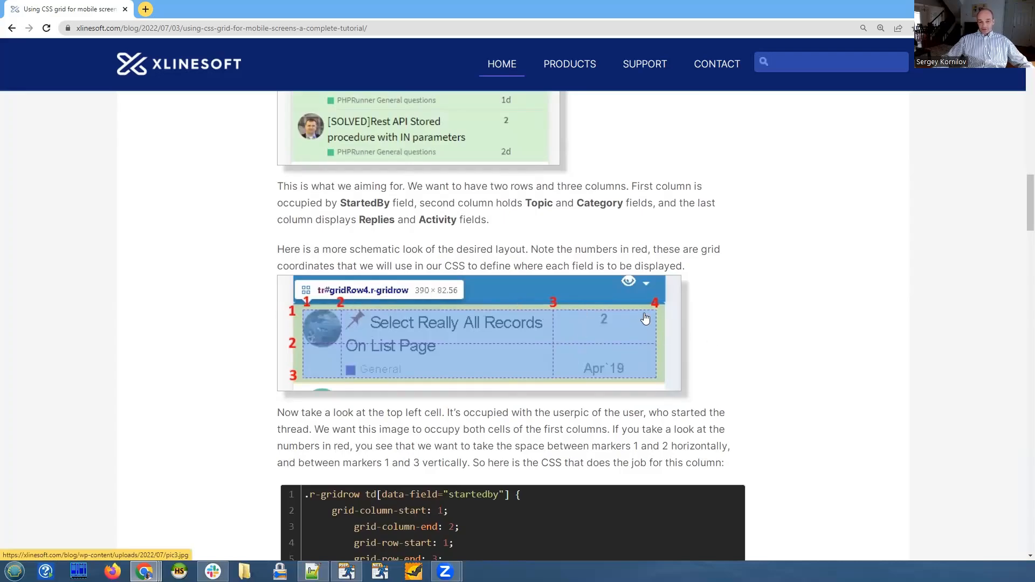
pyautogui.moveTo(333, 334)
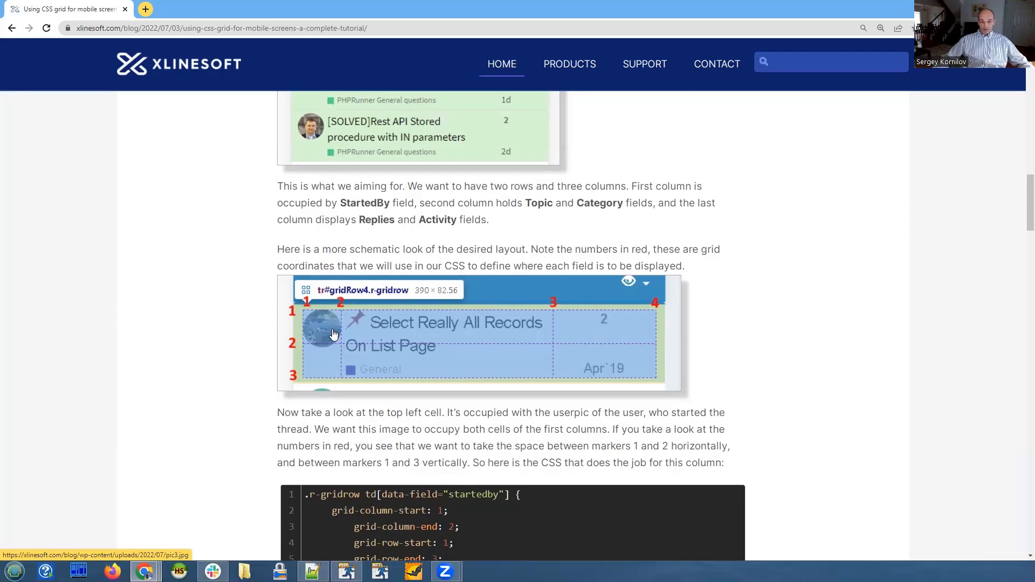
pyautogui.moveTo(342, 337)
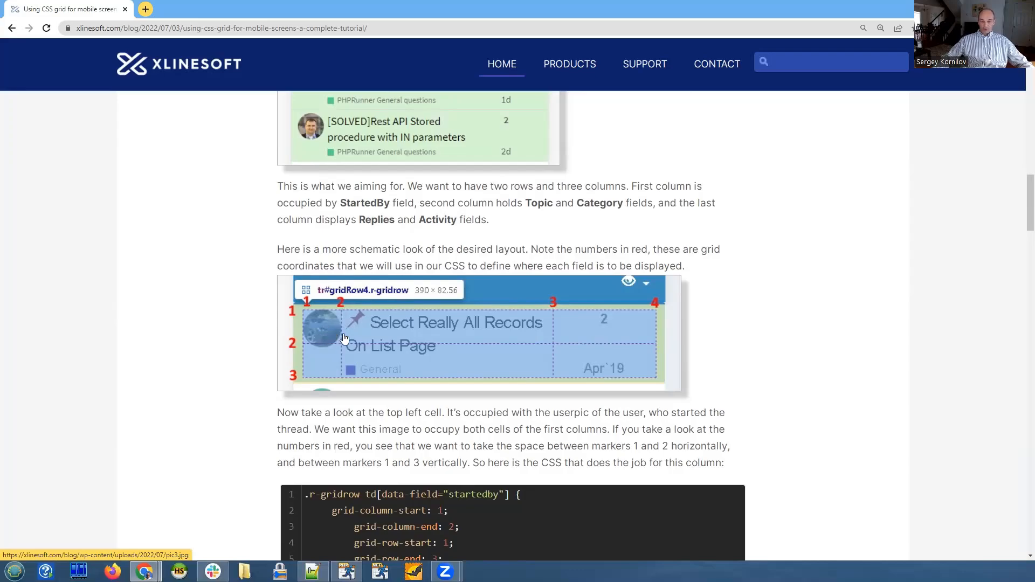
pyautogui.moveTo(454, 322)
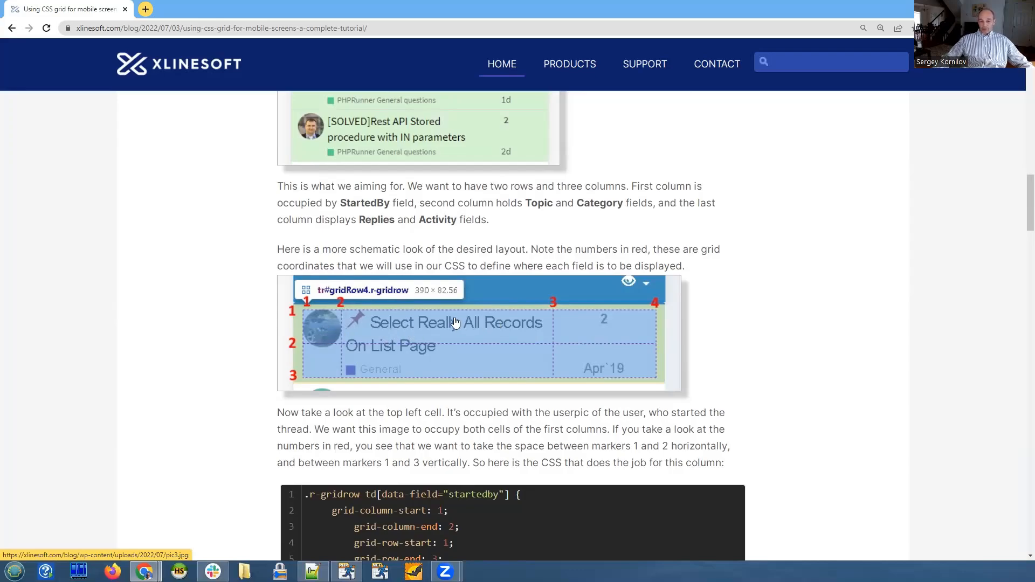
pyautogui.scroll(-3)
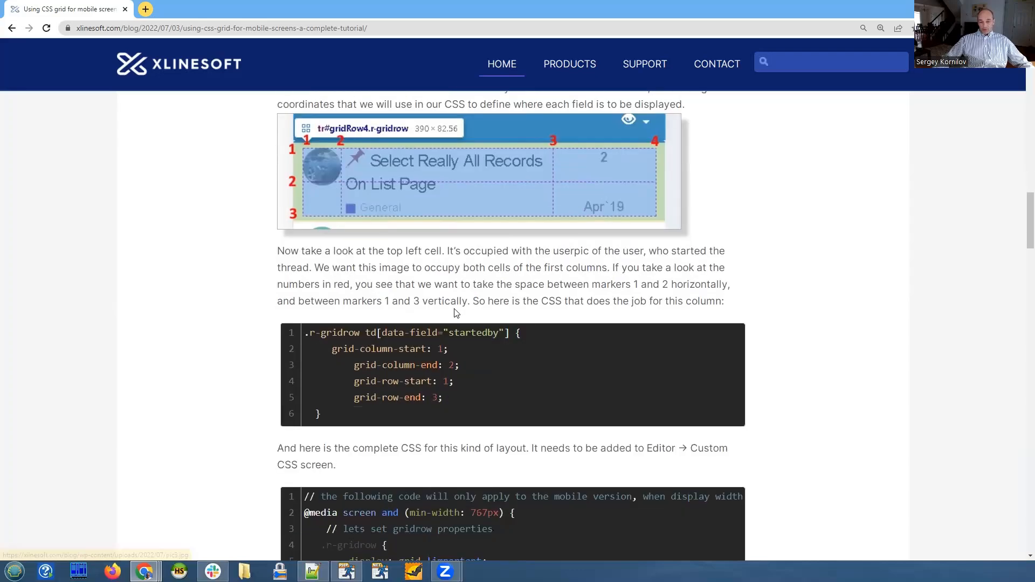
pyautogui.scroll(-3)
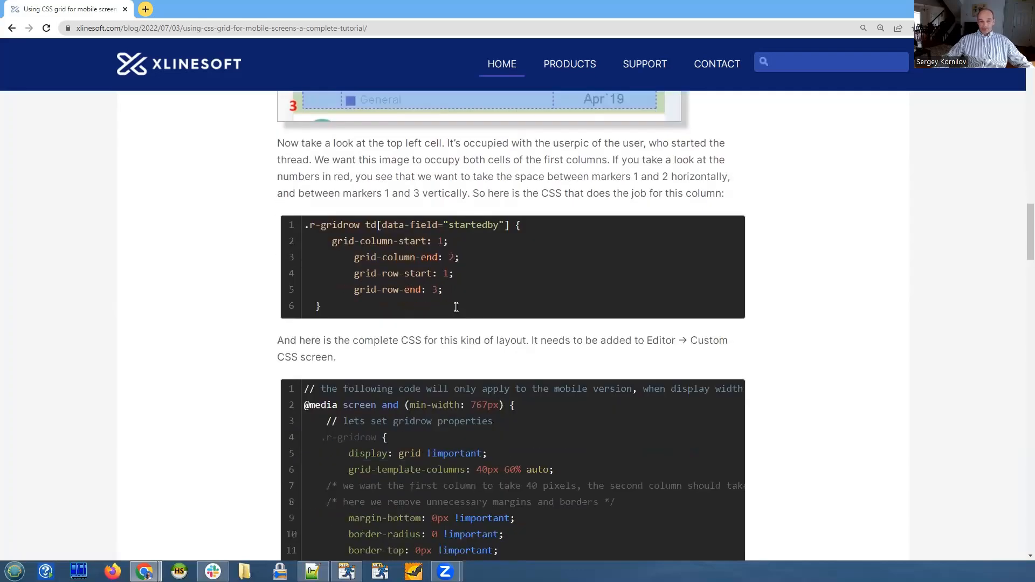
pyautogui.scroll(3)
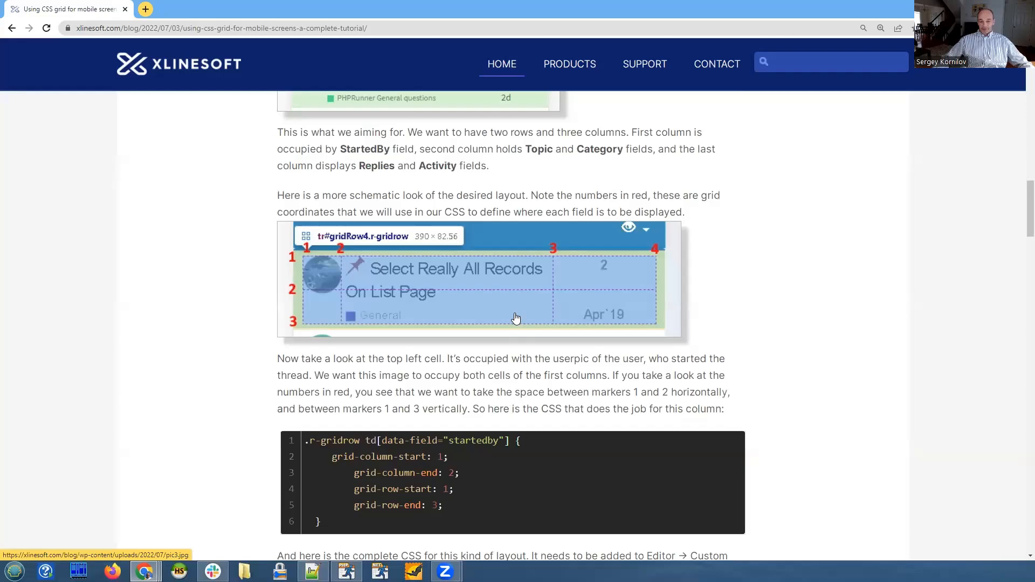
pyautogui.moveTo(500, 476)
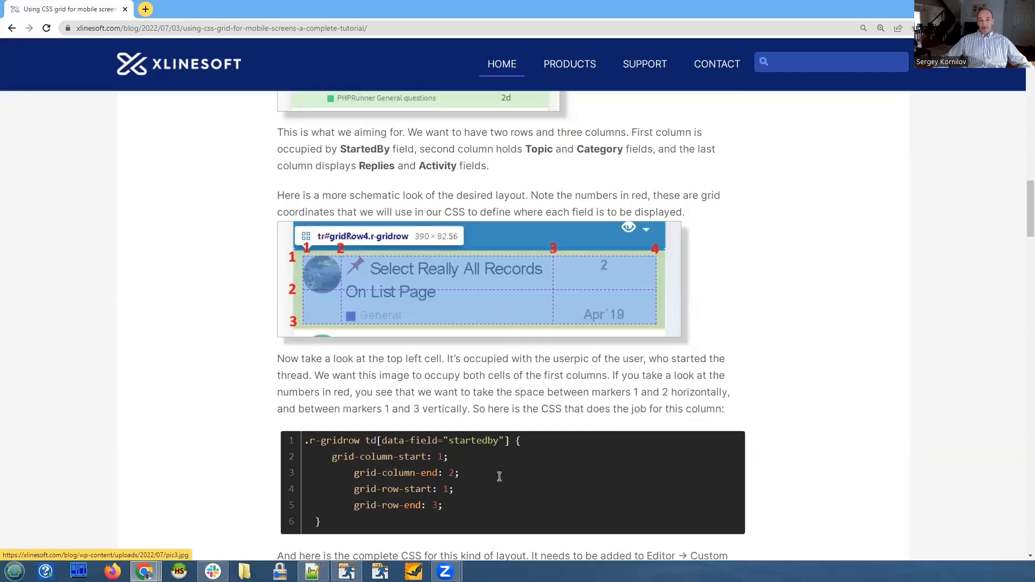
pyautogui.moveTo(778, 294)
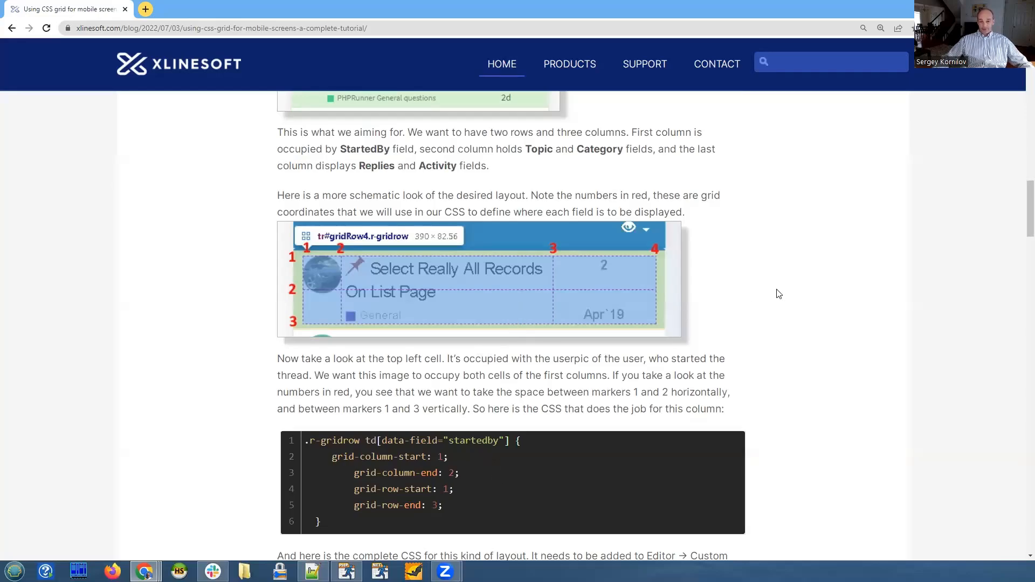
pyautogui.moveTo(617, 111)
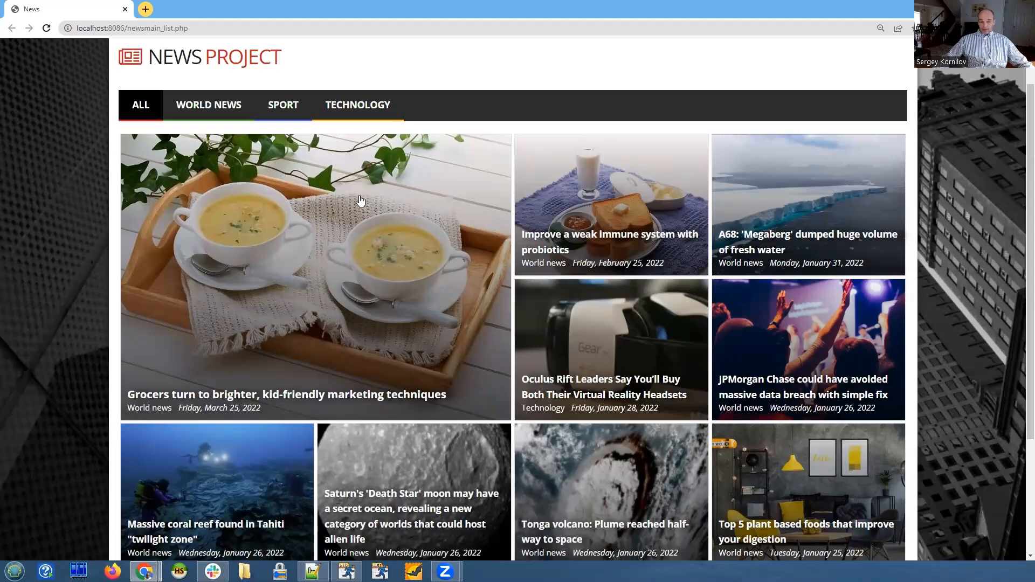
# Bring up the context menu on the featured first news tile to inspect it.
pyautogui.rightClick(357, 201)
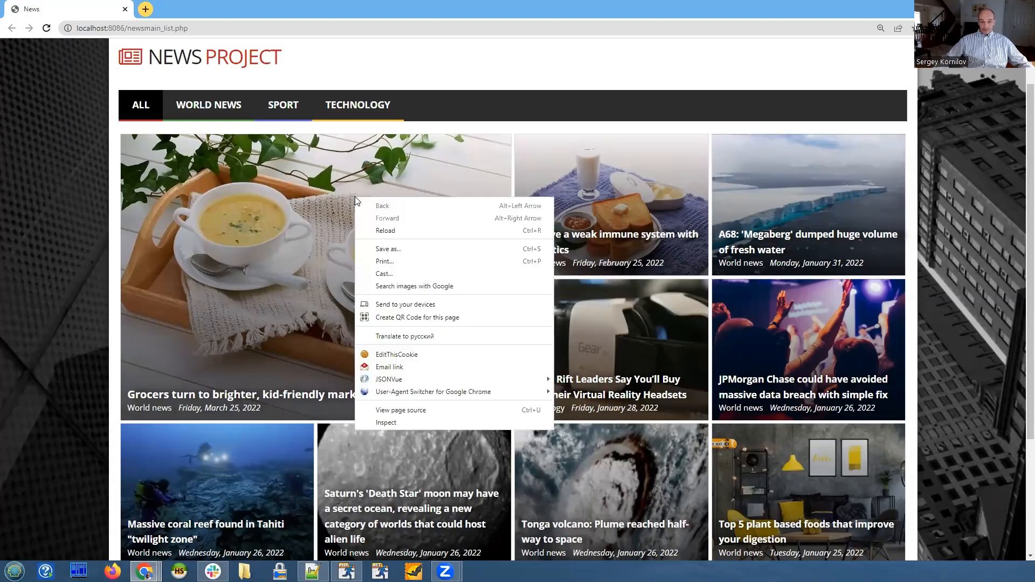
pyautogui.moveTo(387, 423)
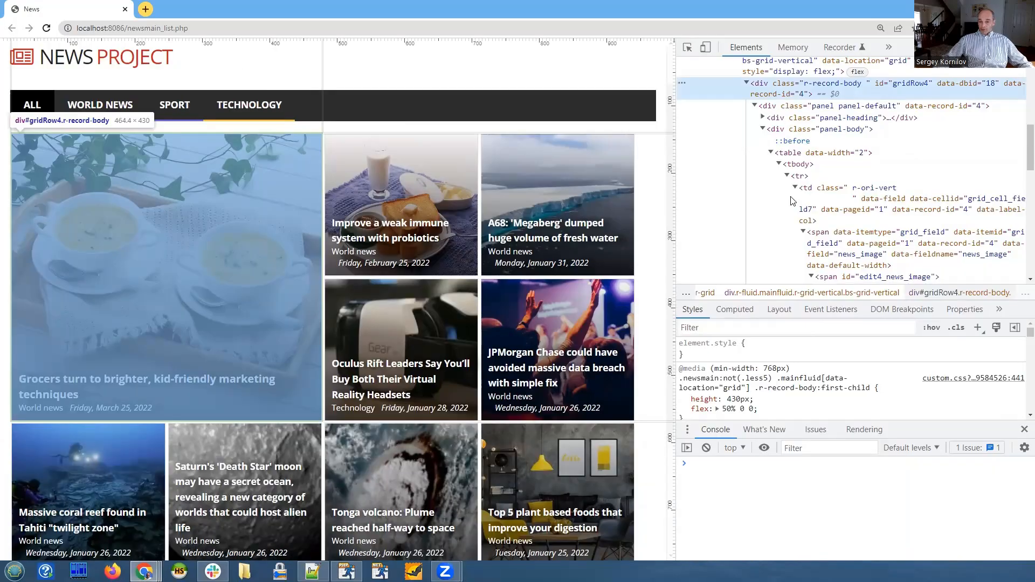
pyautogui.moveTo(859, 178)
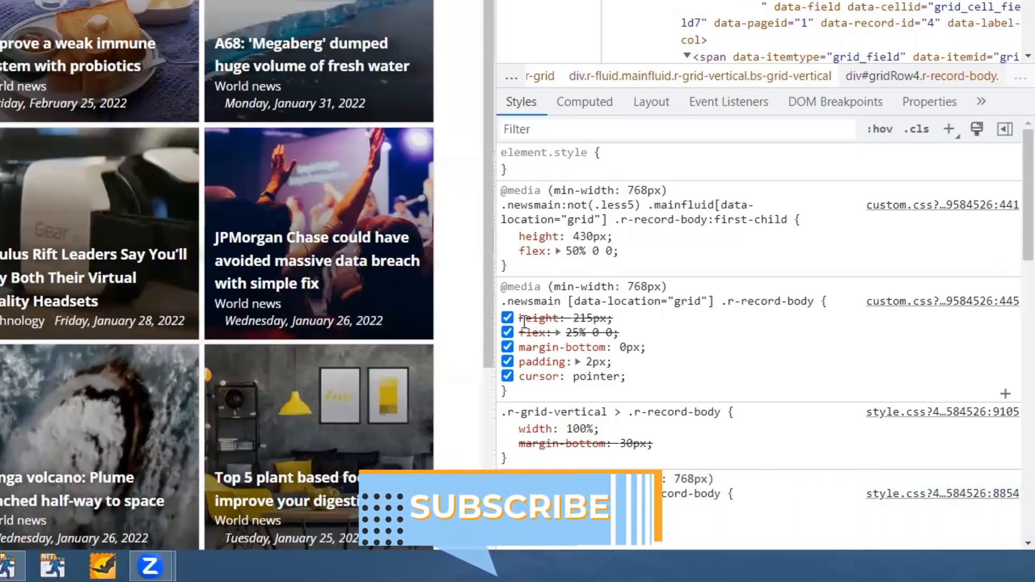
pyautogui.moveTo(628, 327)
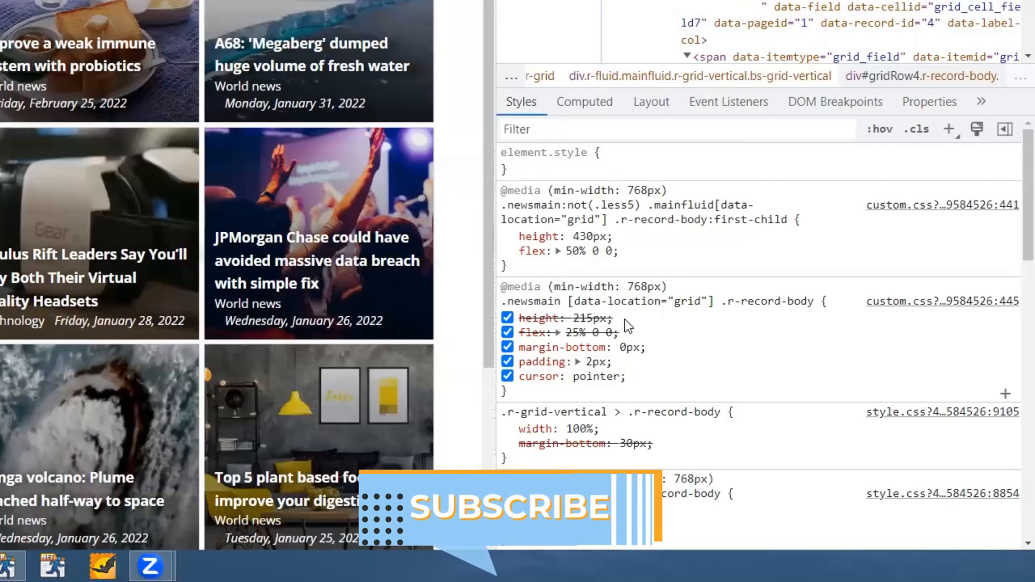
pyautogui.moveTo(554, 334)
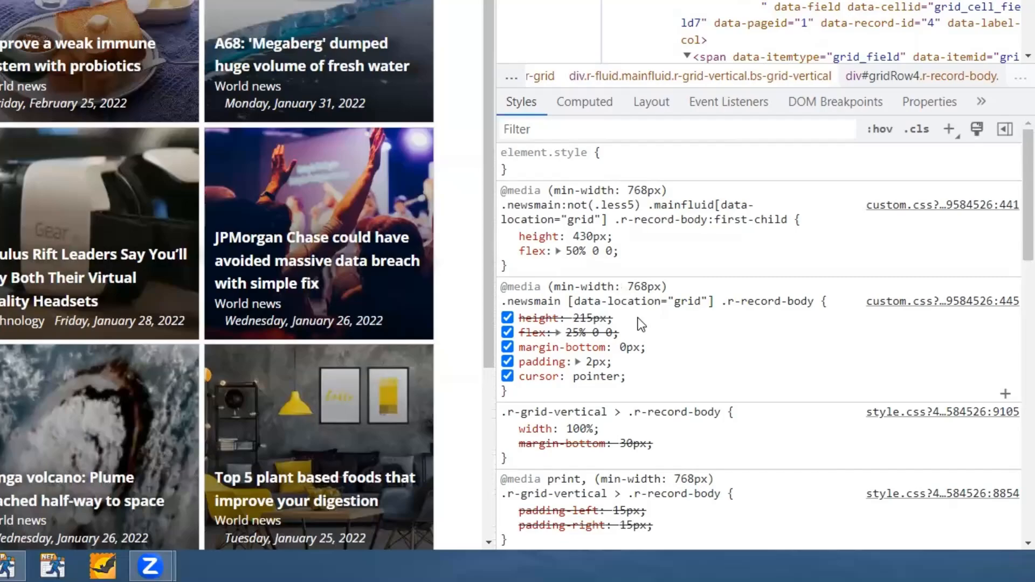
pyautogui.moveTo(650, 285)
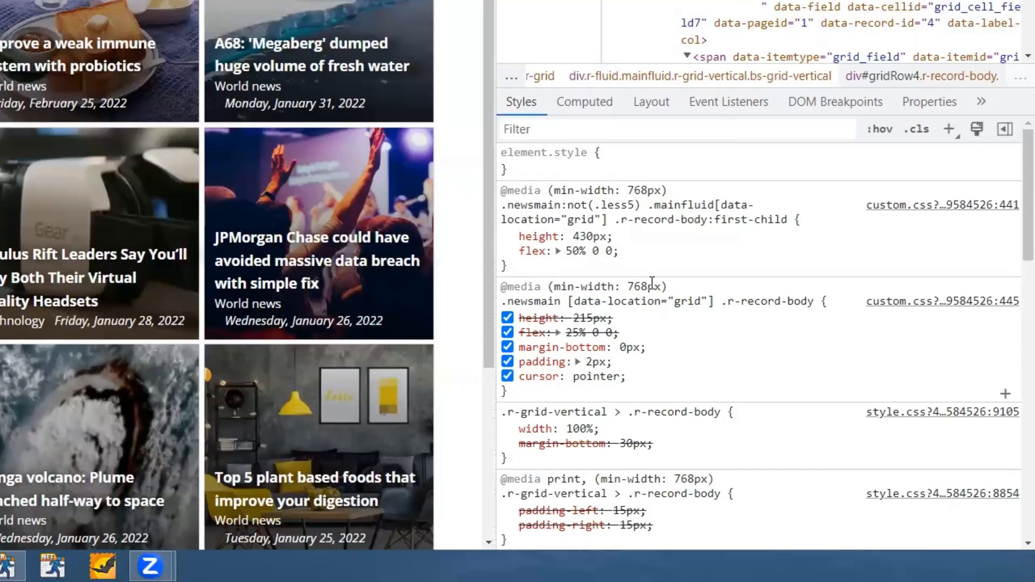
pyautogui.moveTo(631, 327)
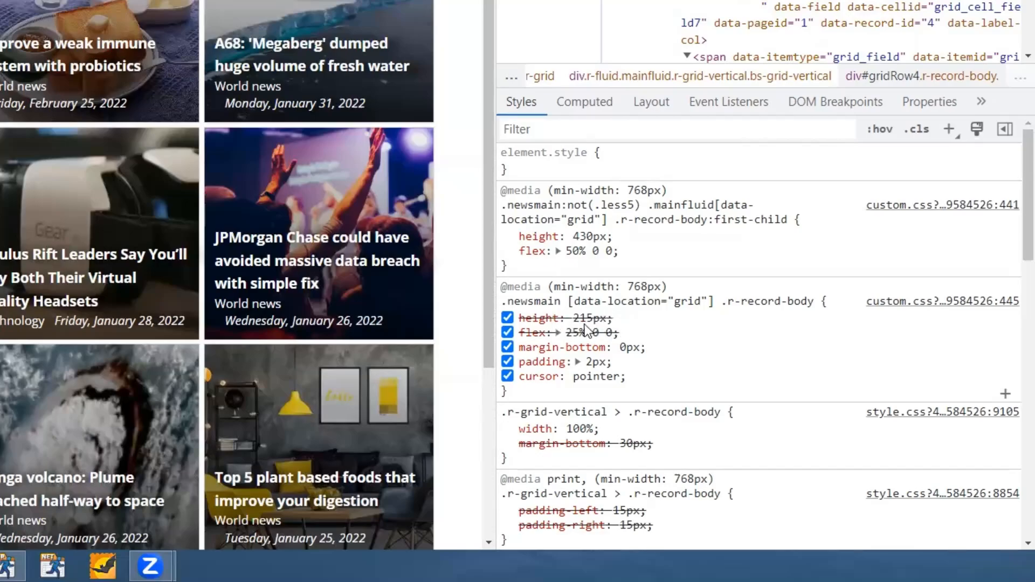
pyautogui.moveTo(631, 326)
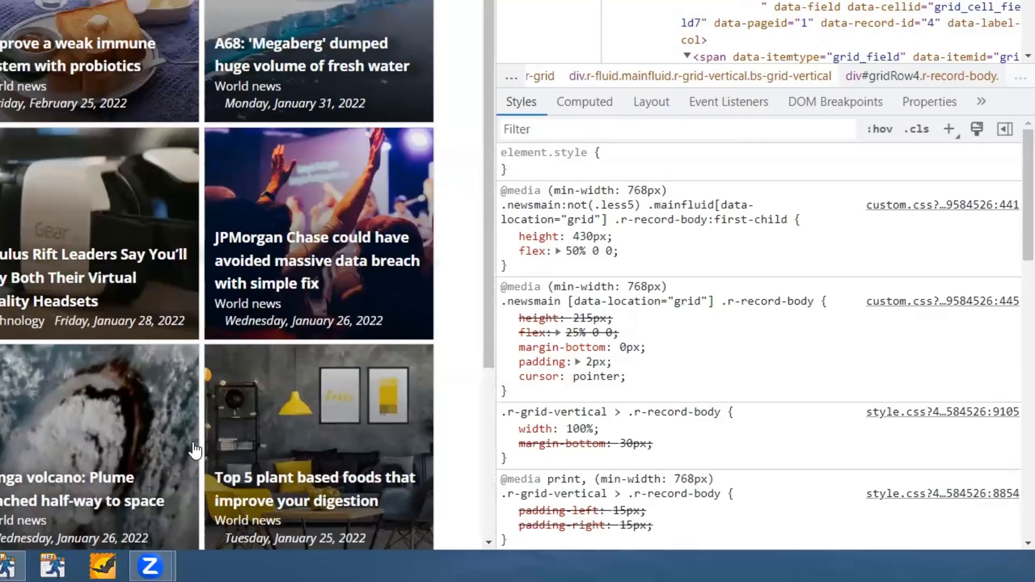
pyautogui.moveTo(155, 429)
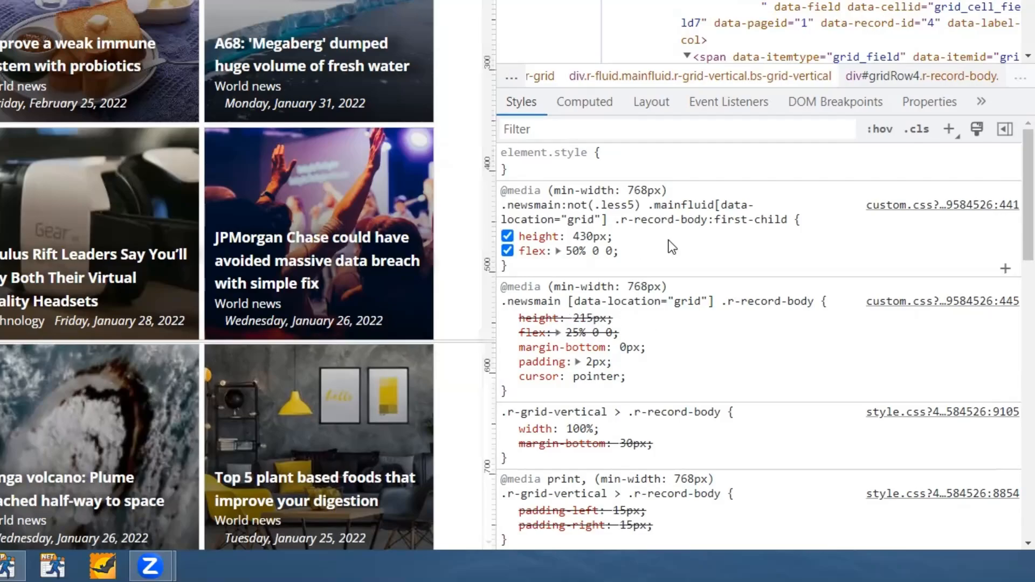
pyautogui.moveTo(713, 219)
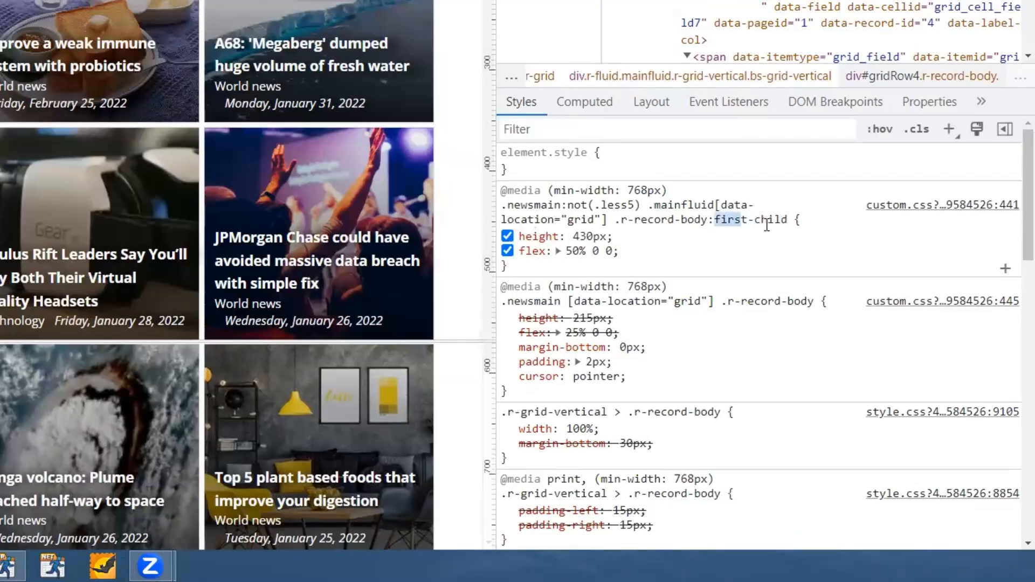
# Point out the :first-child rule giving the first tile height 430px and flex 50%.
pyautogui.click(506, 237)
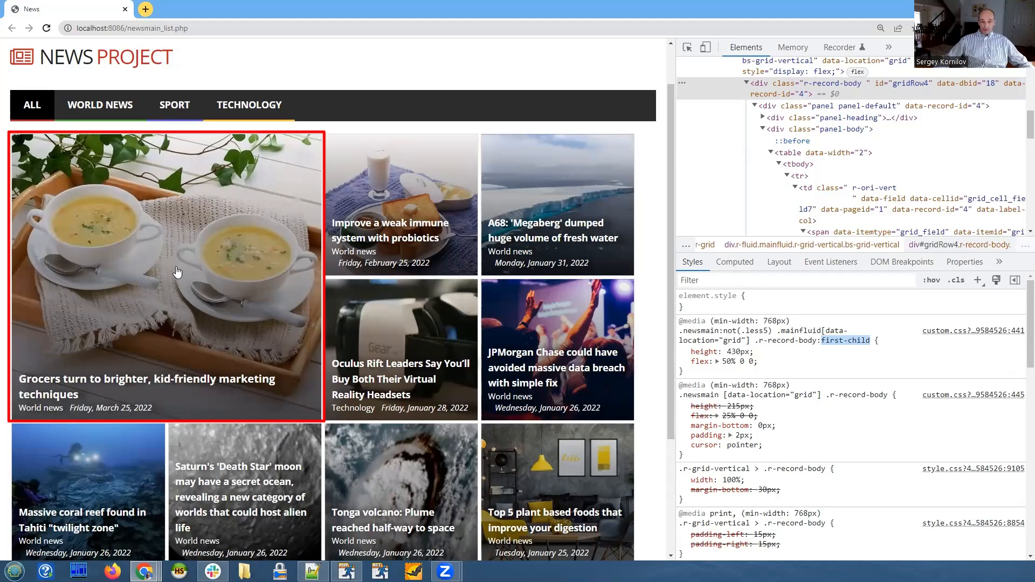
pyautogui.moveTo(198, 260)
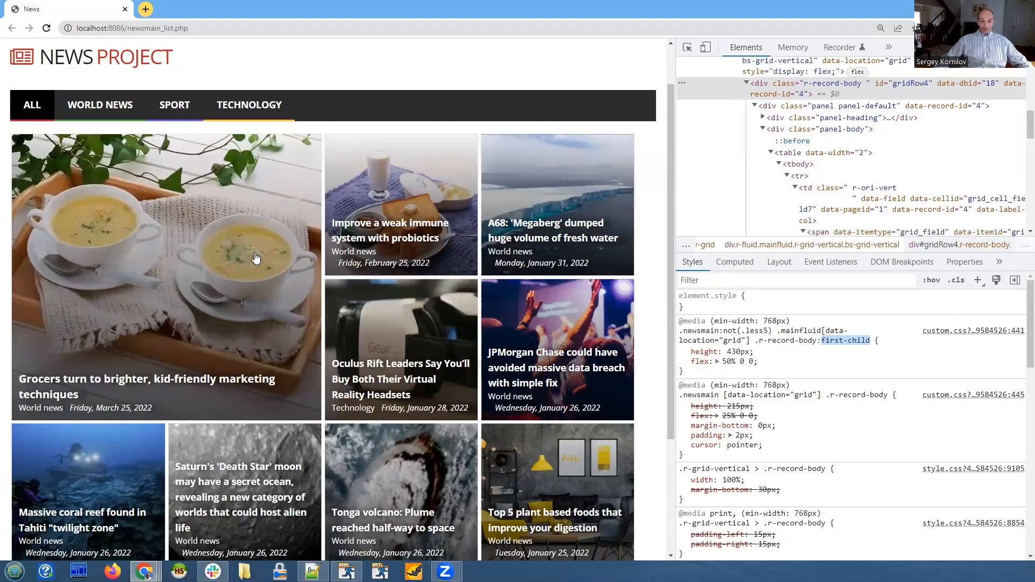
pyautogui.moveTo(366, 291)
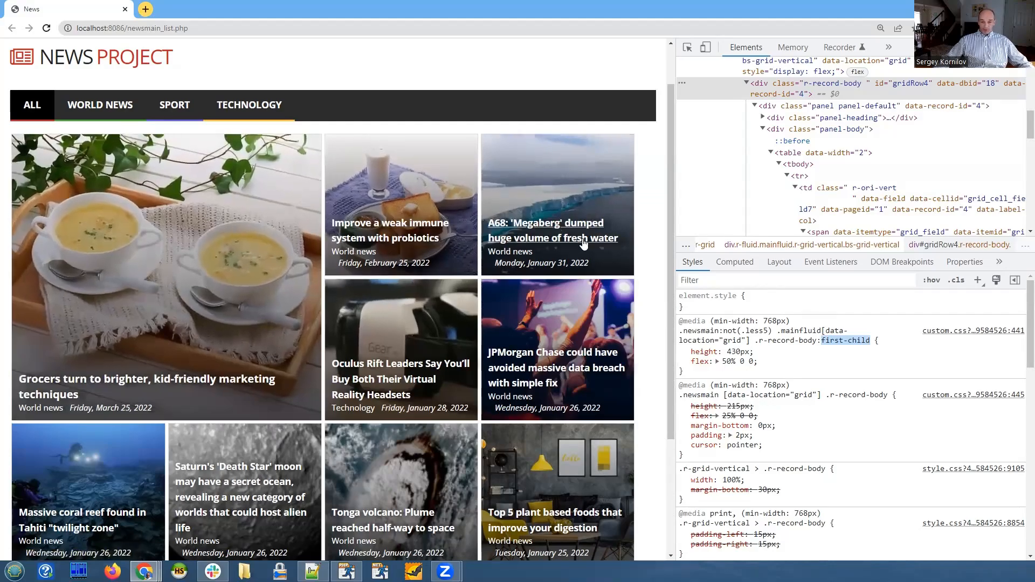
pyautogui.moveTo(525, 199)
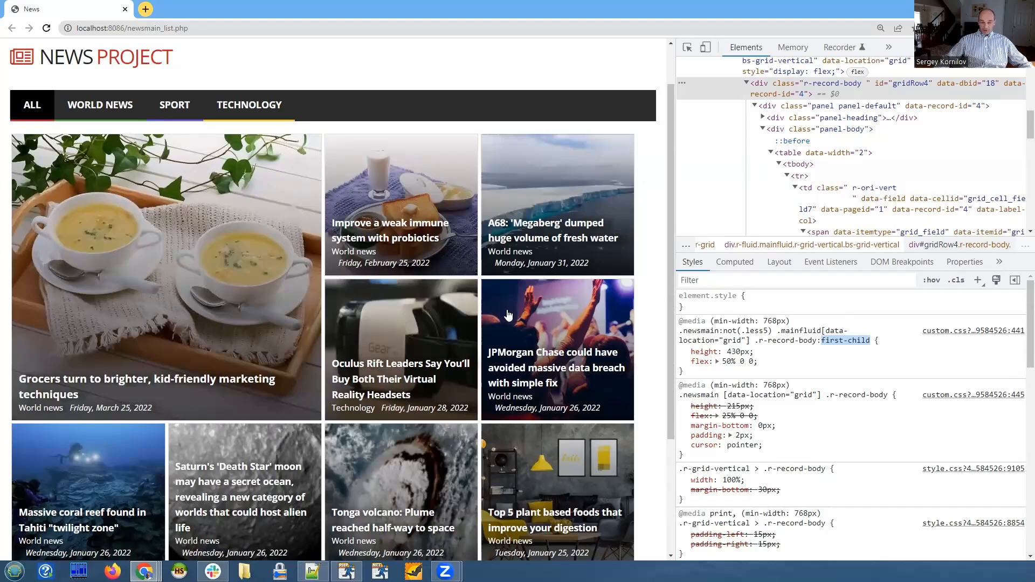
pyautogui.moveTo(389, 308)
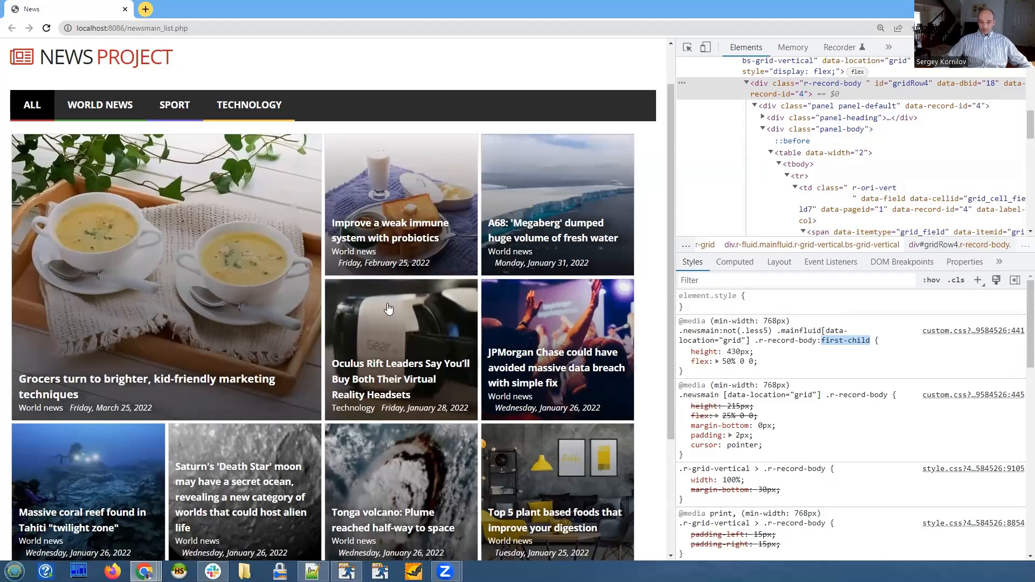
pyautogui.rightClick(389, 308)
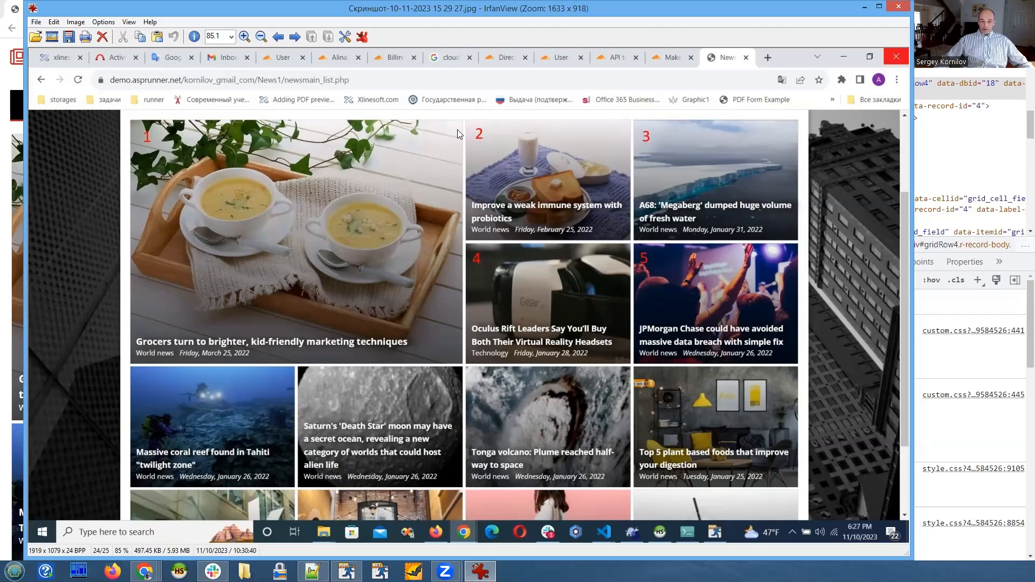
pyautogui.moveTo(636, 405)
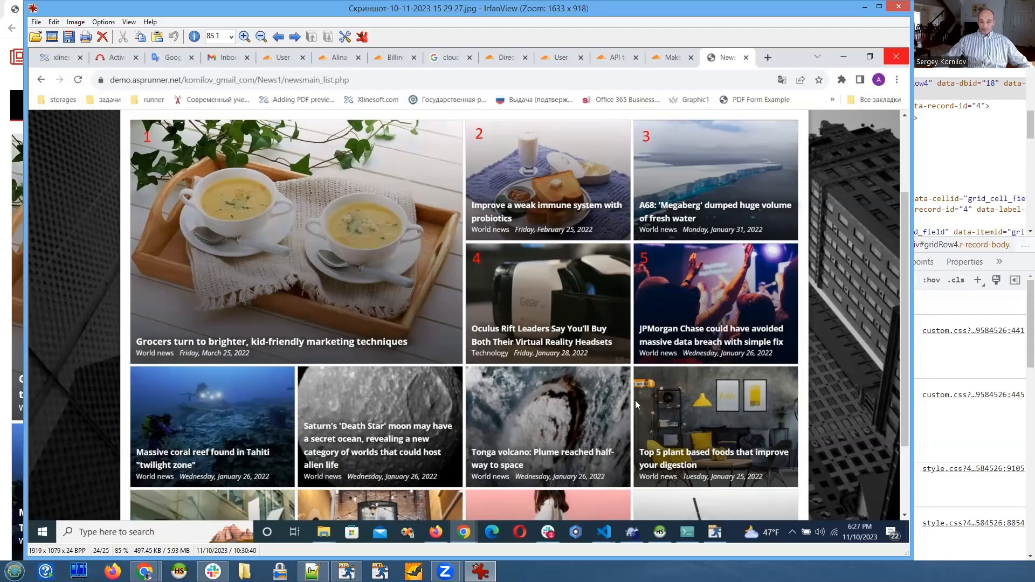
pyautogui.moveTo(786, 130)
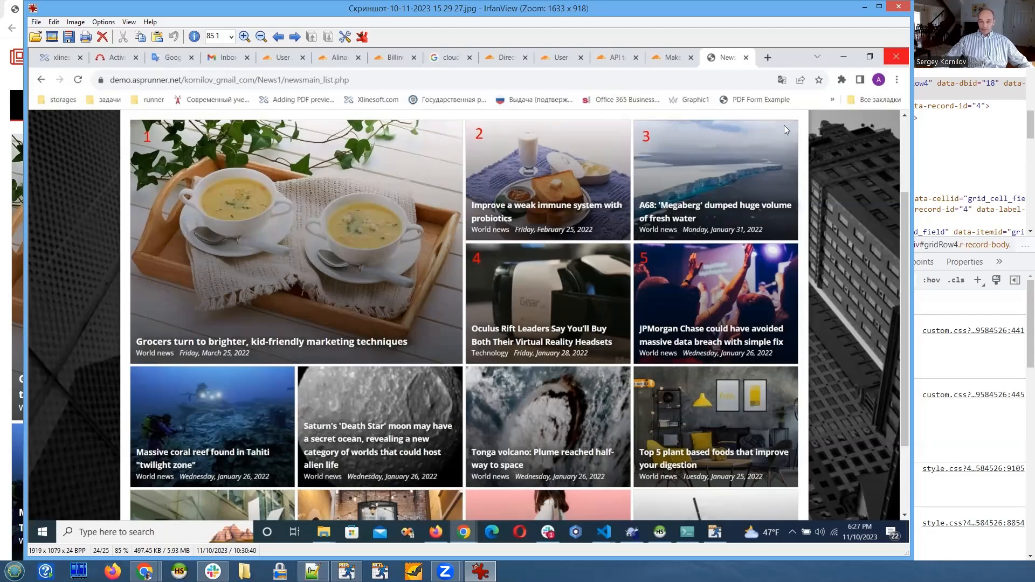
pyautogui.moveTo(148, 140)
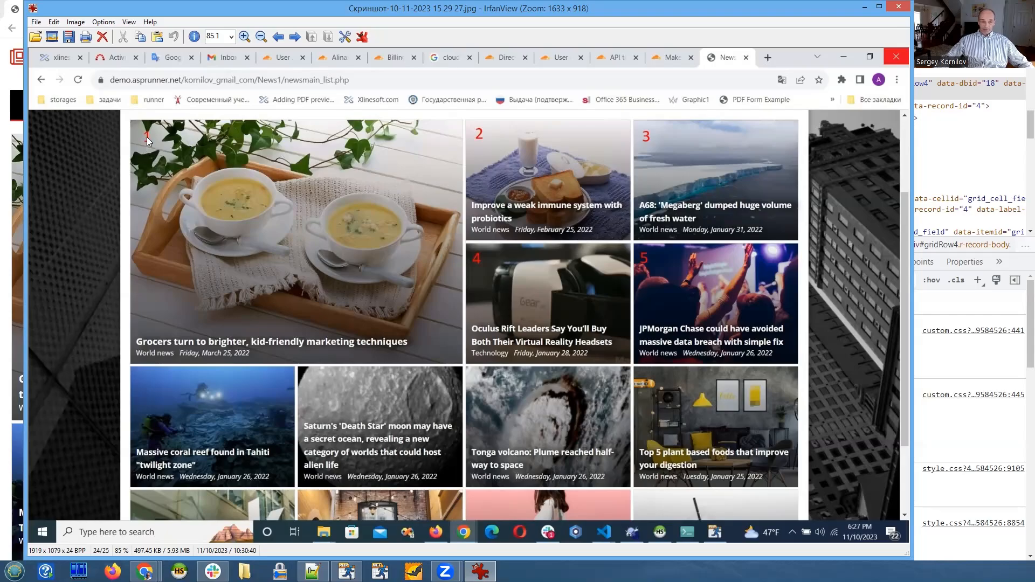
pyautogui.moveTo(146, 144)
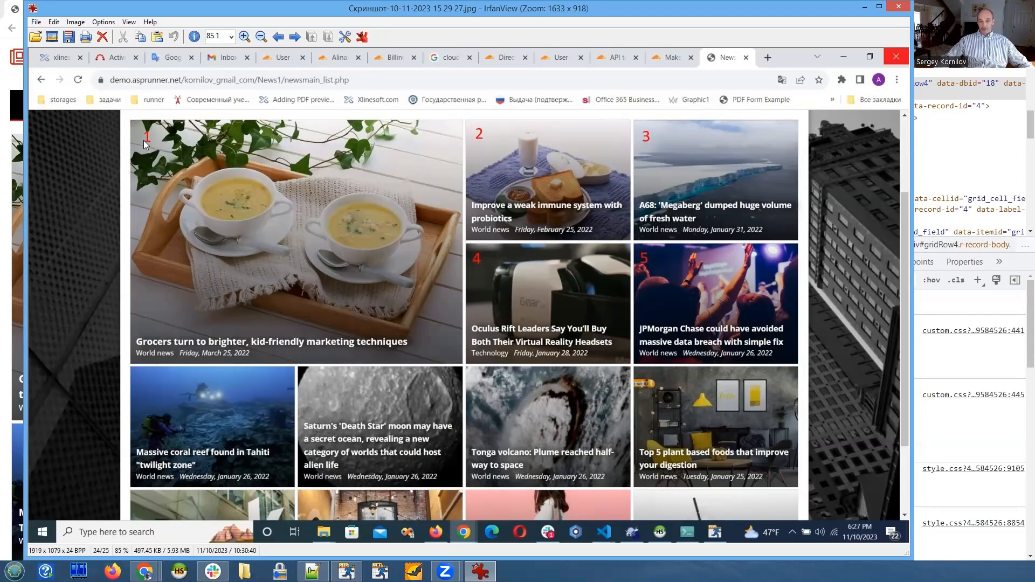
pyautogui.moveTo(206, 156)
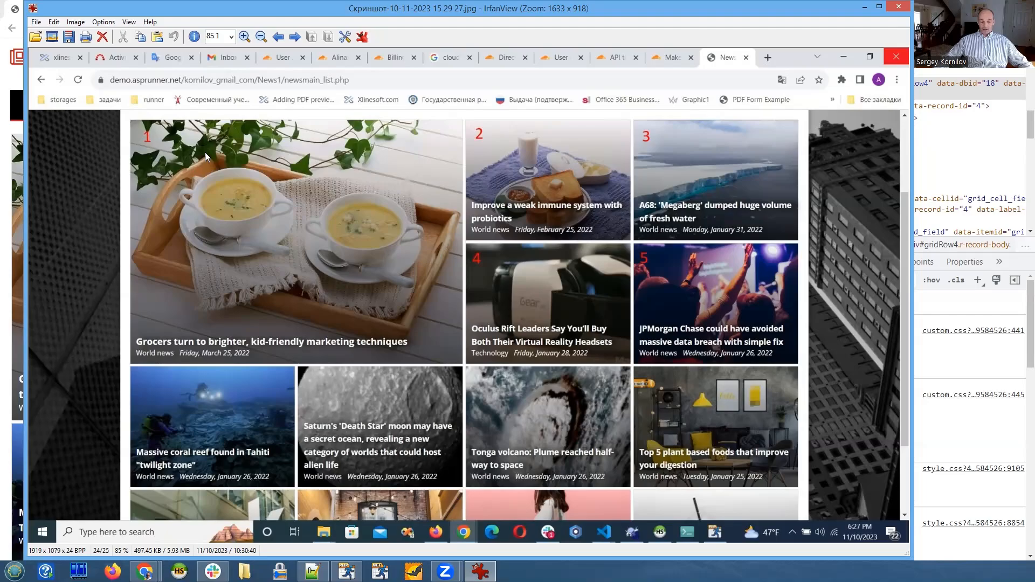
pyautogui.moveTo(148, 140)
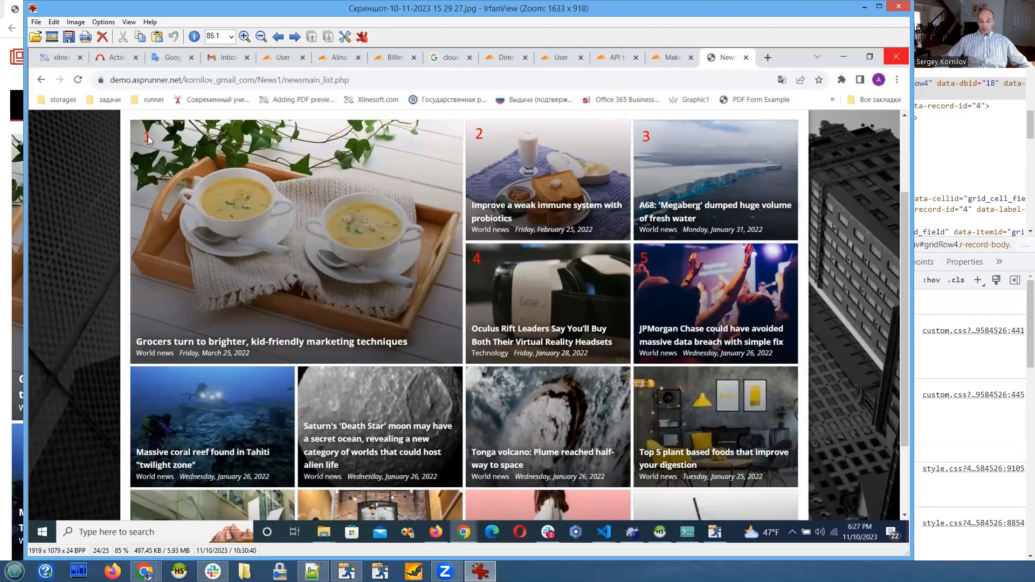
pyautogui.moveTo(143, 143)
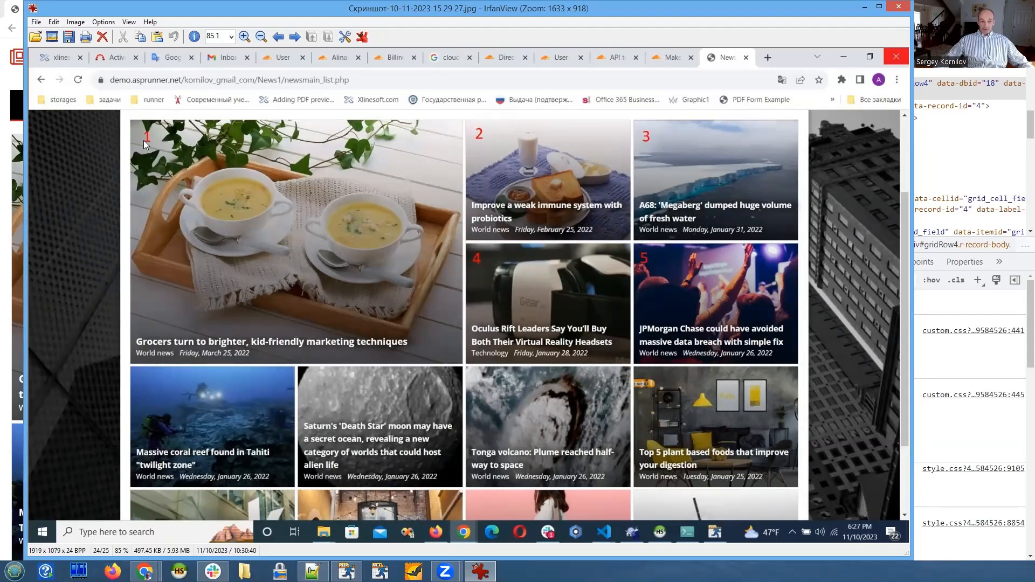
pyautogui.moveTo(152, 147)
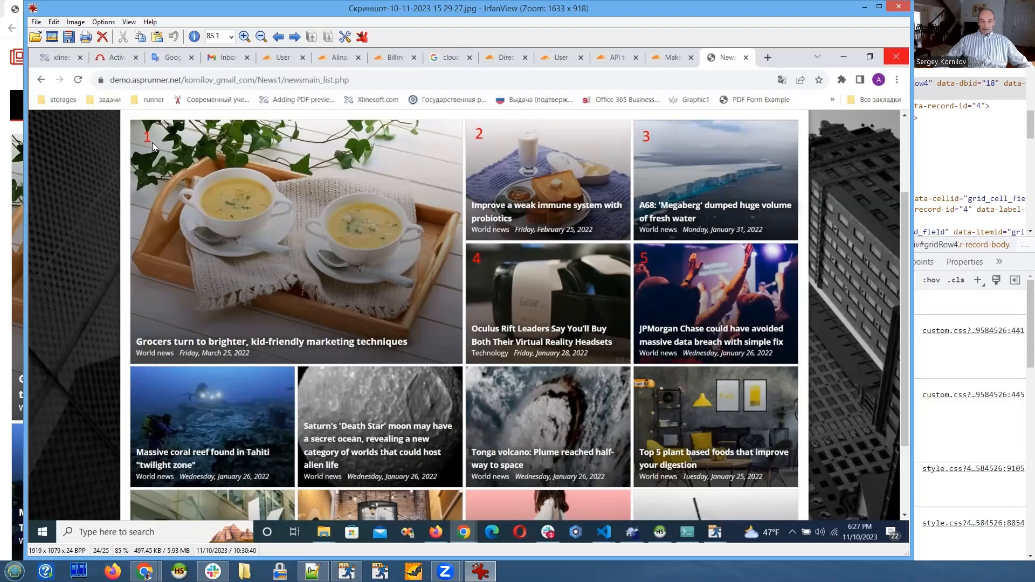
pyautogui.moveTo(167, 148)
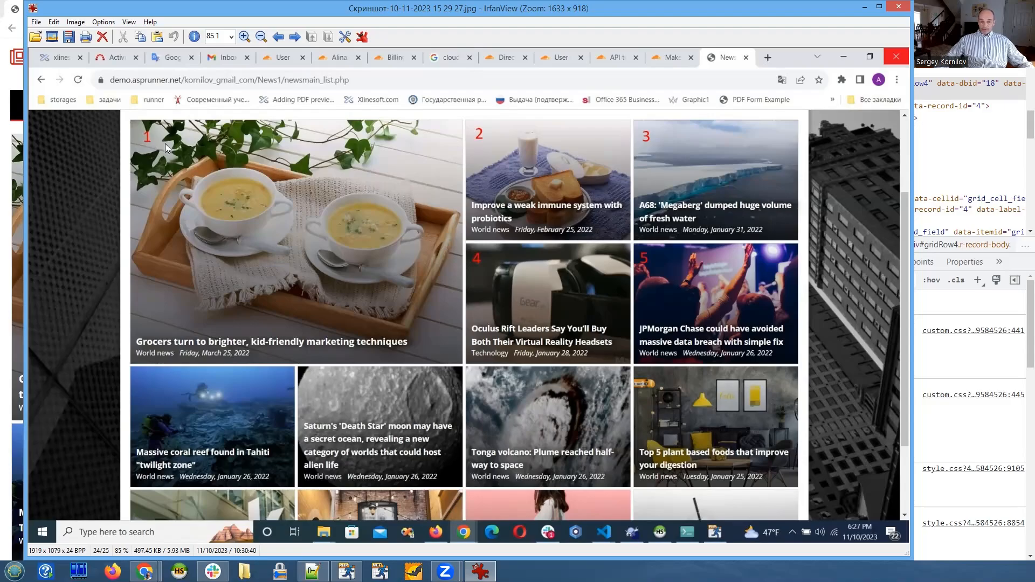
pyautogui.moveTo(681, 184)
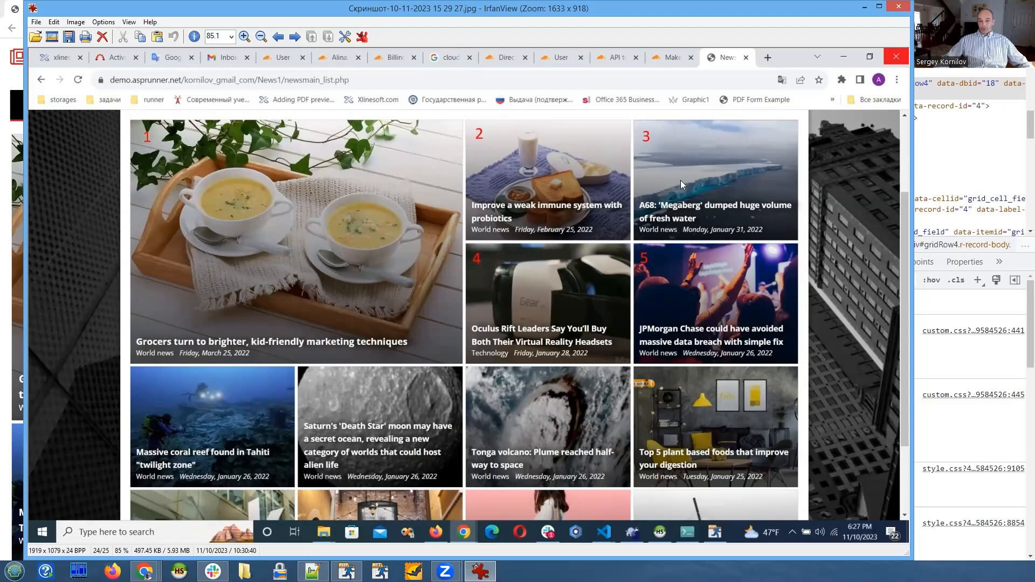
pyautogui.moveTo(724, 277)
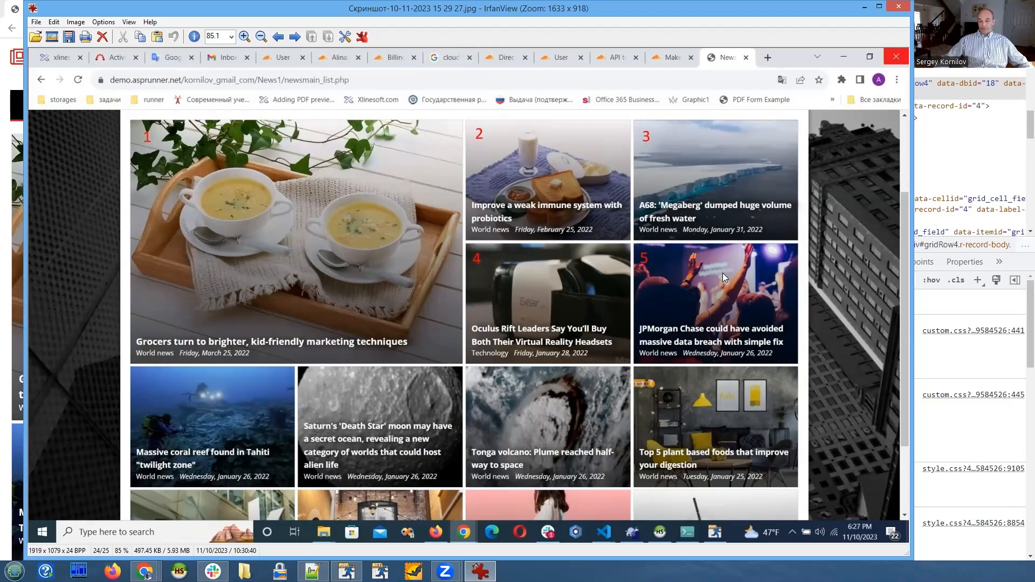
pyautogui.moveTo(677, 16)
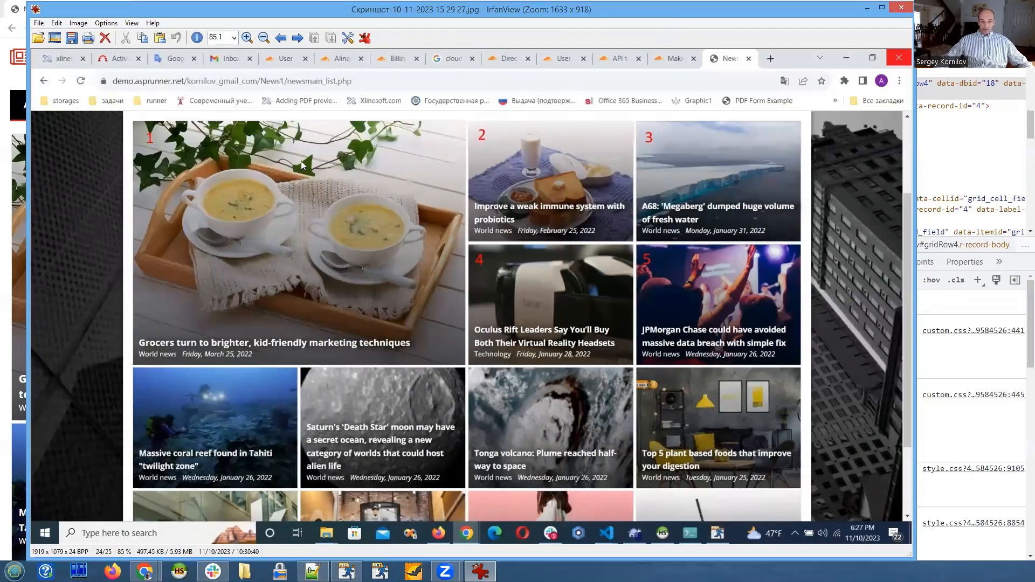
pyautogui.moveTo(782, 216)
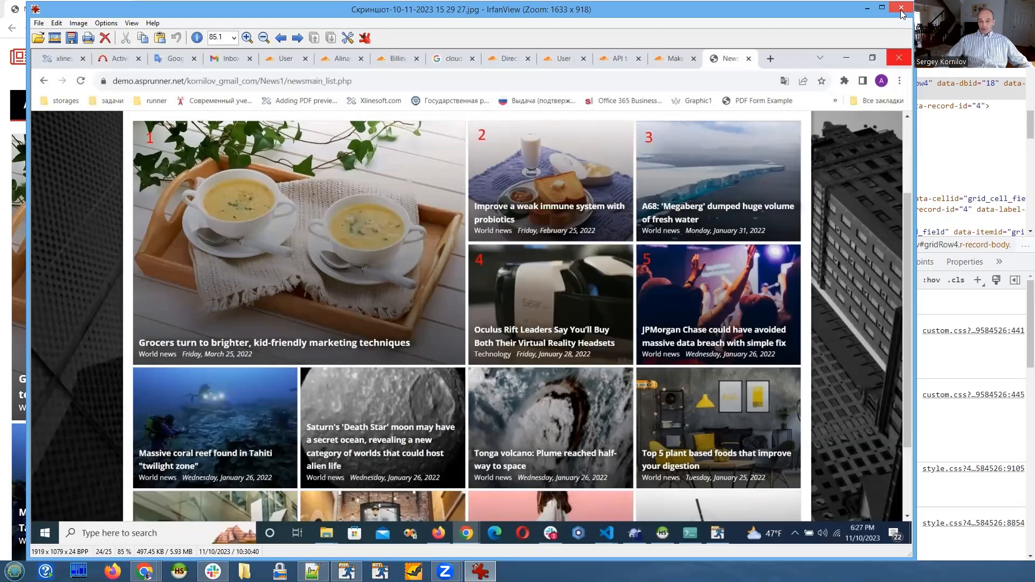
pyautogui.moveTo(902, 10)
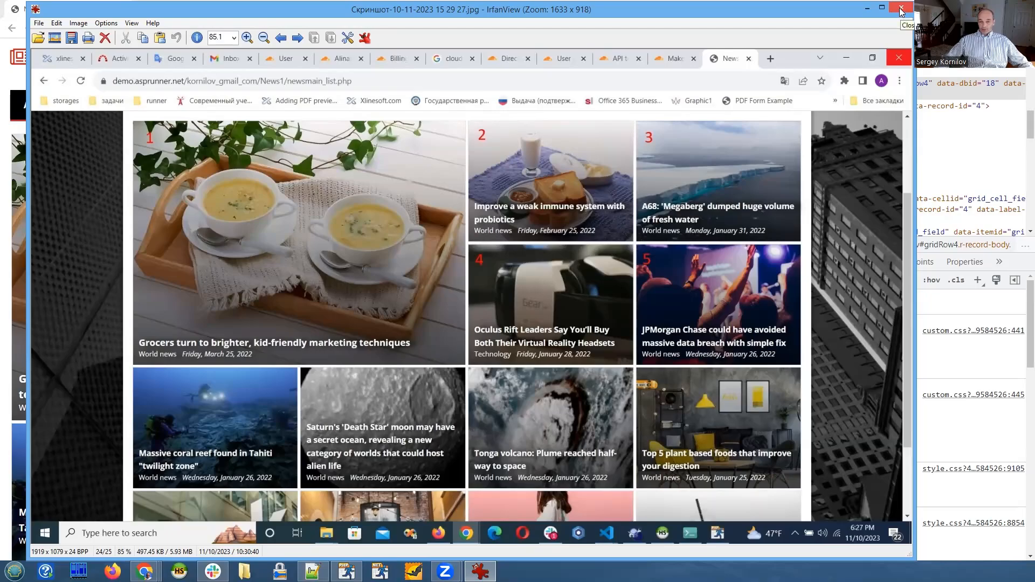
# Close the target-layout screenshot and inspect the fourth news tile's record container.
pyautogui.click(900, 9)
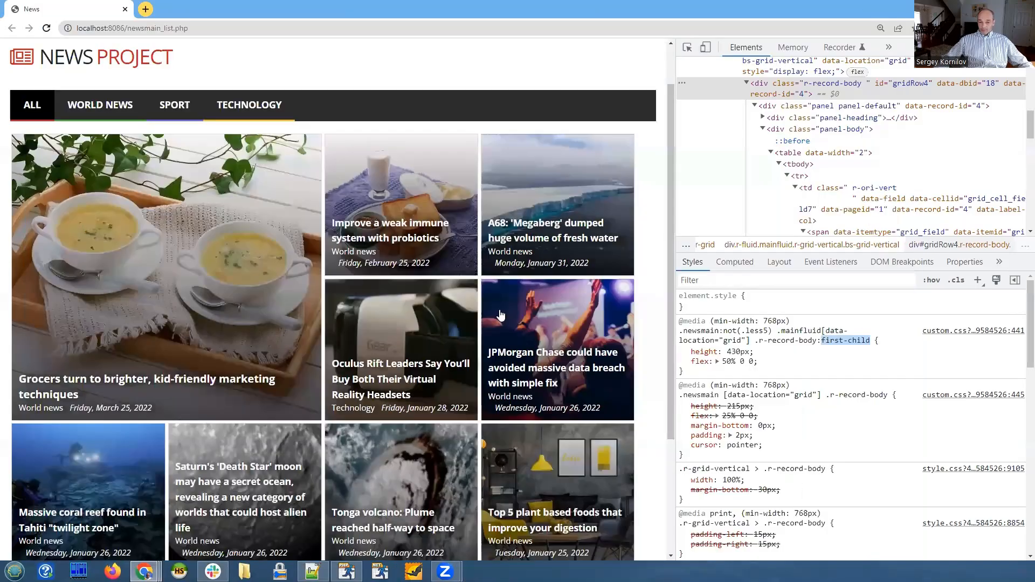
pyautogui.rightClick(500, 315)
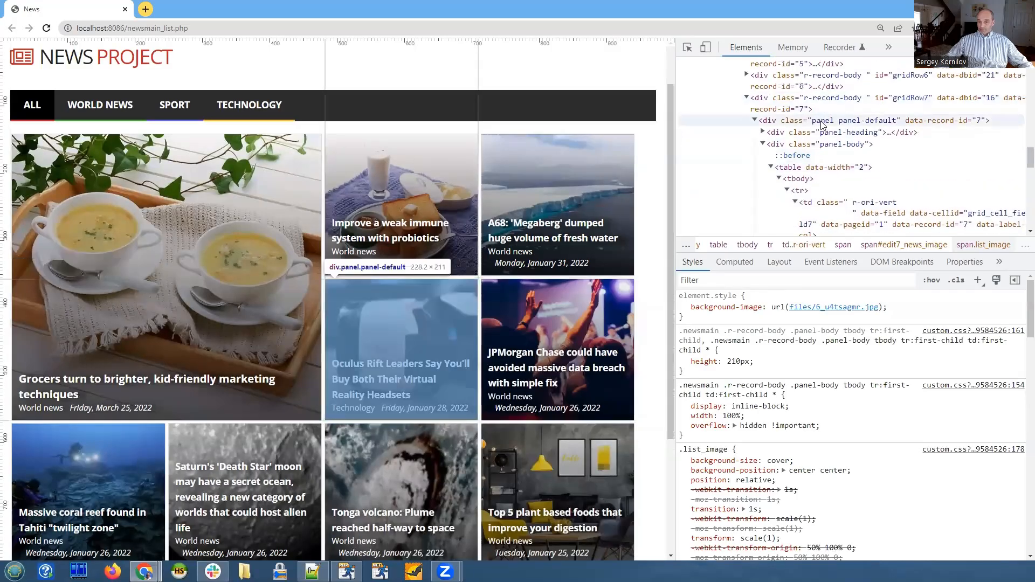
pyautogui.click(822, 120)
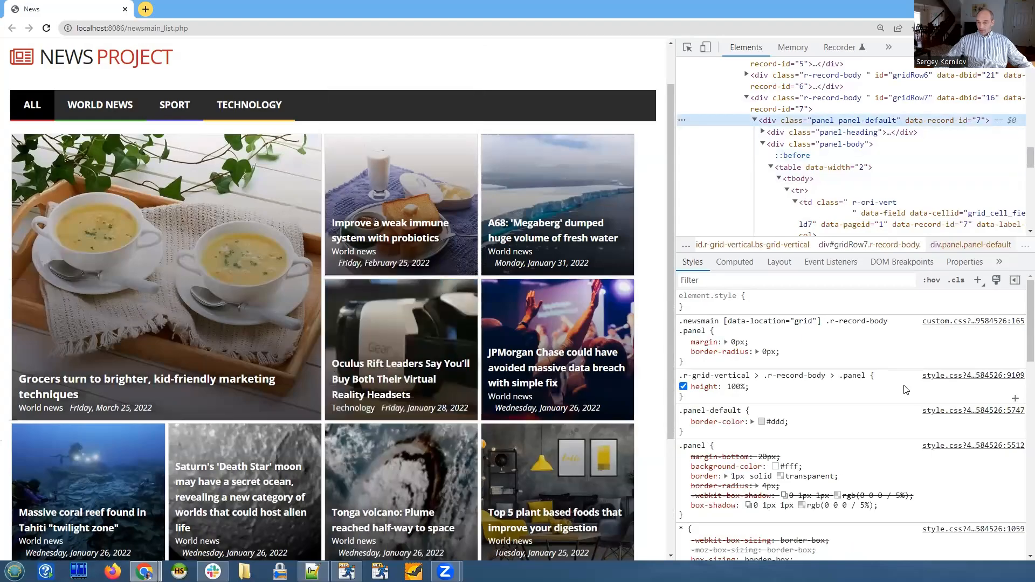
pyautogui.click(825, 98)
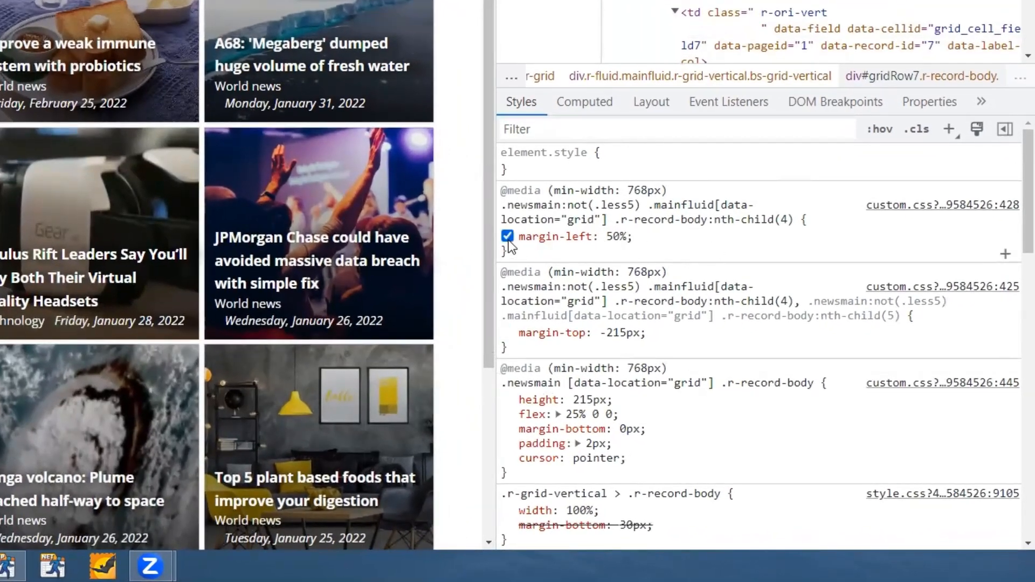
# Toggle the nth-child(4) margin-left: 50% rule off and back on to show its effect.
pyautogui.click(507, 236)
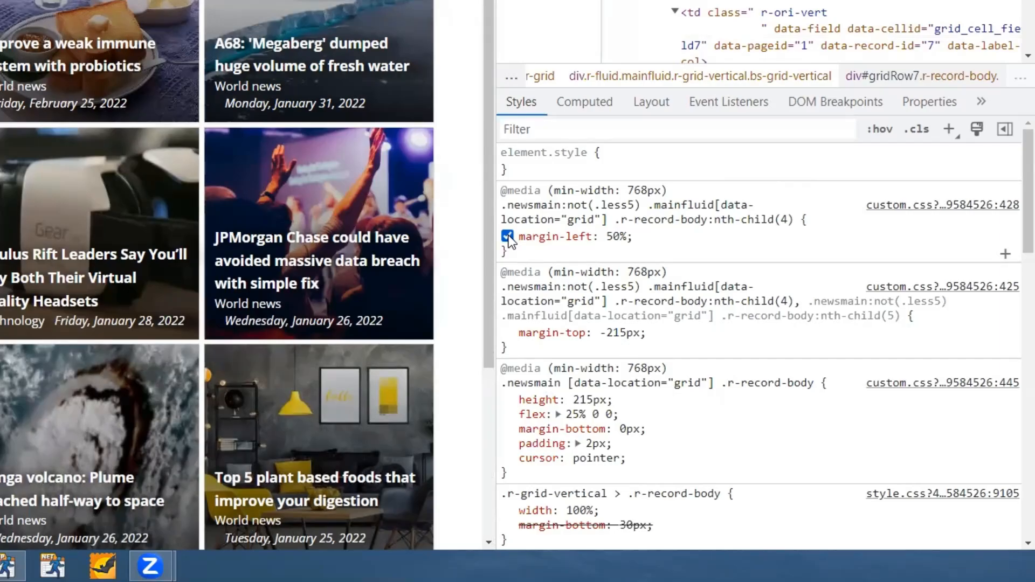
pyautogui.click(507, 236)
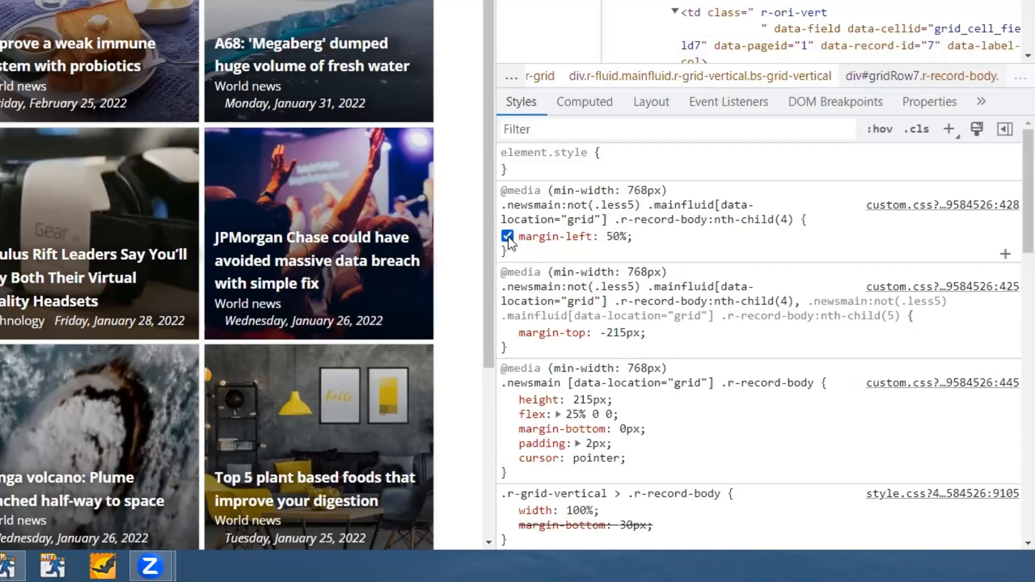
pyautogui.click(508, 236)
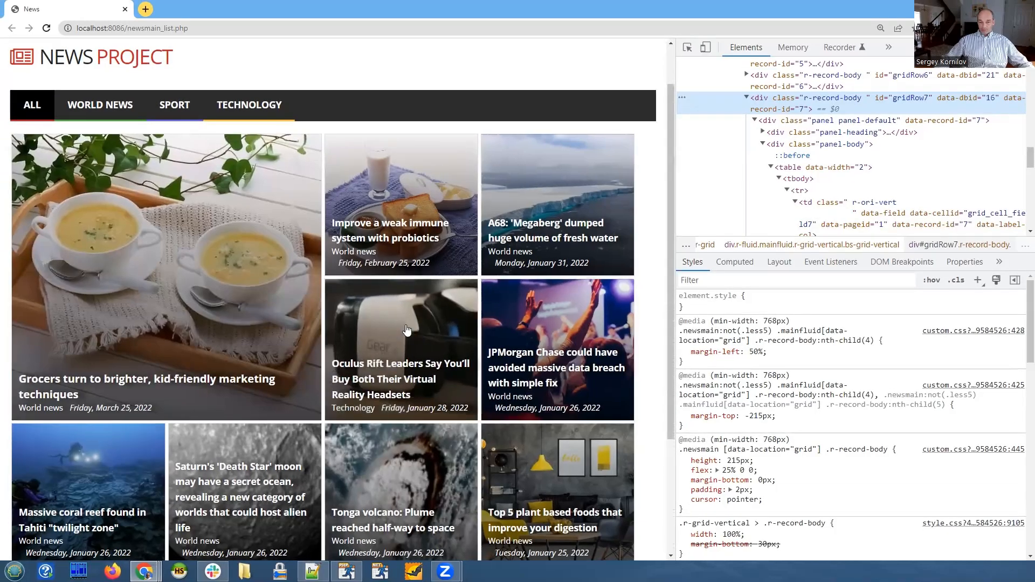
pyautogui.moveTo(323, 283)
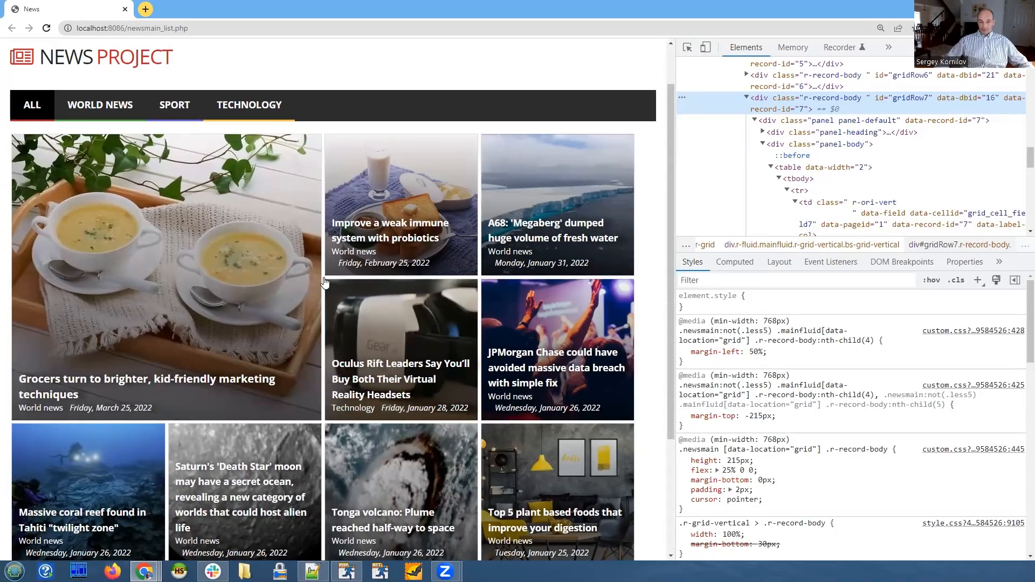
pyautogui.moveTo(441, 324)
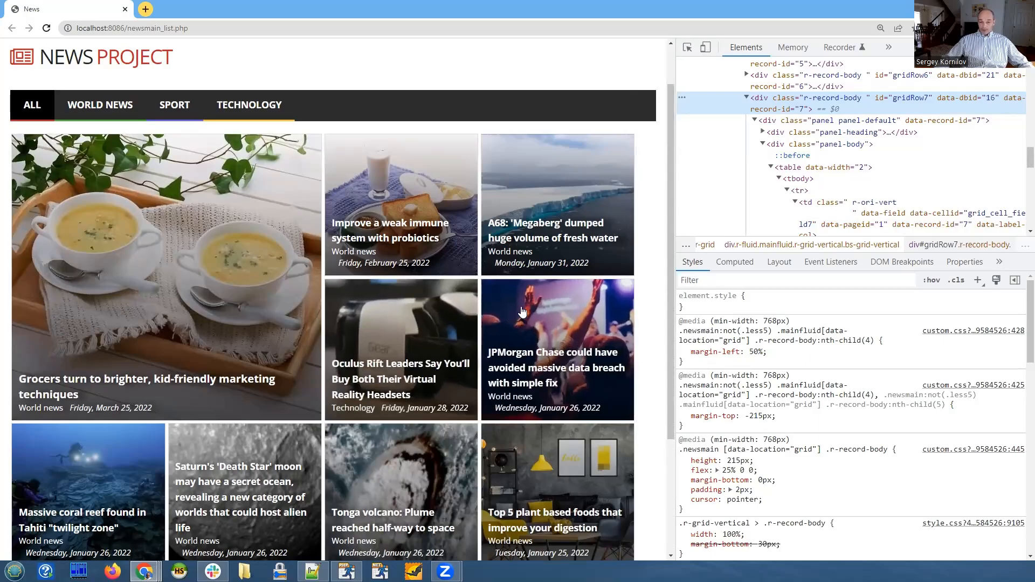
pyautogui.moveTo(519, 311)
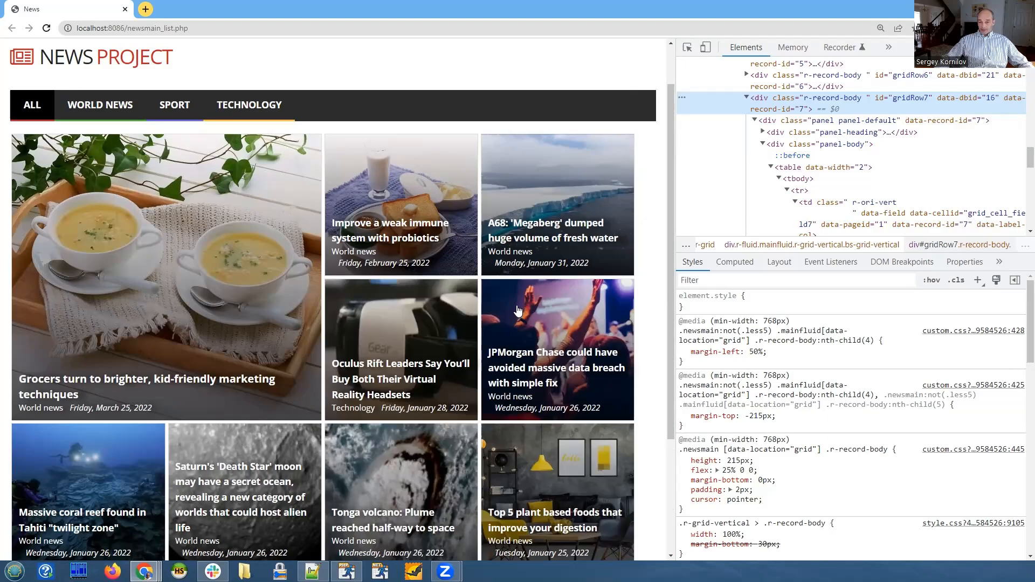
# Inspect the fifth tile and toggle its nth-child(5) margin-left: auto rule off and on.
pyautogui.rightClick(519, 310)
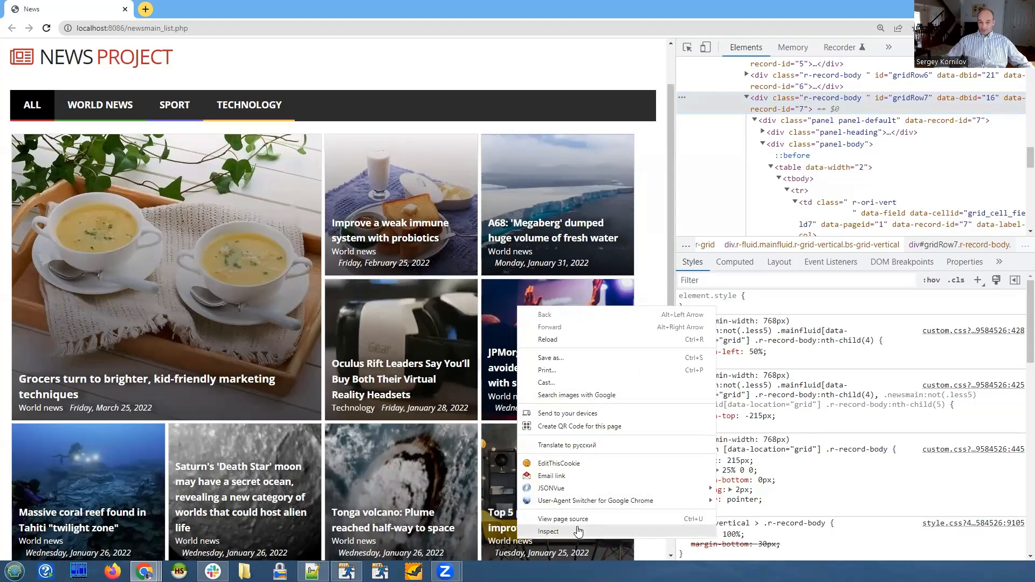
pyautogui.click(548, 530)
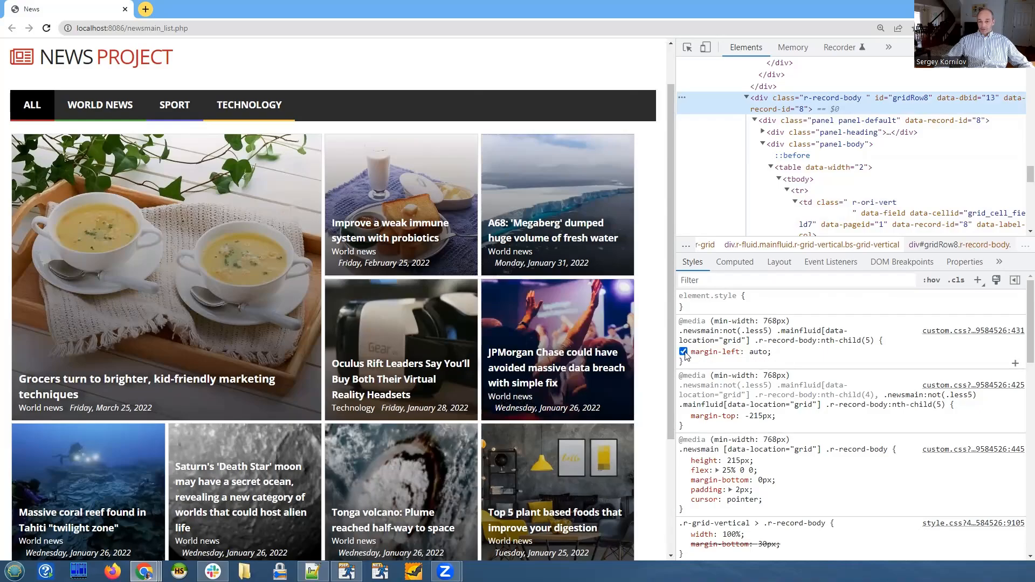
pyautogui.moveTo(774, 354)
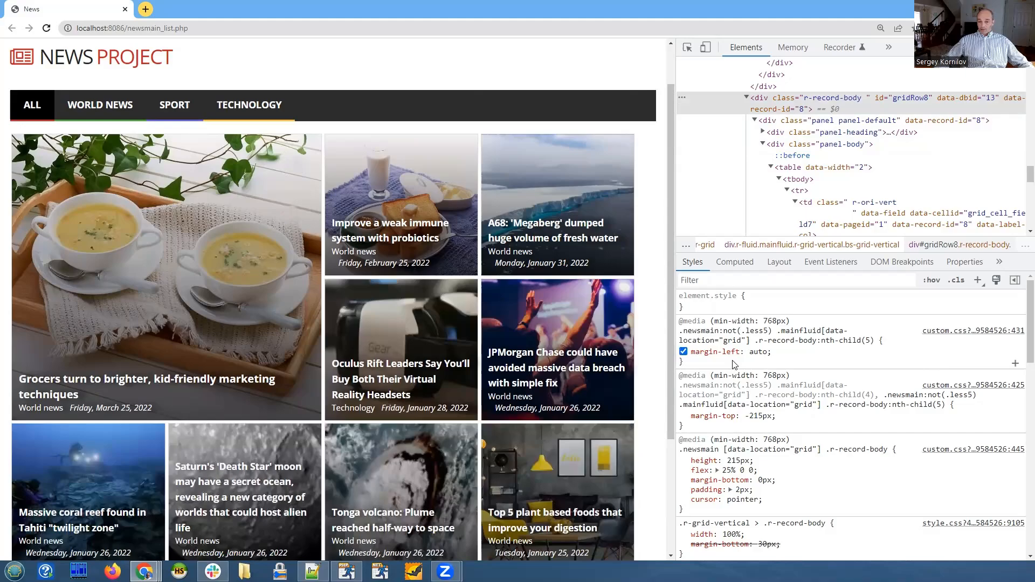
pyautogui.click(683, 351)
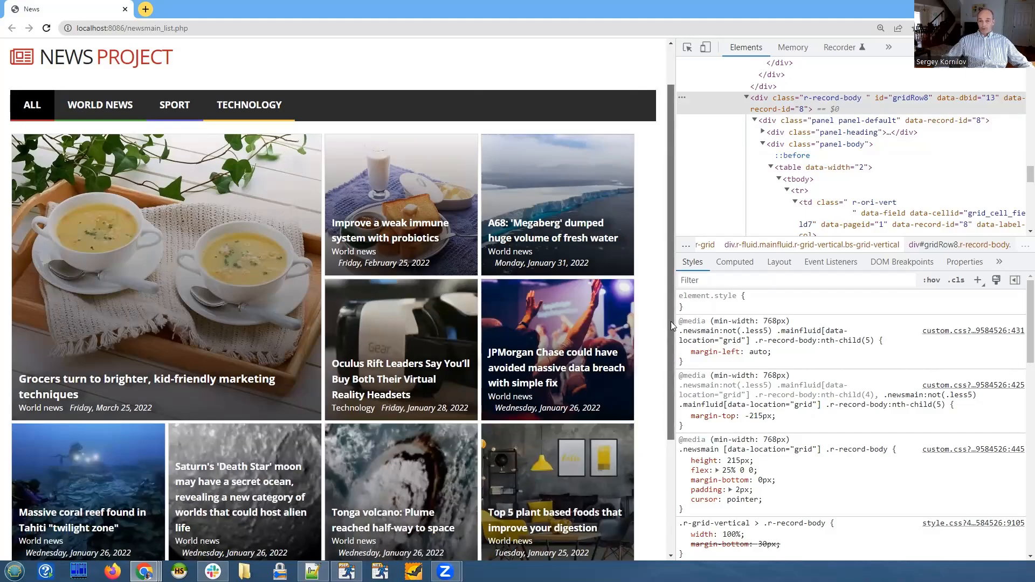
pyautogui.click(684, 350)
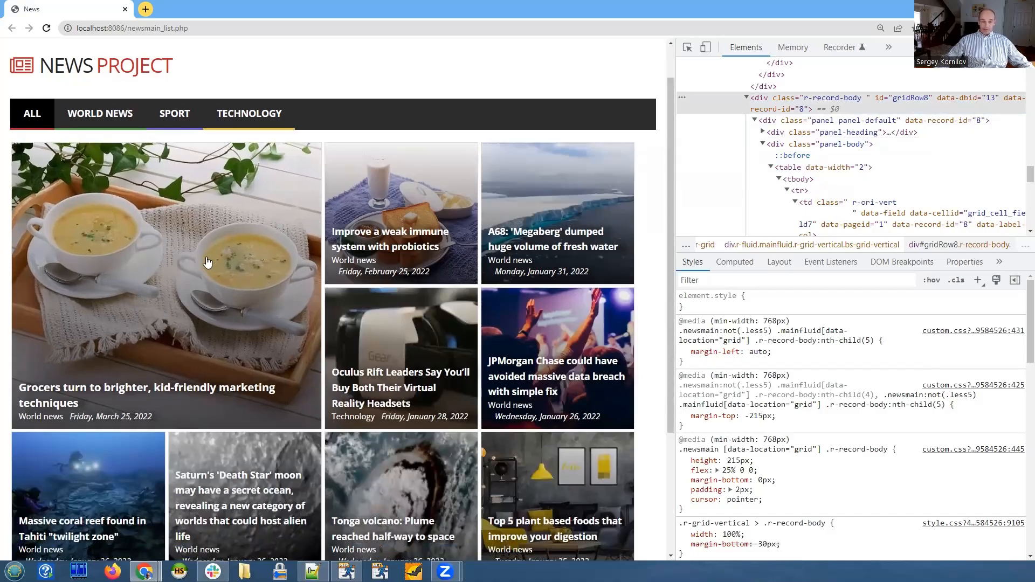
# Inspect the flex grid container and select the first r-record-body tile's style rules.
pyautogui.rightClick(208, 261)
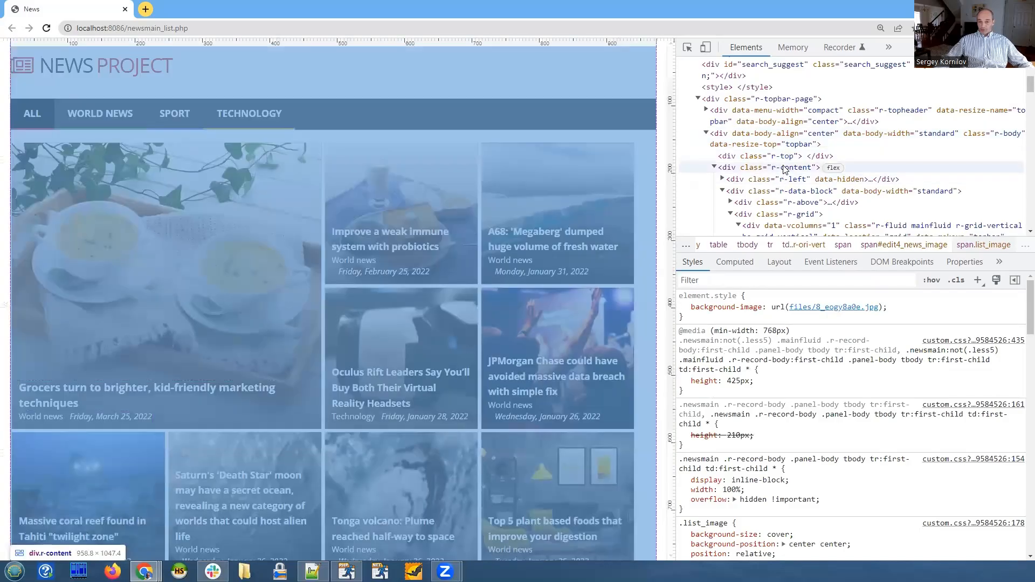
pyautogui.rightClick(224, 290)
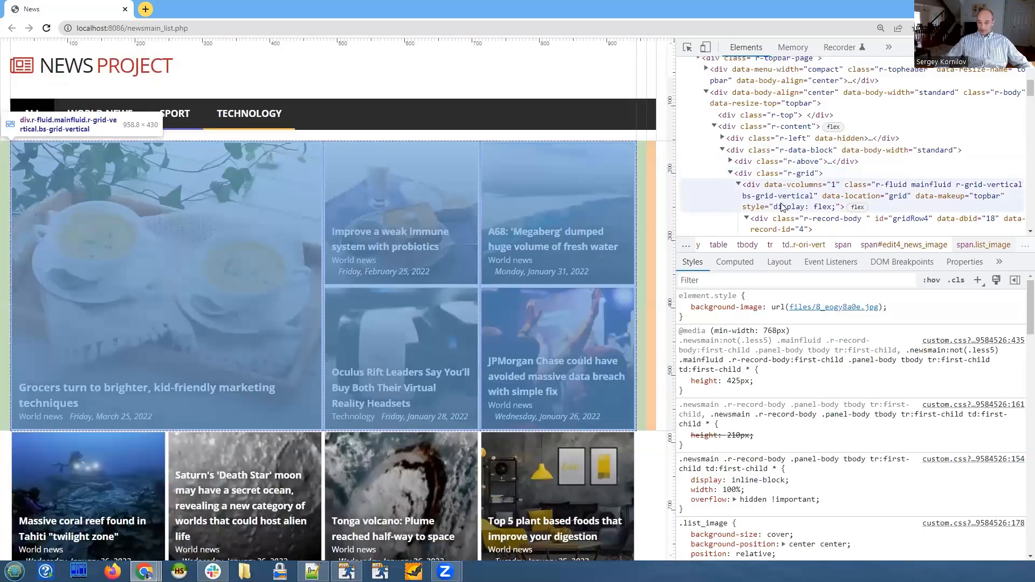
pyautogui.click(824, 219)
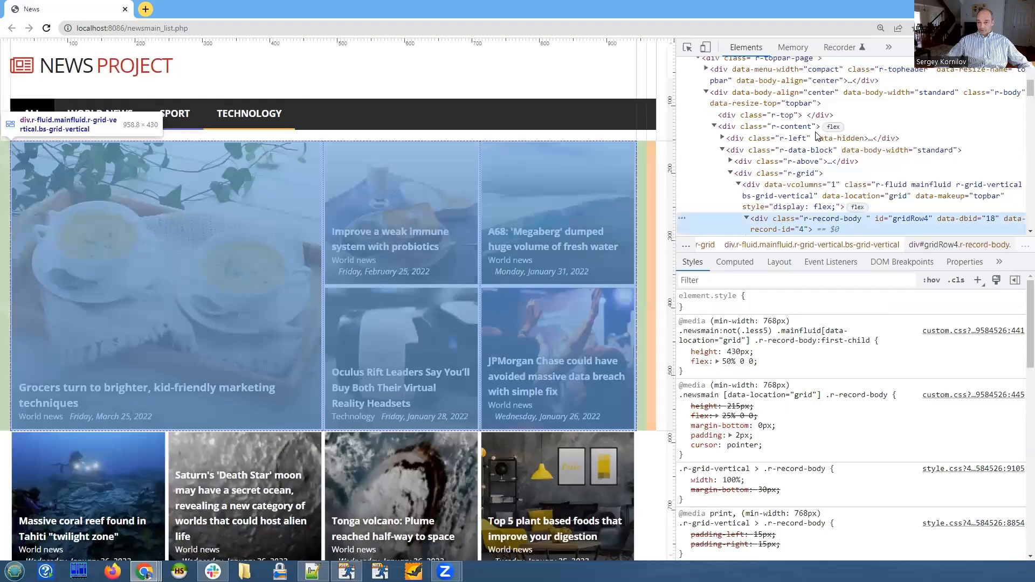
pyautogui.click(742, 219)
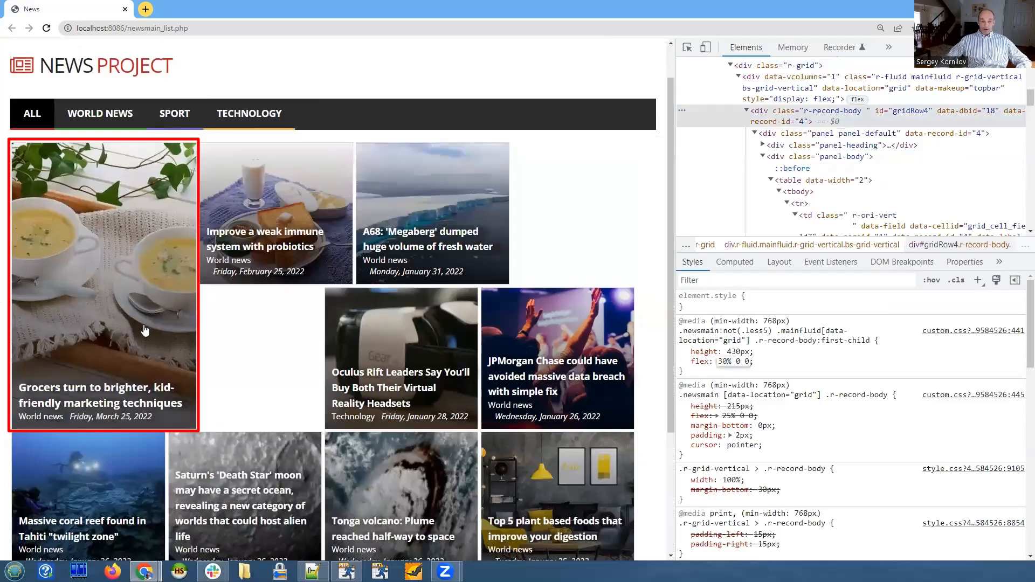
pyautogui.moveTo(139, 316)
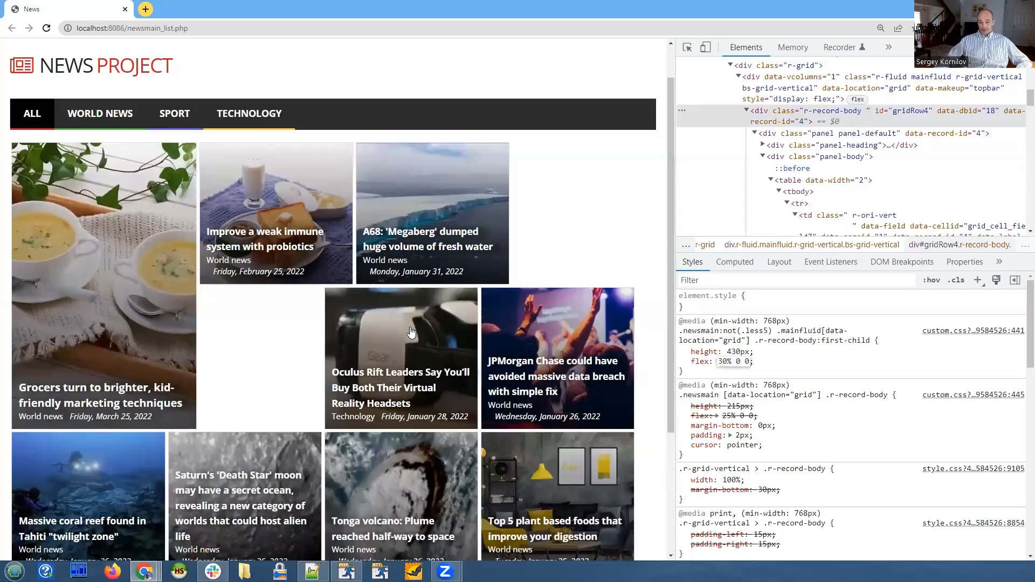
pyautogui.moveTo(534, 329)
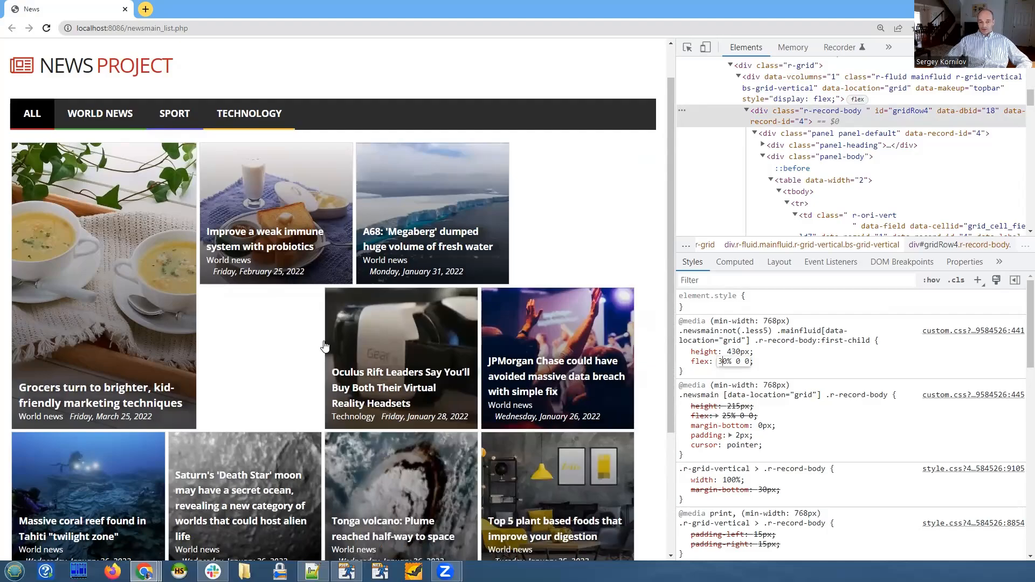
pyautogui.moveTo(379, 324)
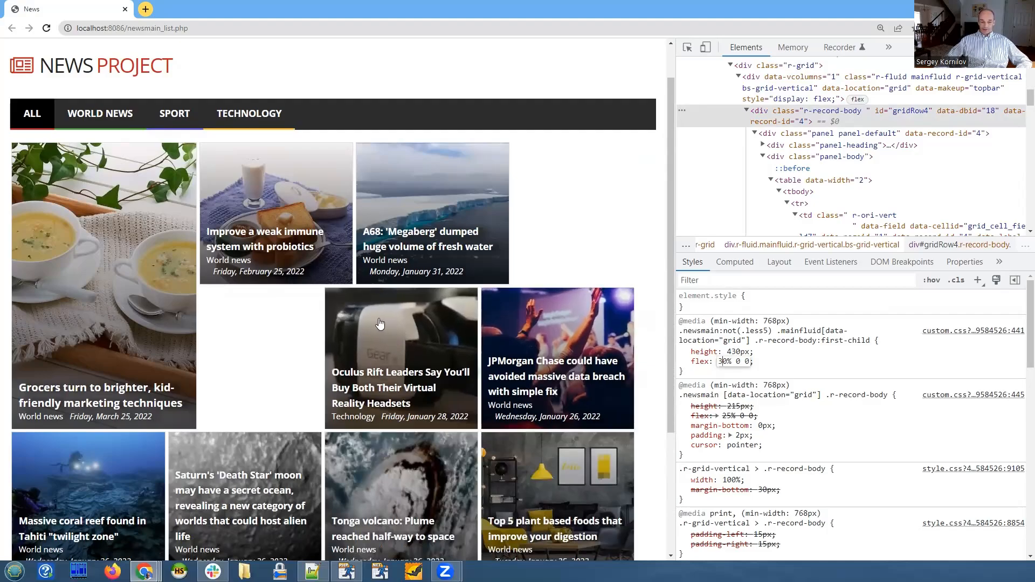
pyautogui.moveTo(377, 325)
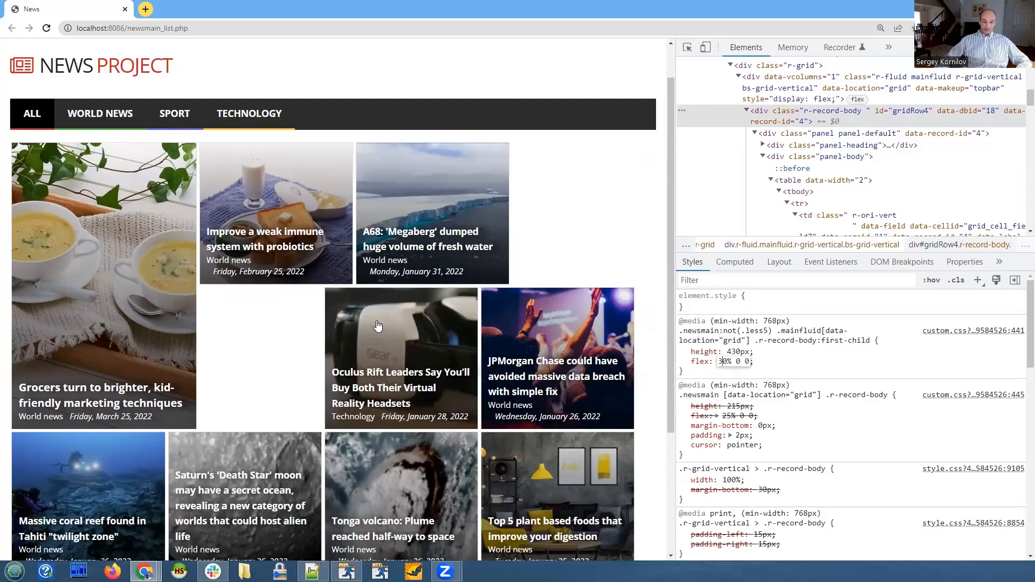
pyautogui.moveTo(357, 324)
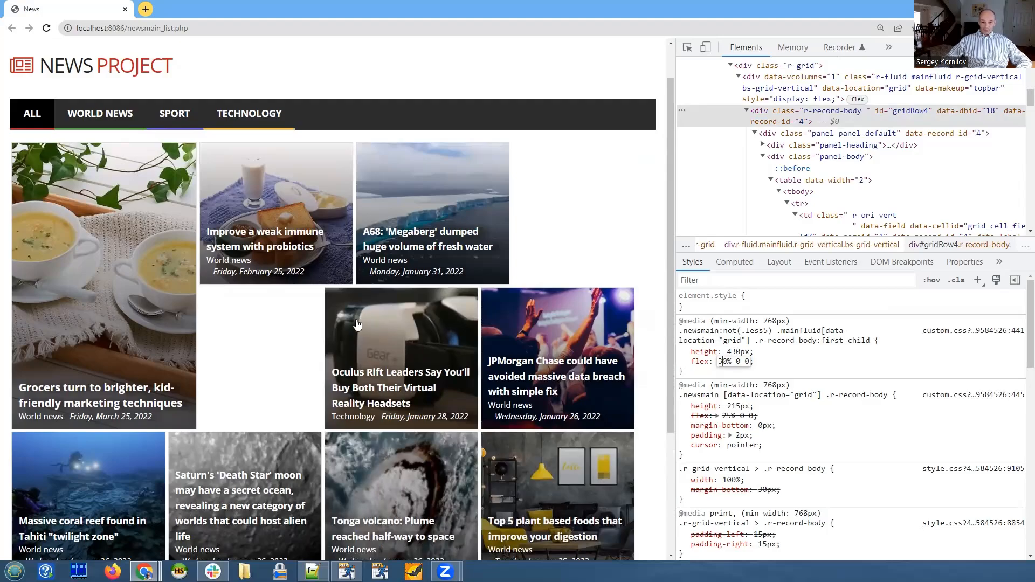
pyautogui.moveTo(557, 330)
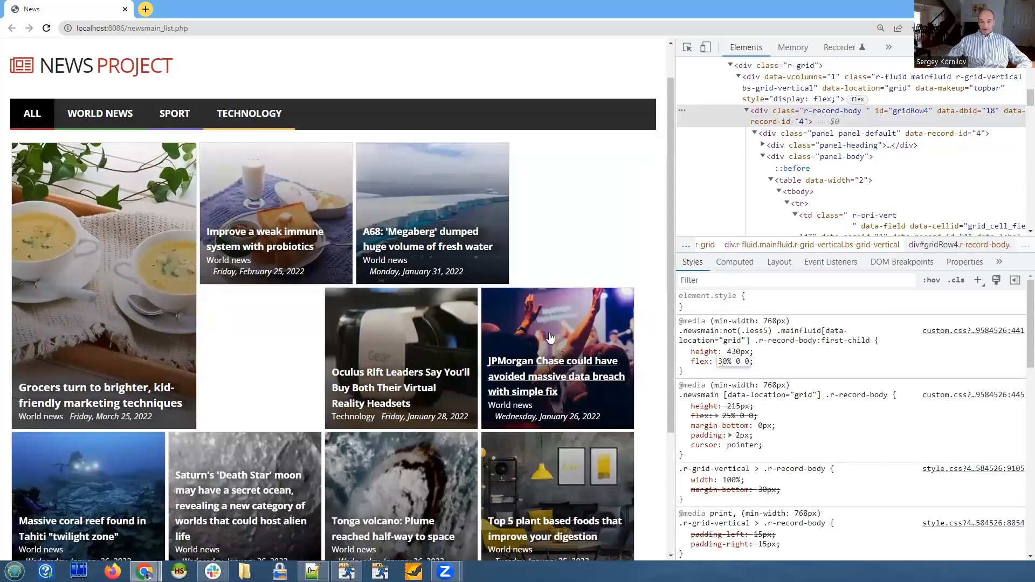
pyautogui.moveTo(599, 327)
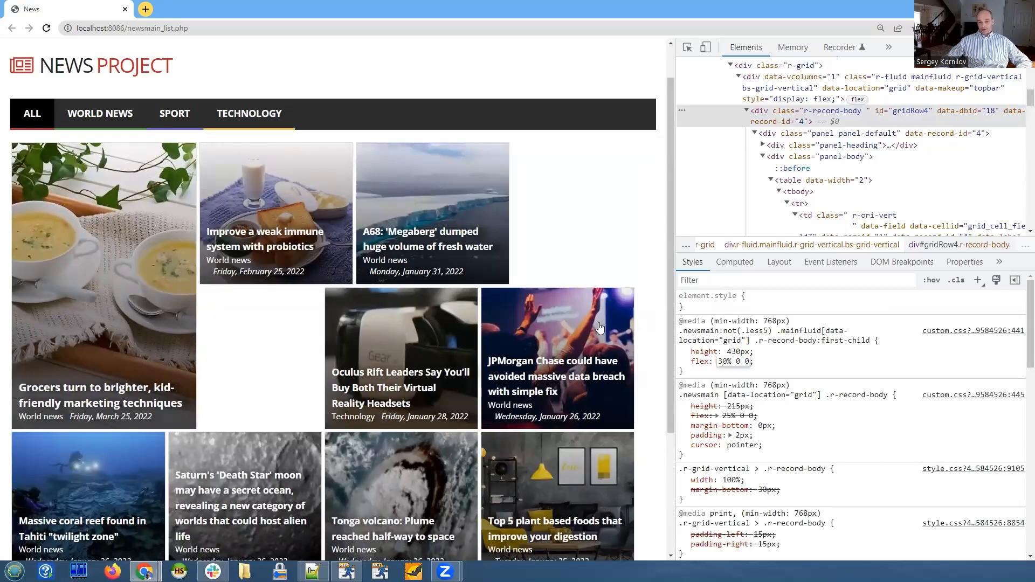
pyautogui.moveTo(566, 341)
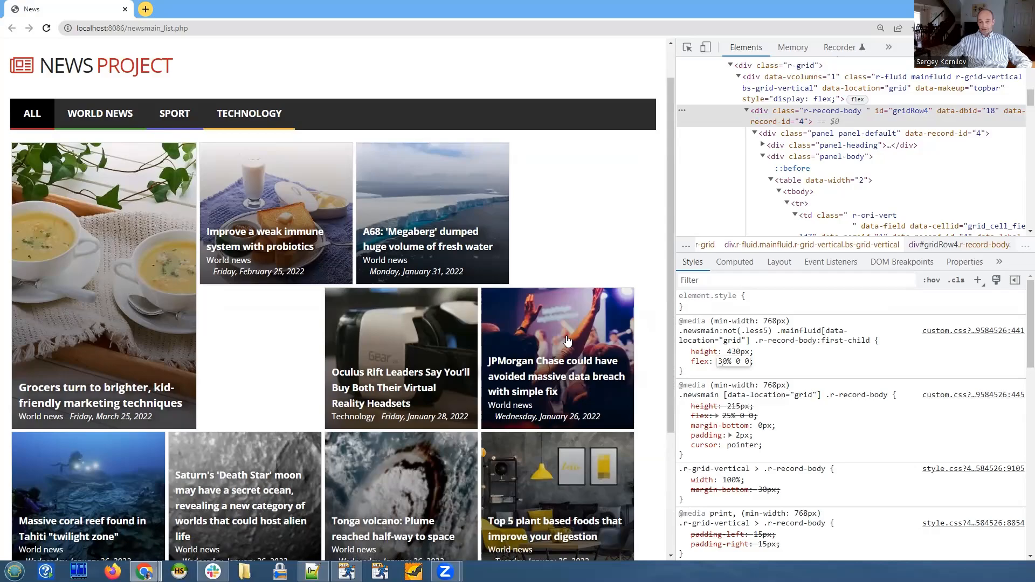
pyautogui.moveTo(532, 345)
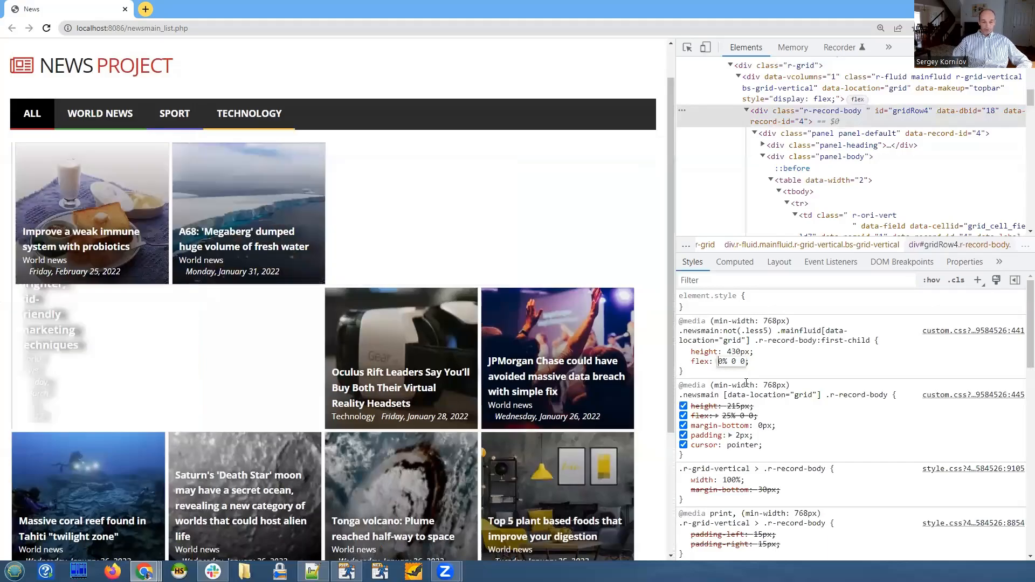
pyautogui.write('40%')
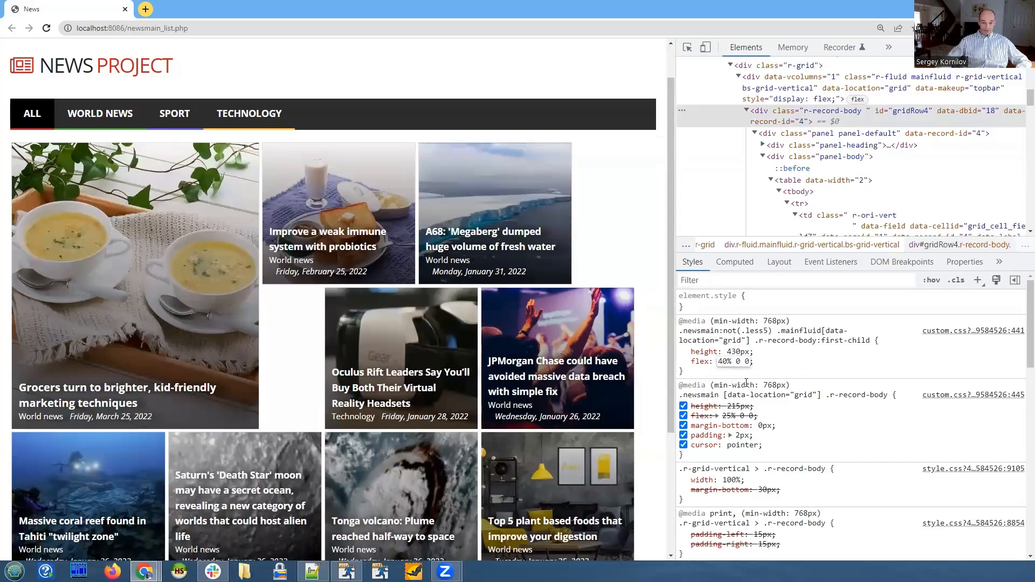
pyautogui.doubleClick(727, 362)
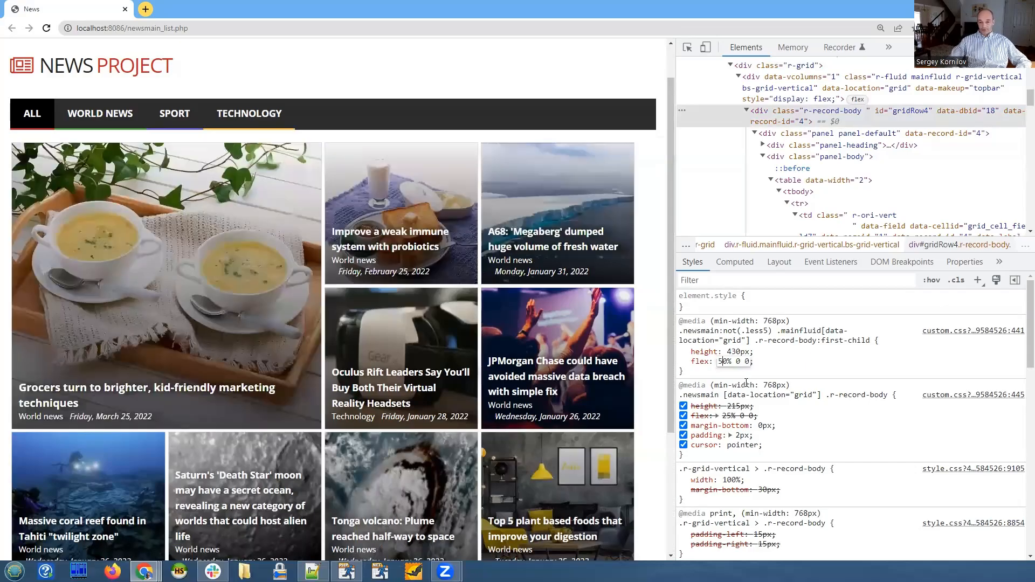
pyautogui.click(683, 351)
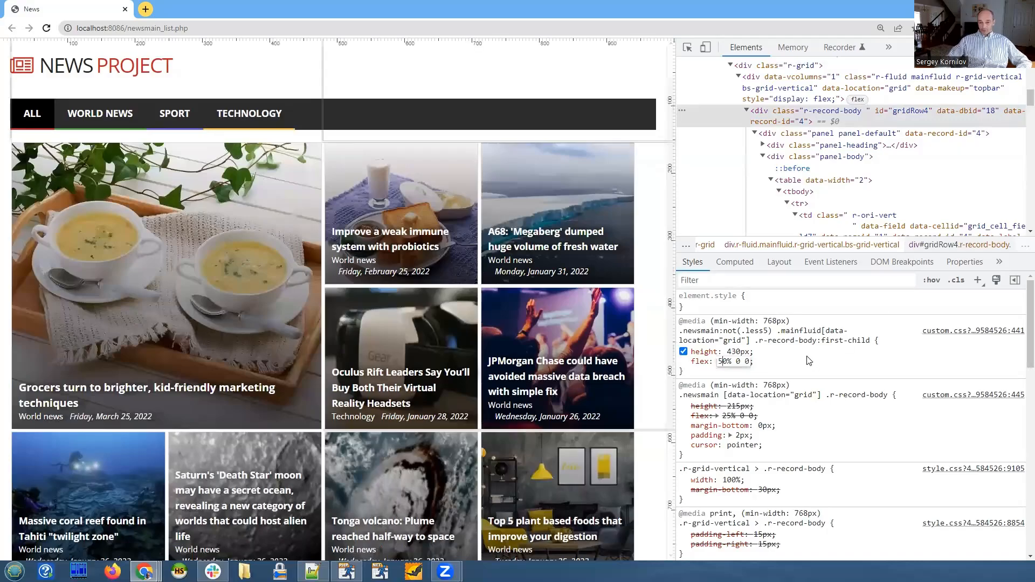
pyautogui.click(684, 361)
pyautogui.write('230')
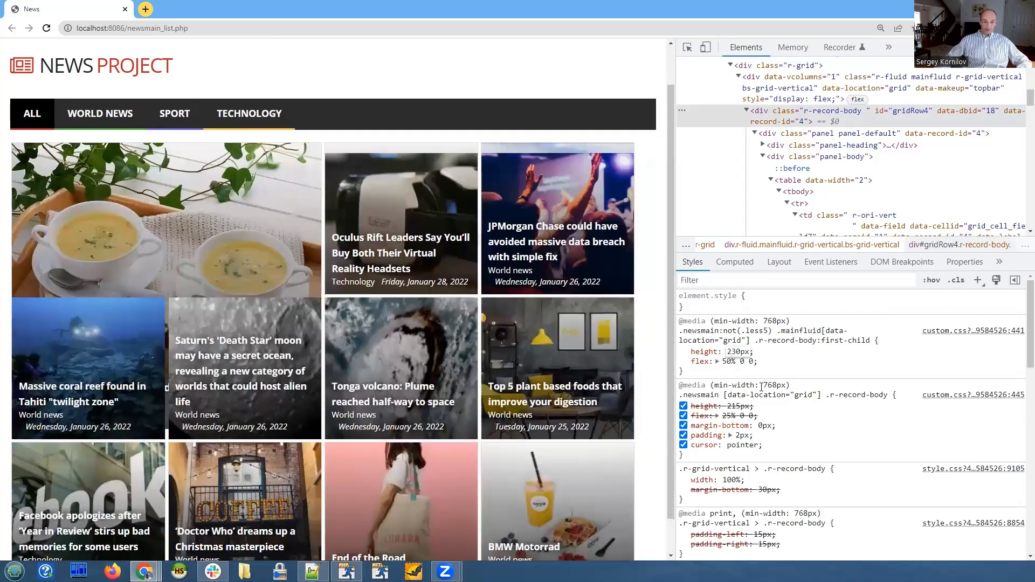
# Change the first-child tile's height to 230px, then 530px.
pyautogui.click(684, 406)
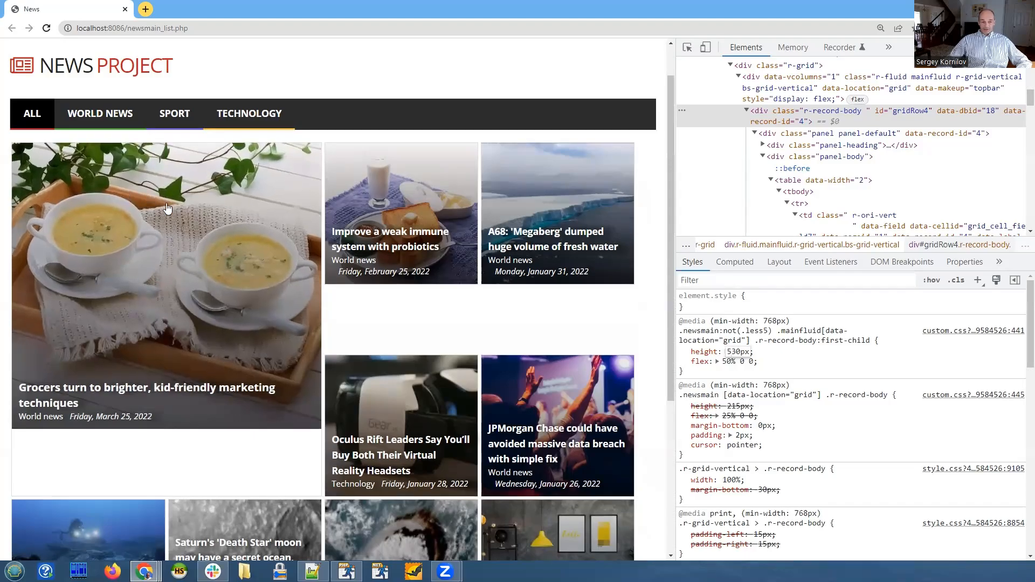
pyautogui.moveTo(240, 240)
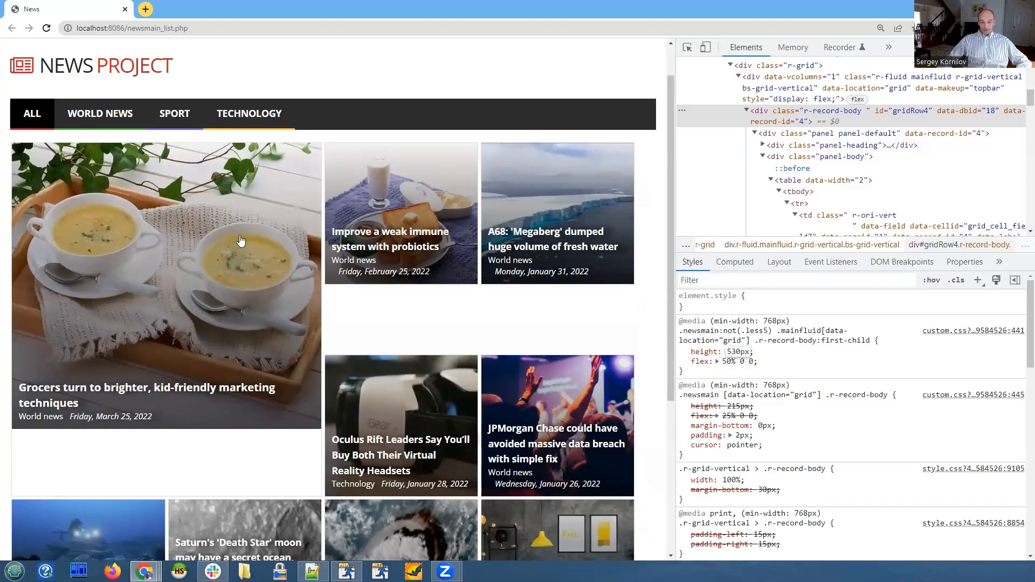
pyautogui.moveTo(226, 248)
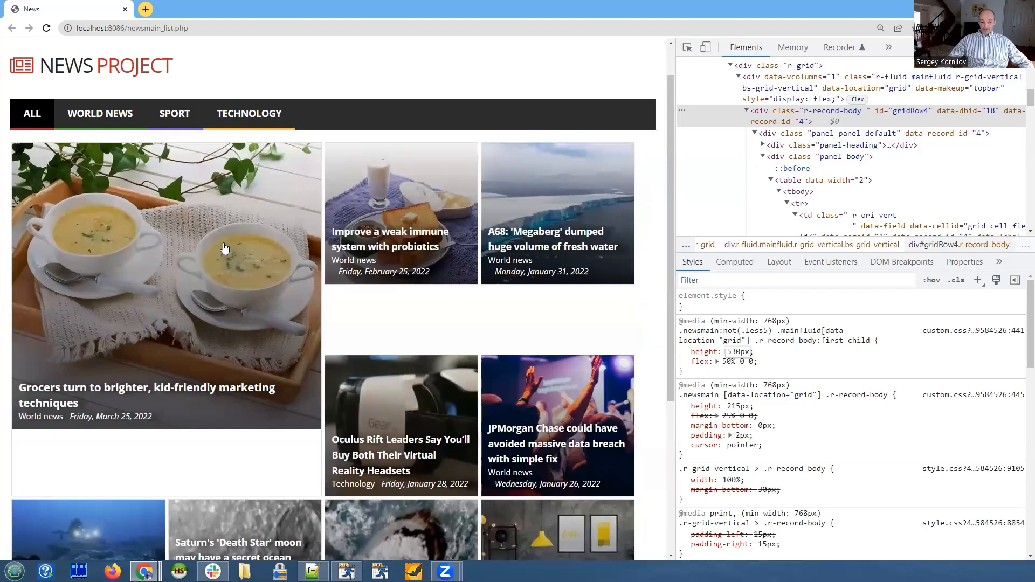
pyautogui.moveTo(218, 454)
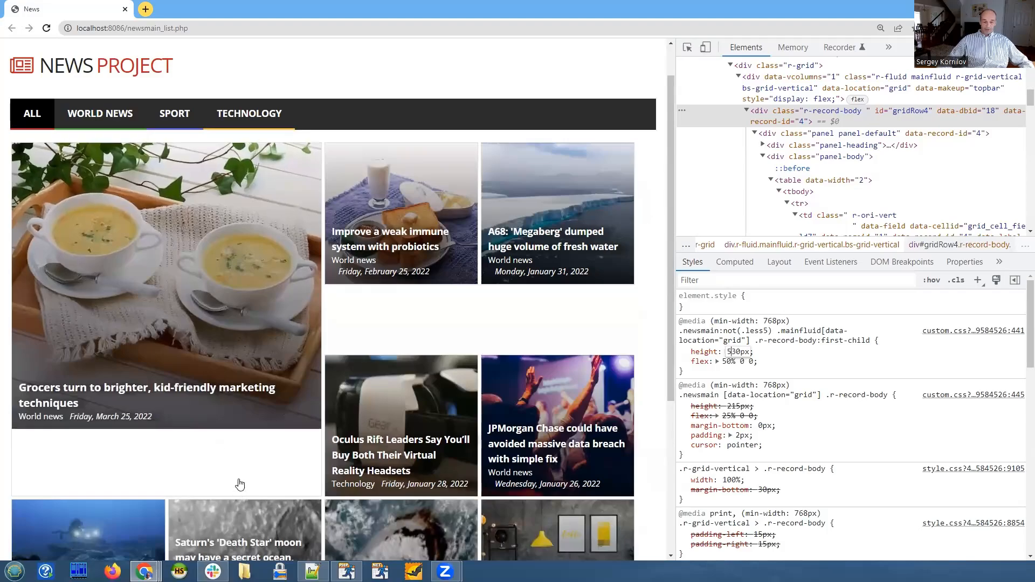
pyautogui.moveTo(281, 367)
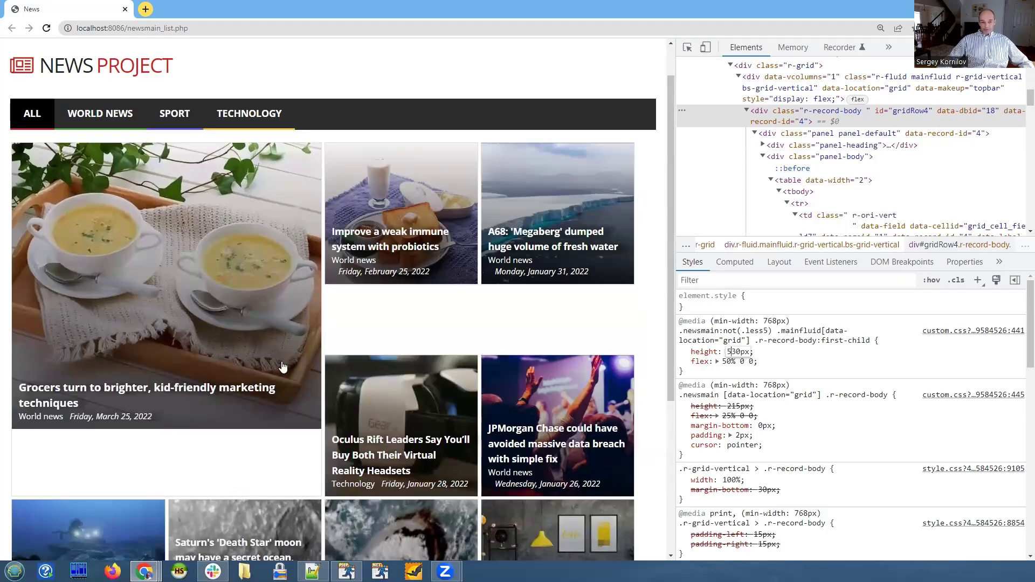
# Set the first-child tile's height back to 430px.
pyautogui.click(683, 361)
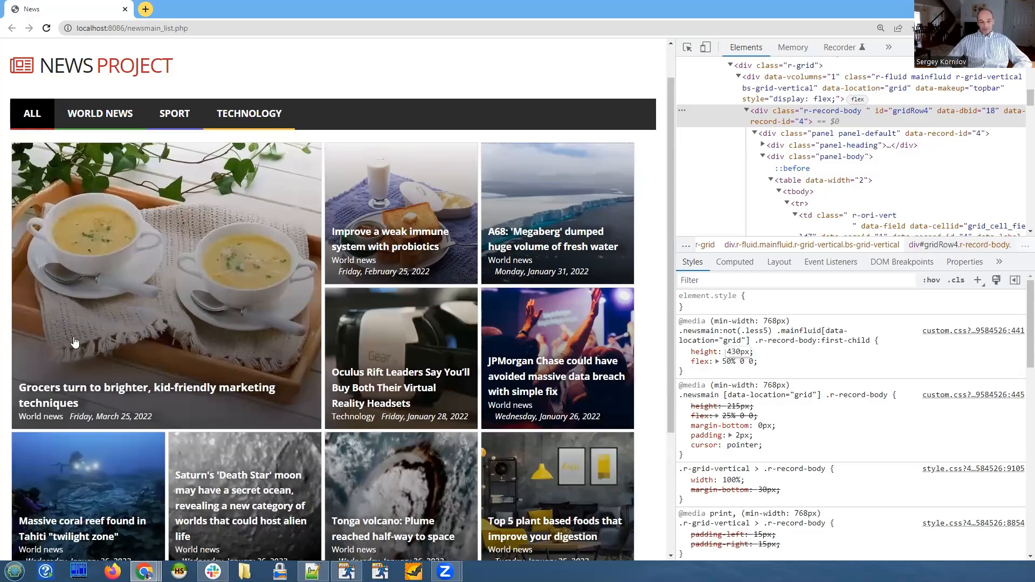
pyautogui.moveTo(125, 364)
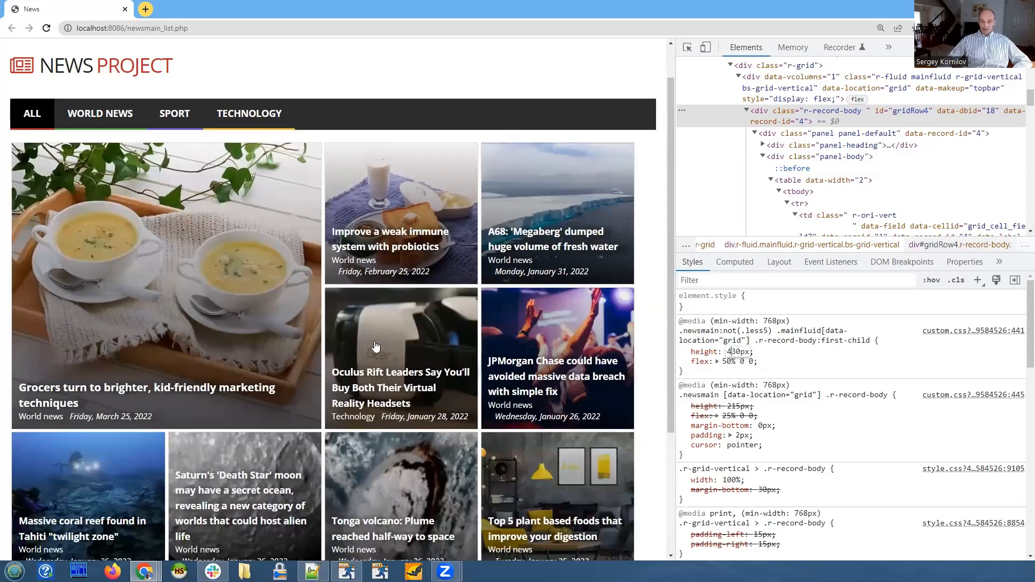
pyautogui.moveTo(410, 335)
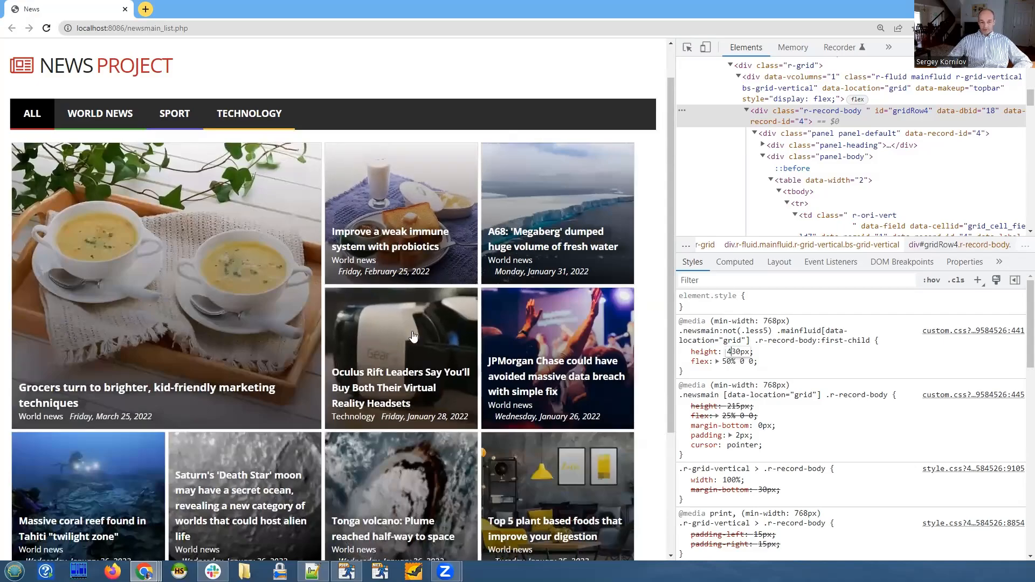
pyautogui.moveTo(385, 332)
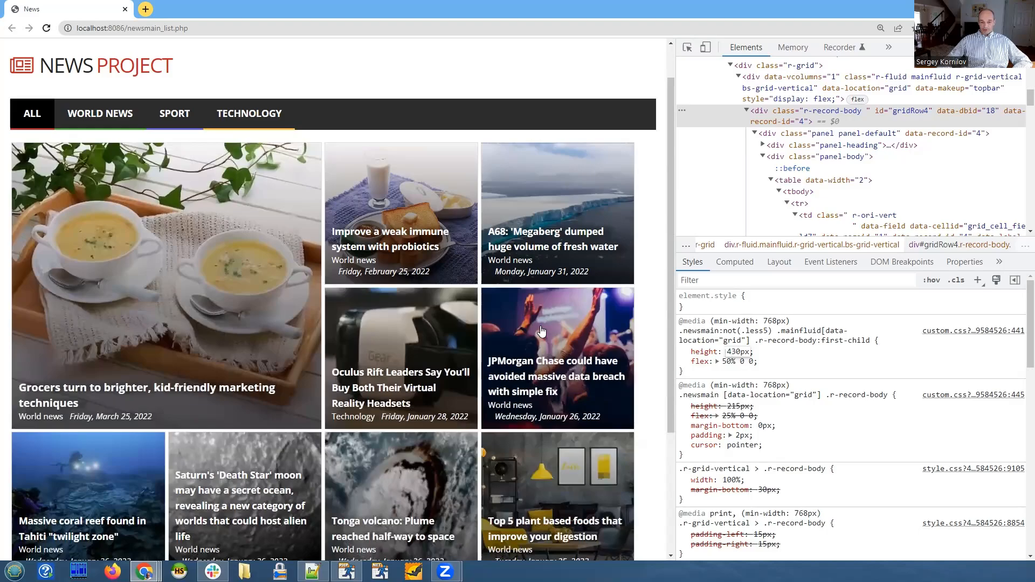
pyautogui.moveTo(583, 335)
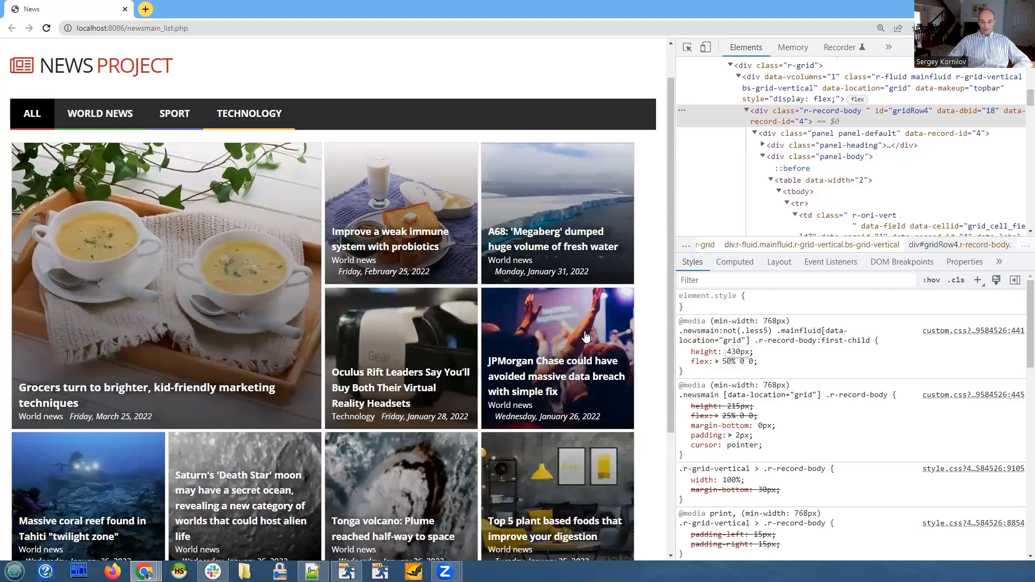
pyautogui.moveTo(621, 336)
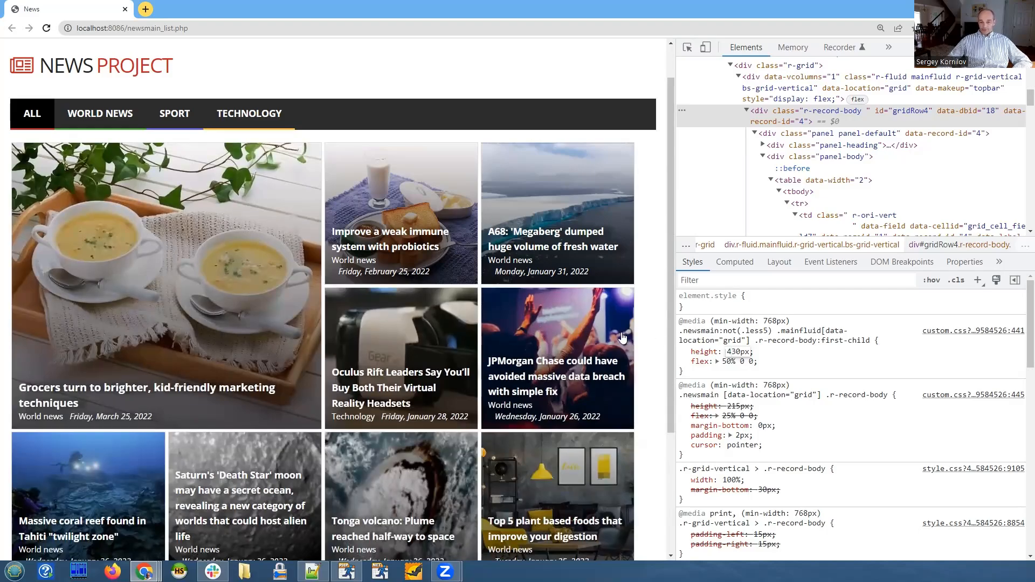